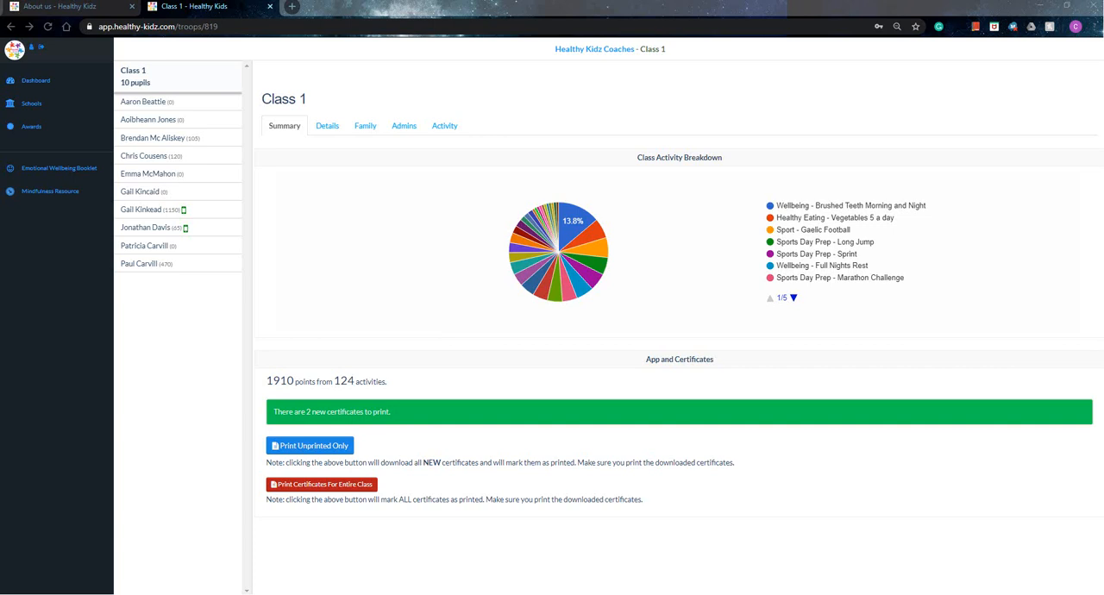
pyautogui.moveTo(206, 307)
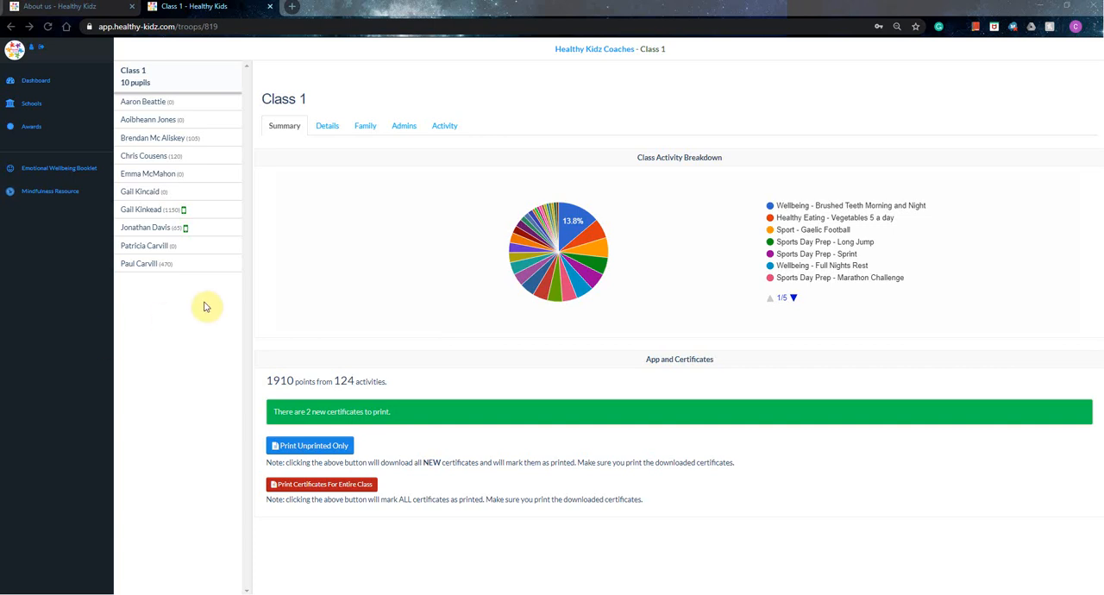
pyautogui.moveTo(216, 320)
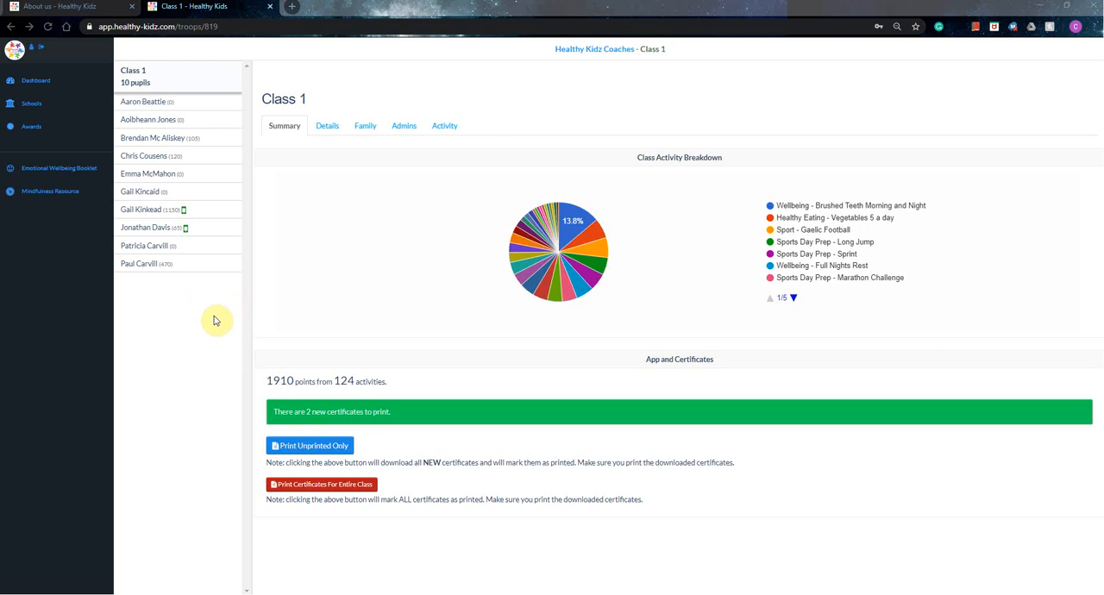
pyautogui.moveTo(266, 304)
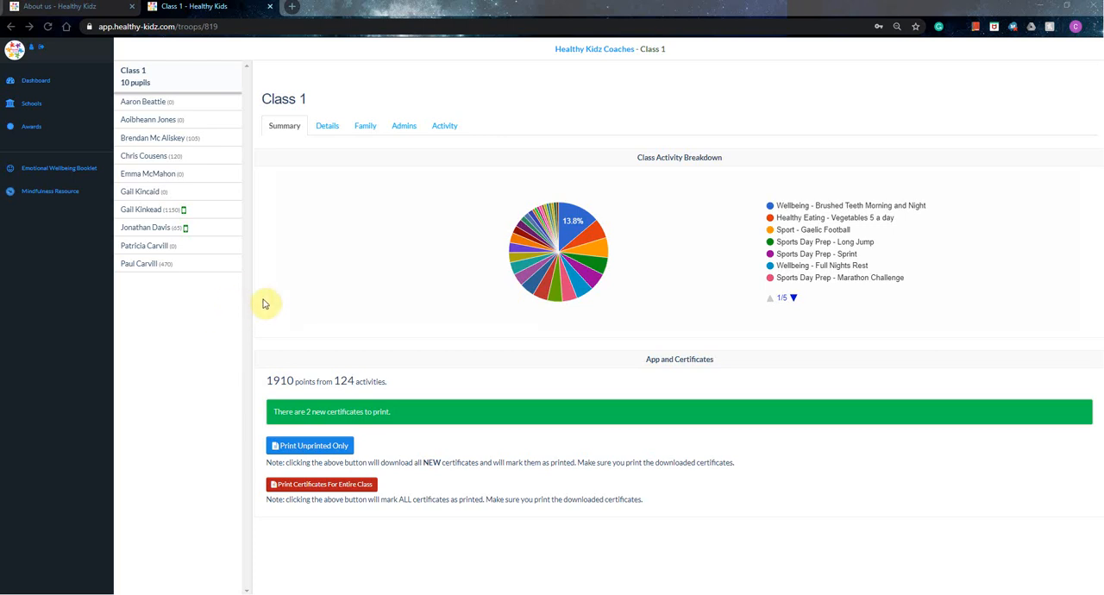
pyautogui.moveTo(289, 282)
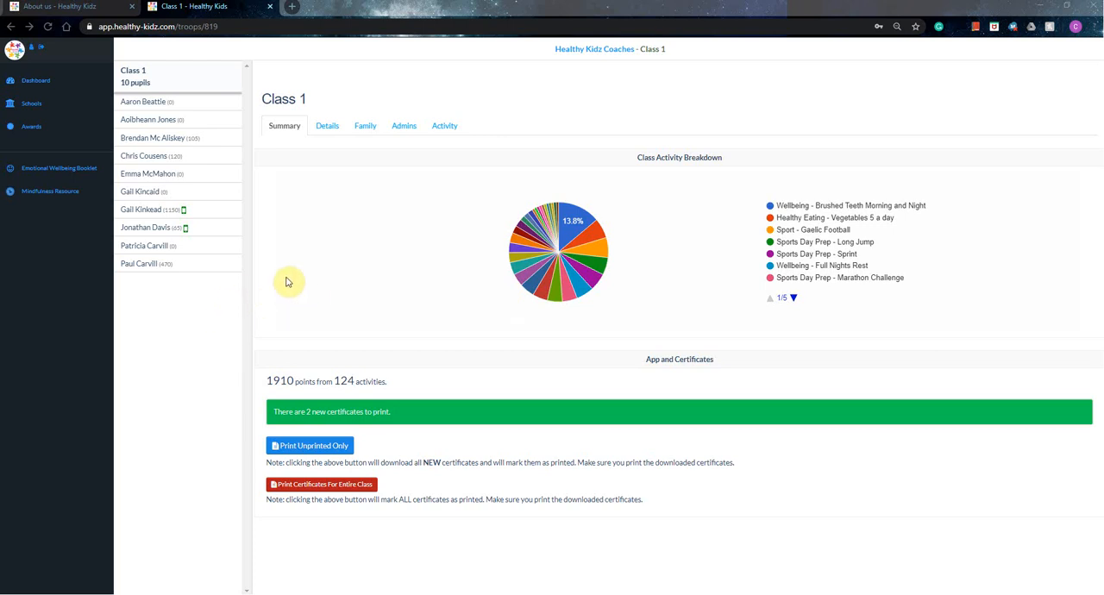
pyautogui.moveTo(293, 275)
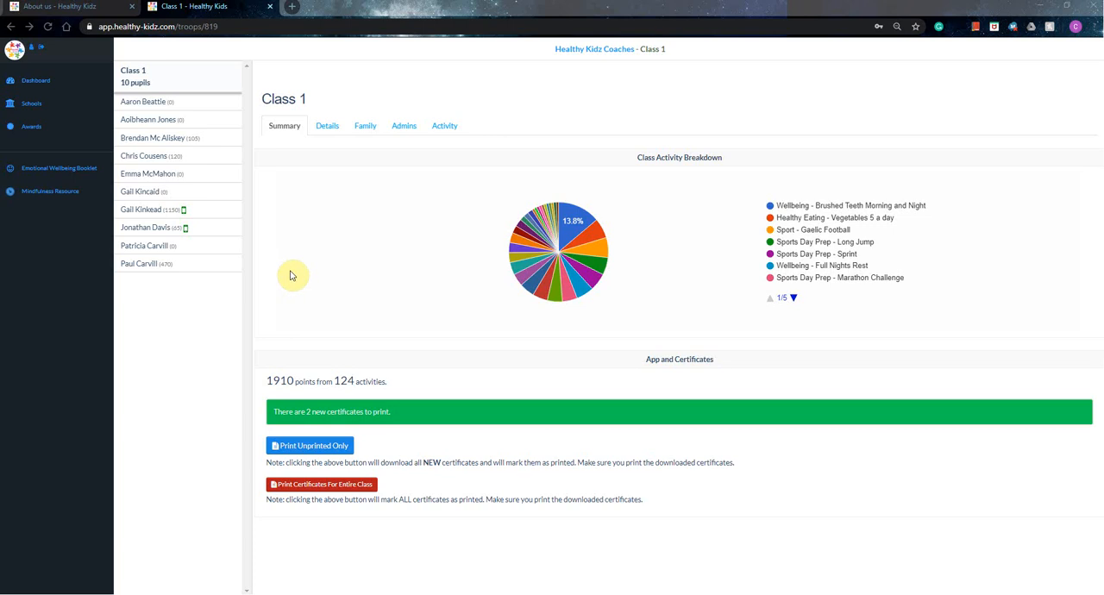
pyautogui.moveTo(278, 277)
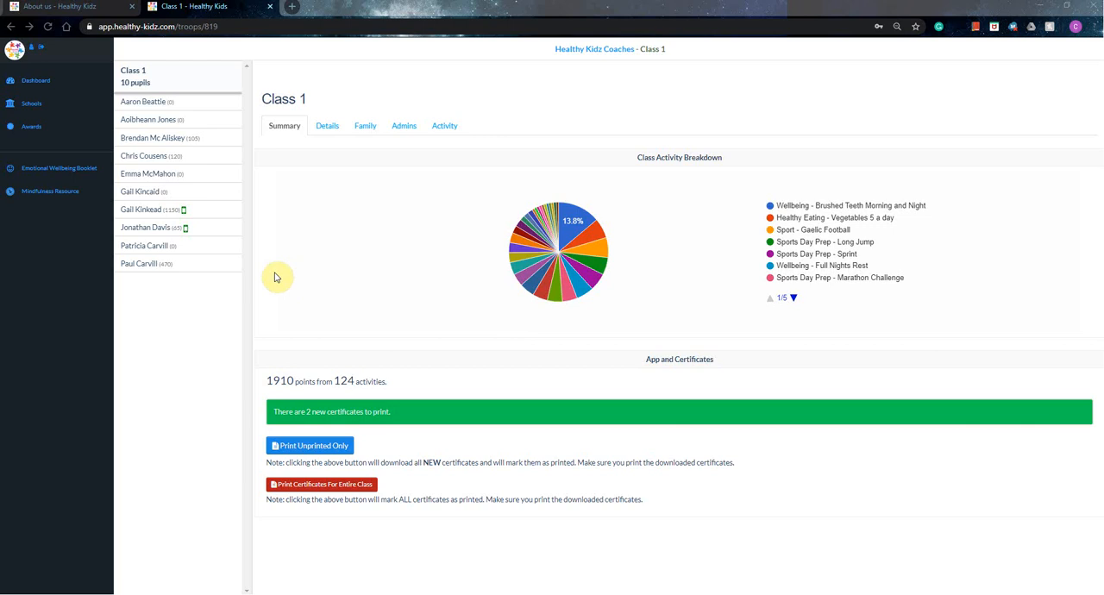
pyautogui.moveTo(322, 269)
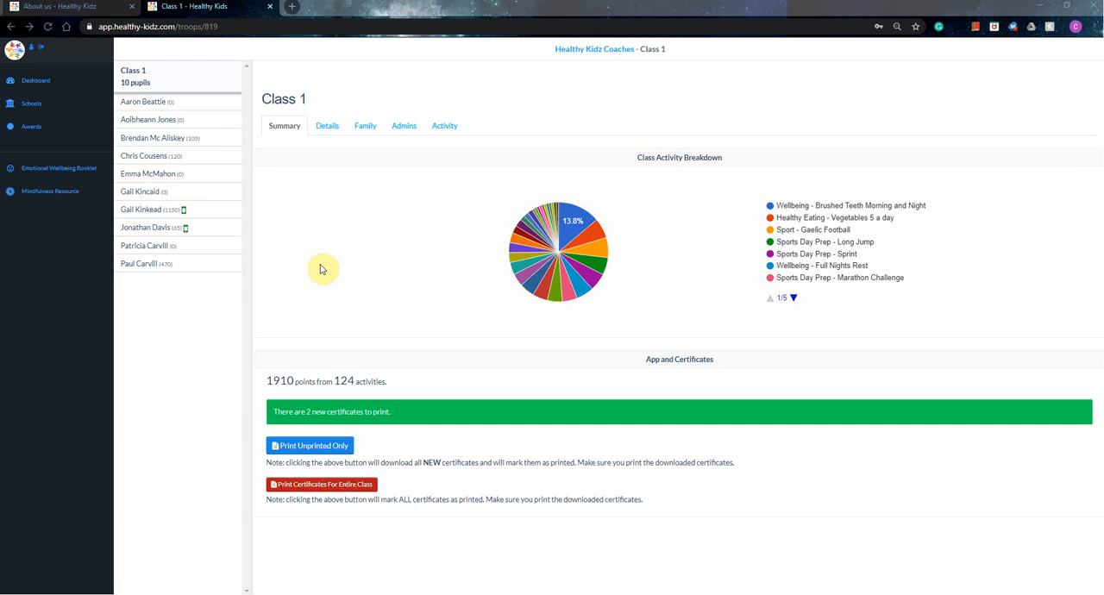
pyautogui.moveTo(307, 282)
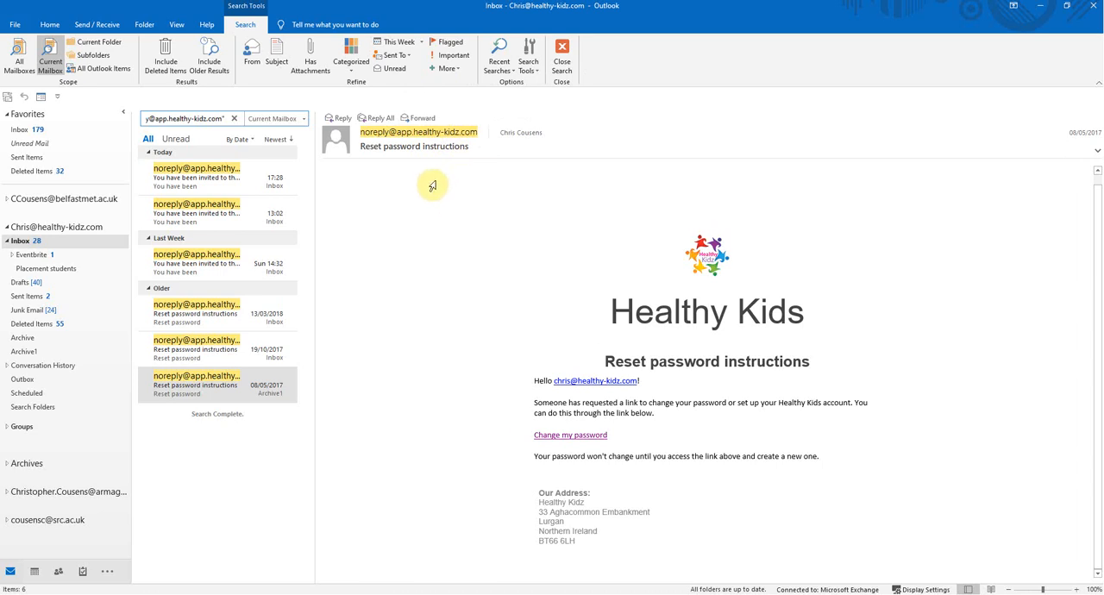
pyautogui.moveTo(378, 187)
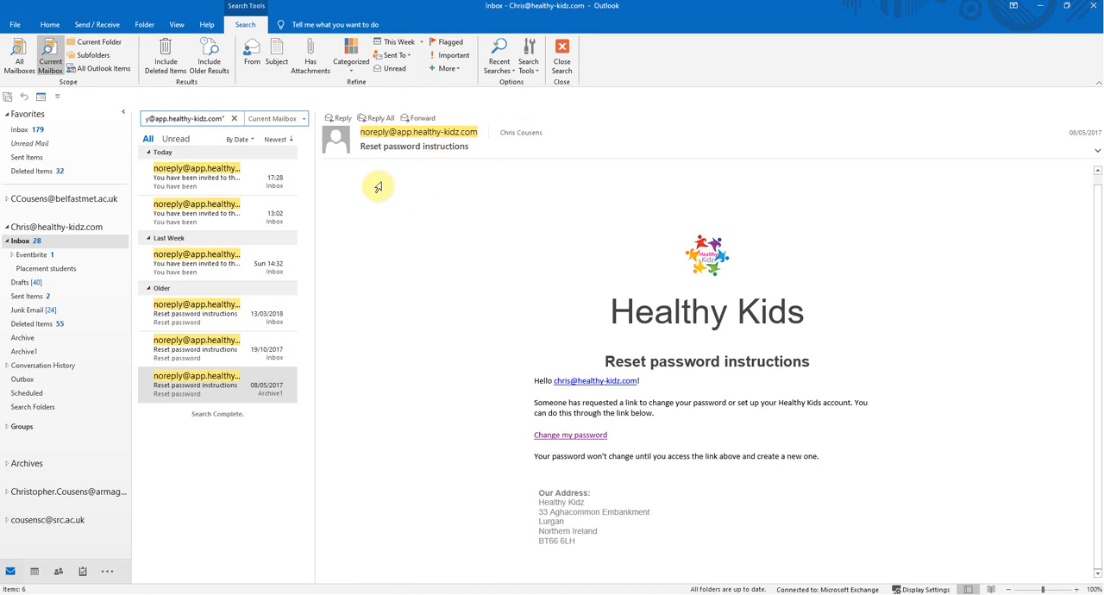
pyautogui.moveTo(434, 194)
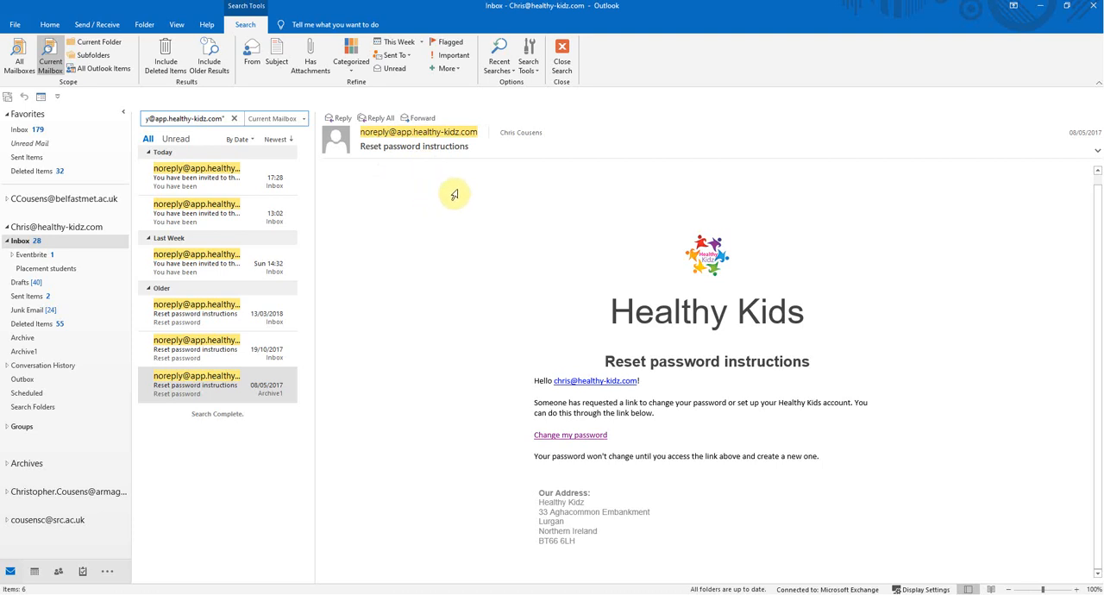
pyautogui.moveTo(492, 292)
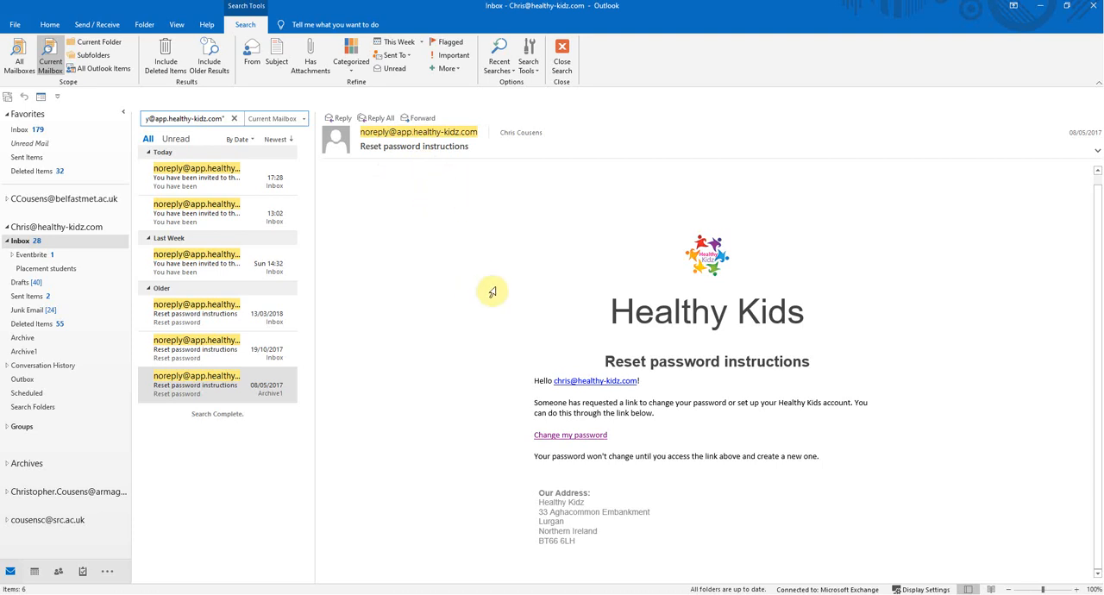
pyautogui.moveTo(539, 364)
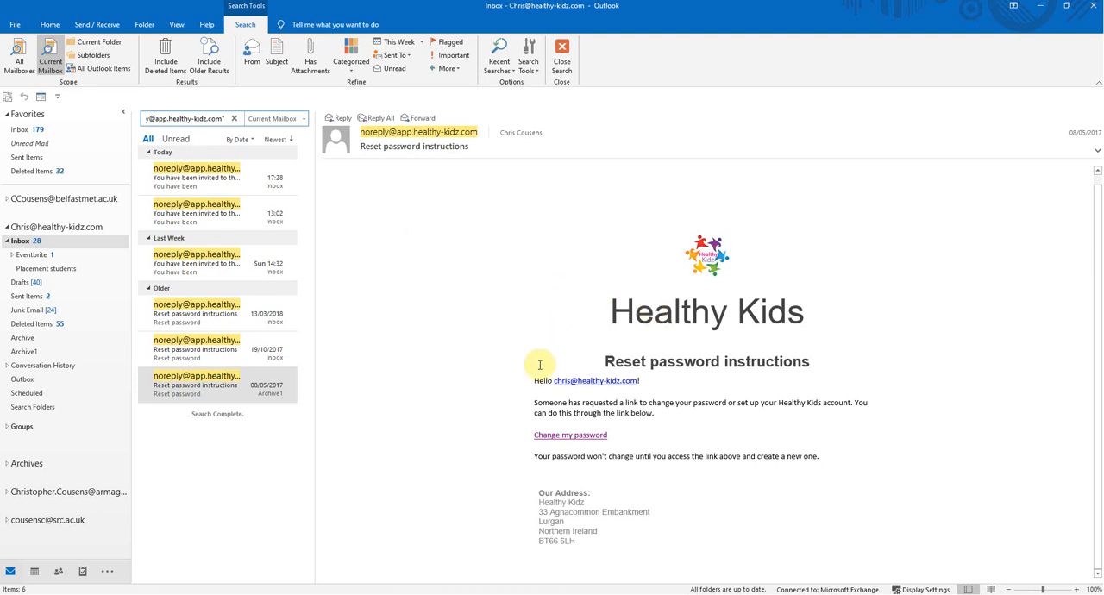
pyautogui.moveTo(528, 441)
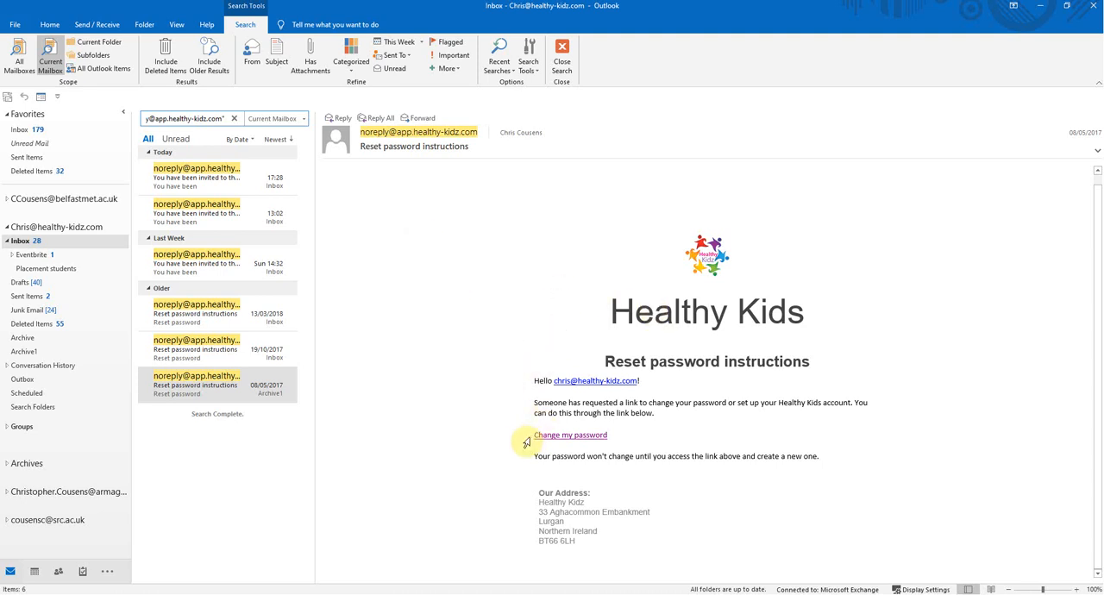
pyautogui.moveTo(591, 442)
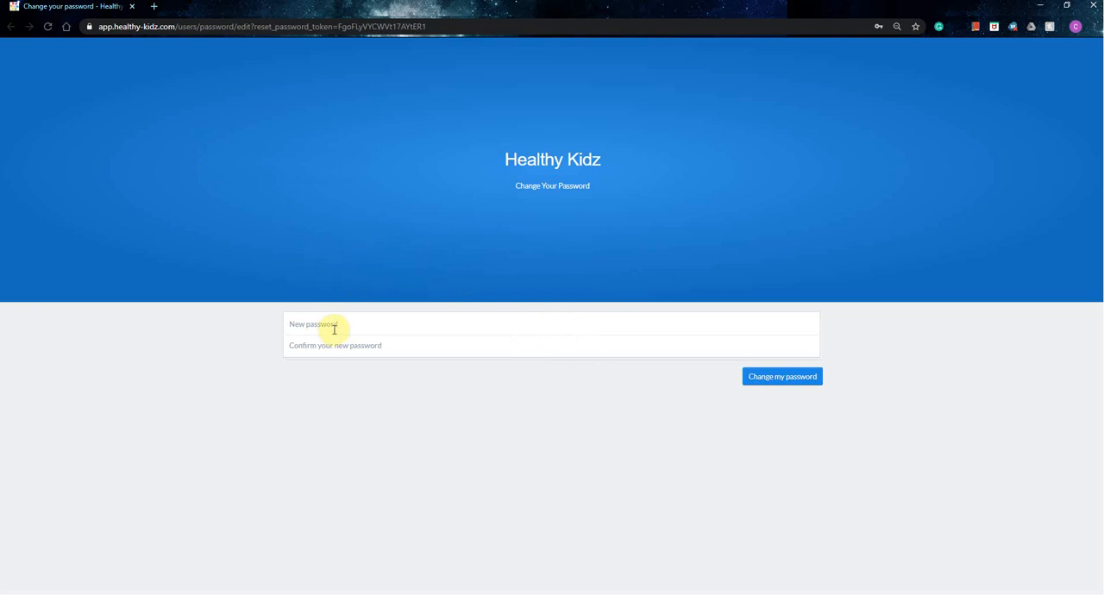
pyautogui.moveTo(340, 345)
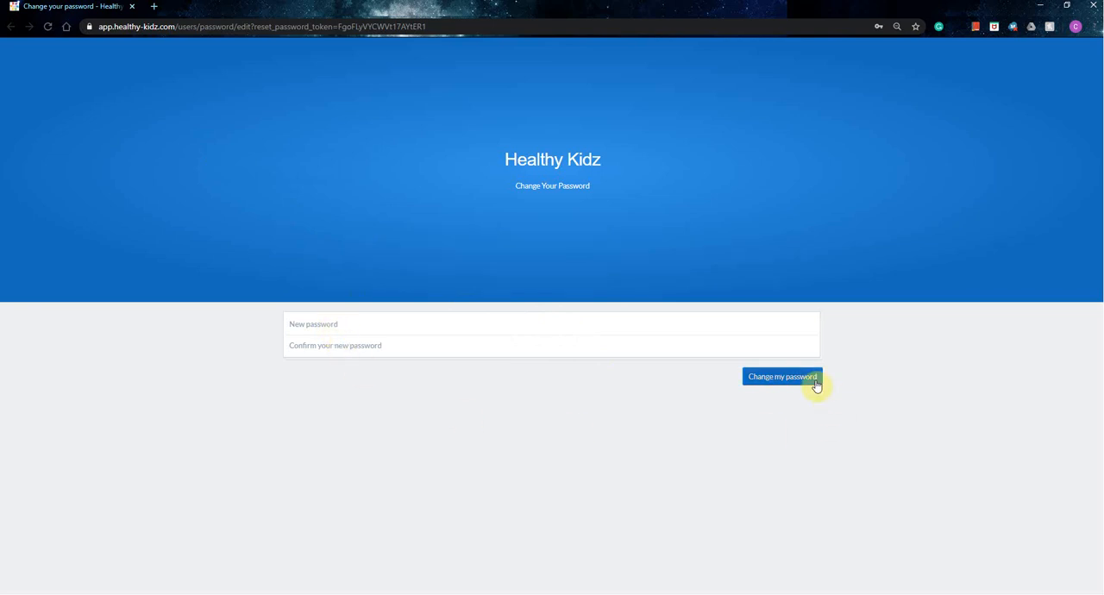
pyautogui.moveTo(579, 434)
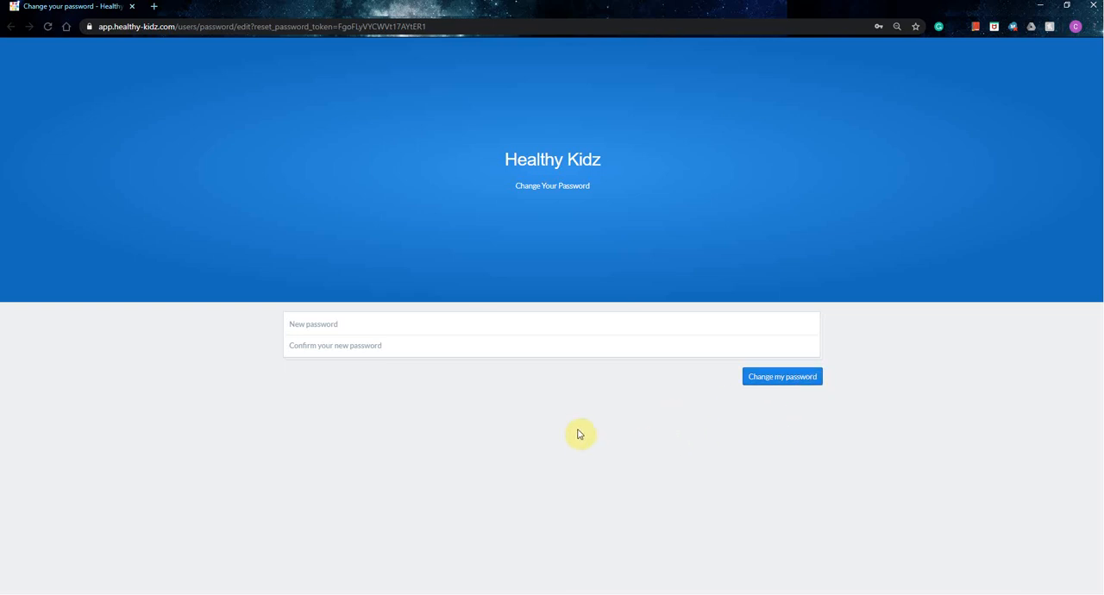
pyautogui.moveTo(764, 418)
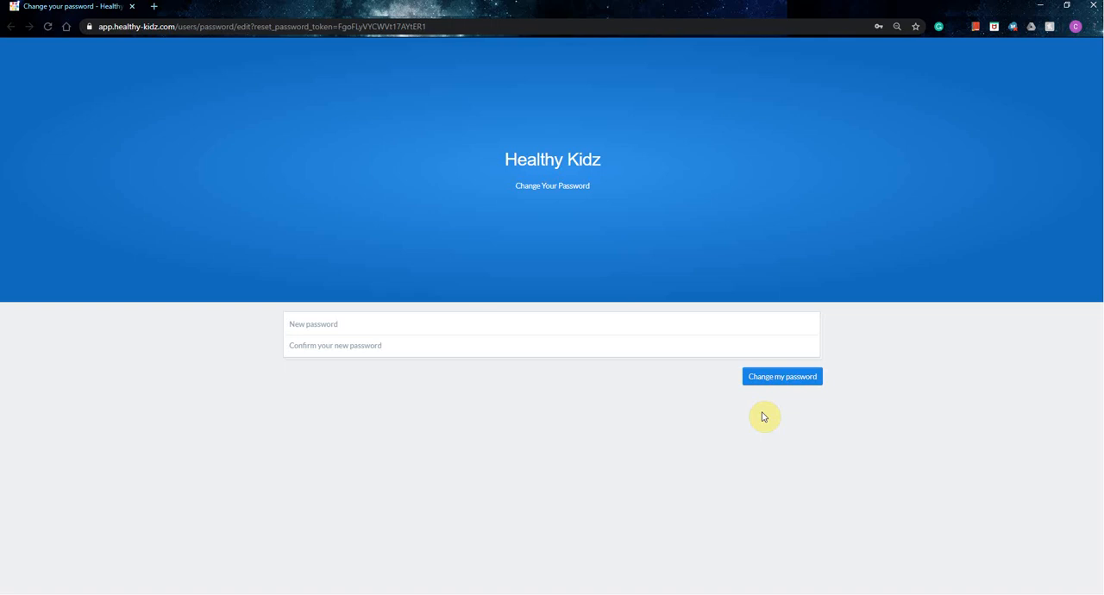
pyautogui.moveTo(120, 79)
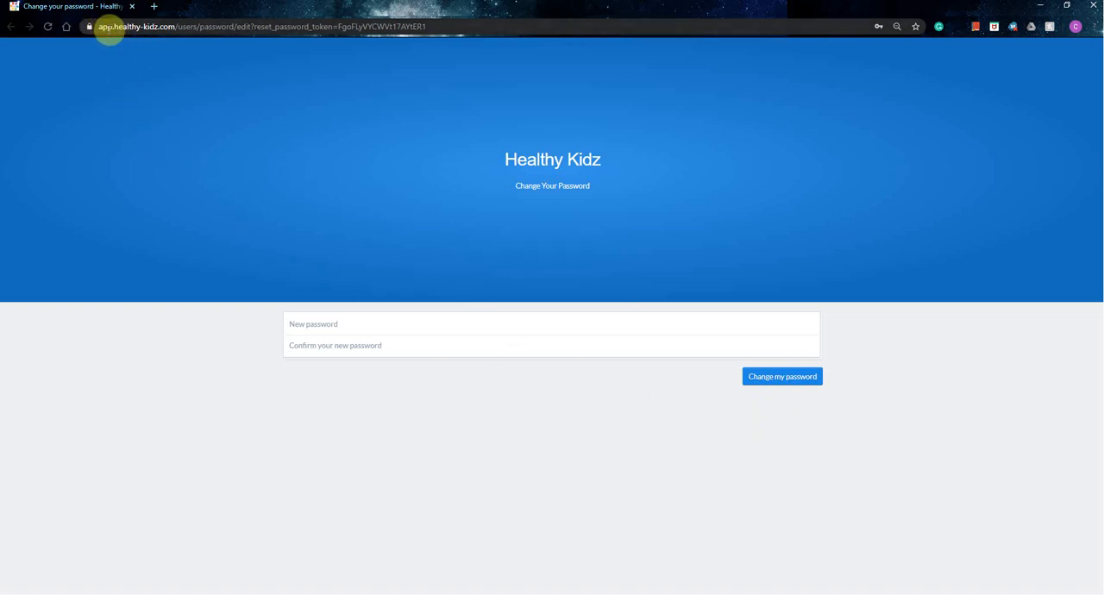
pyautogui.moveTo(246, 133)
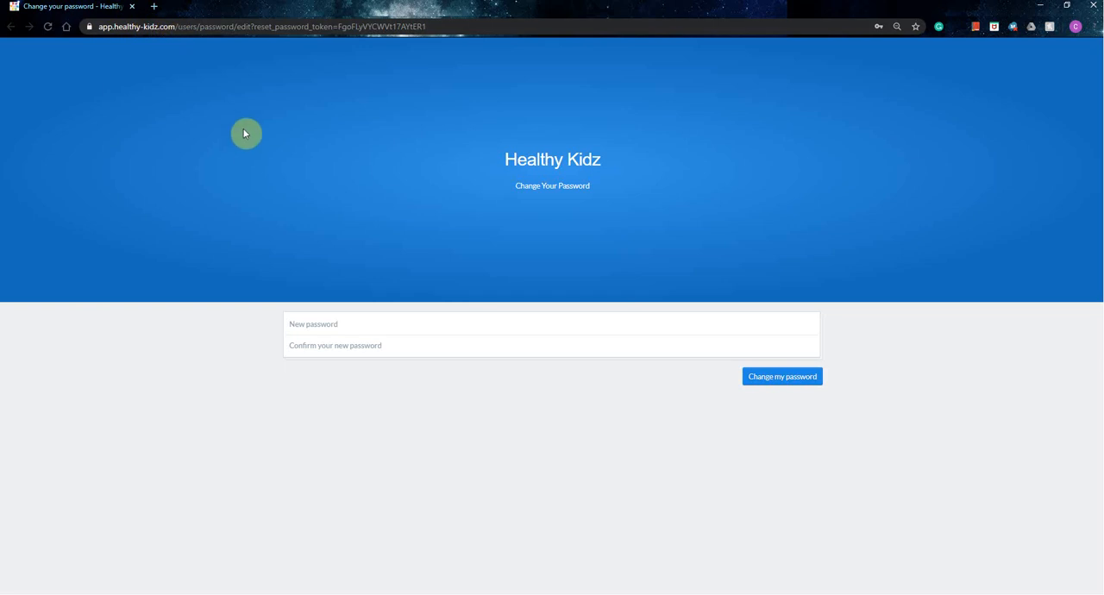
pyautogui.moveTo(205, 488)
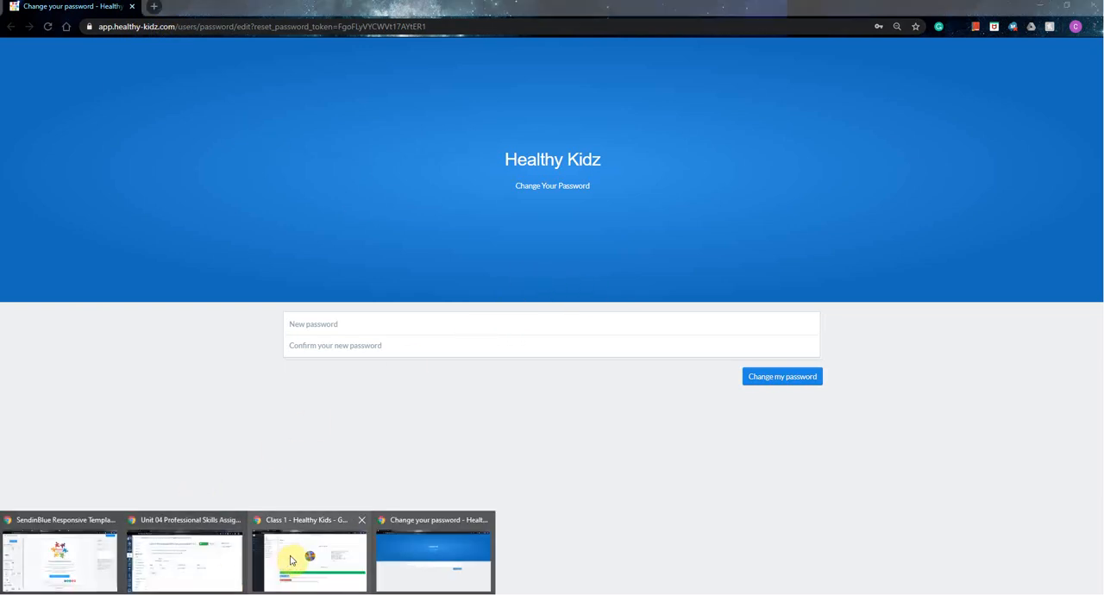
# Step: Return to the Class 1 - Healthy Kids summary showing 1910 points from 124 activities
pyautogui.click(310, 560)
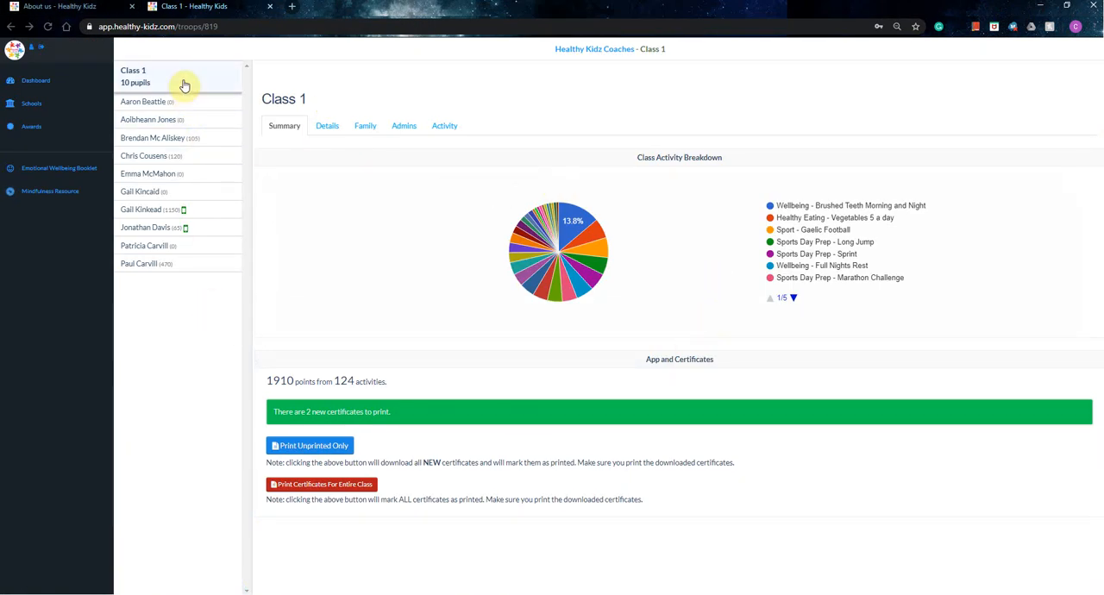
pyautogui.moveTo(179, 294)
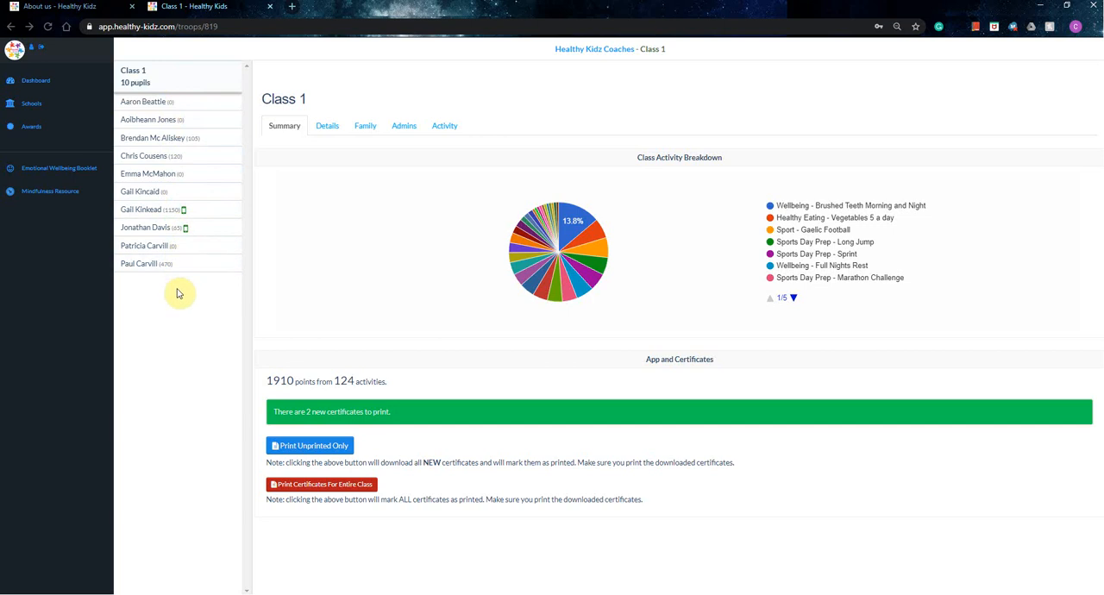
pyautogui.moveTo(190, 111)
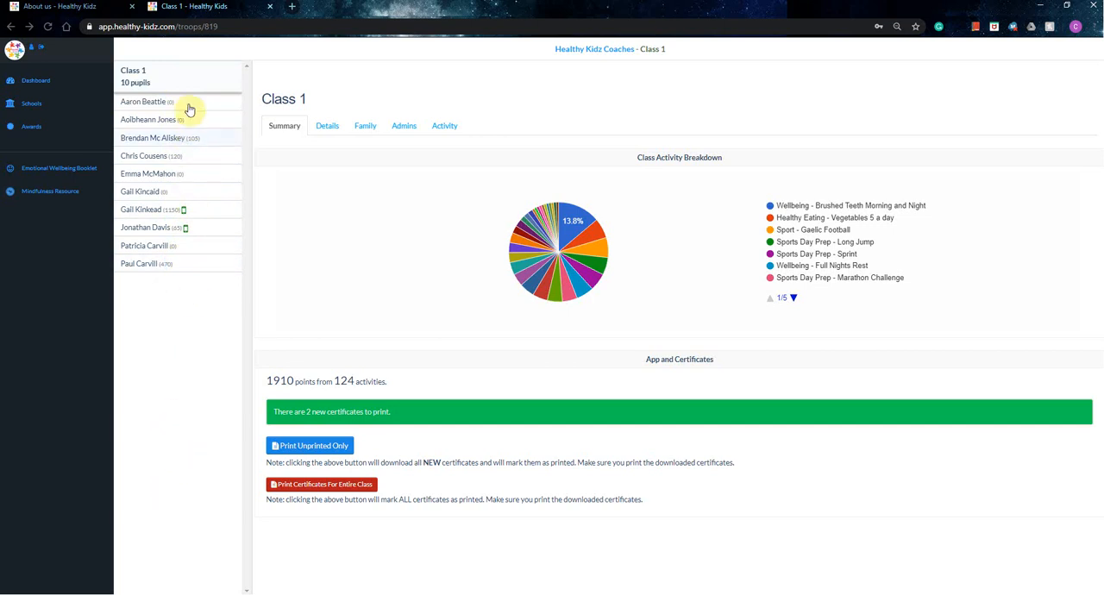
pyautogui.moveTo(188, 174)
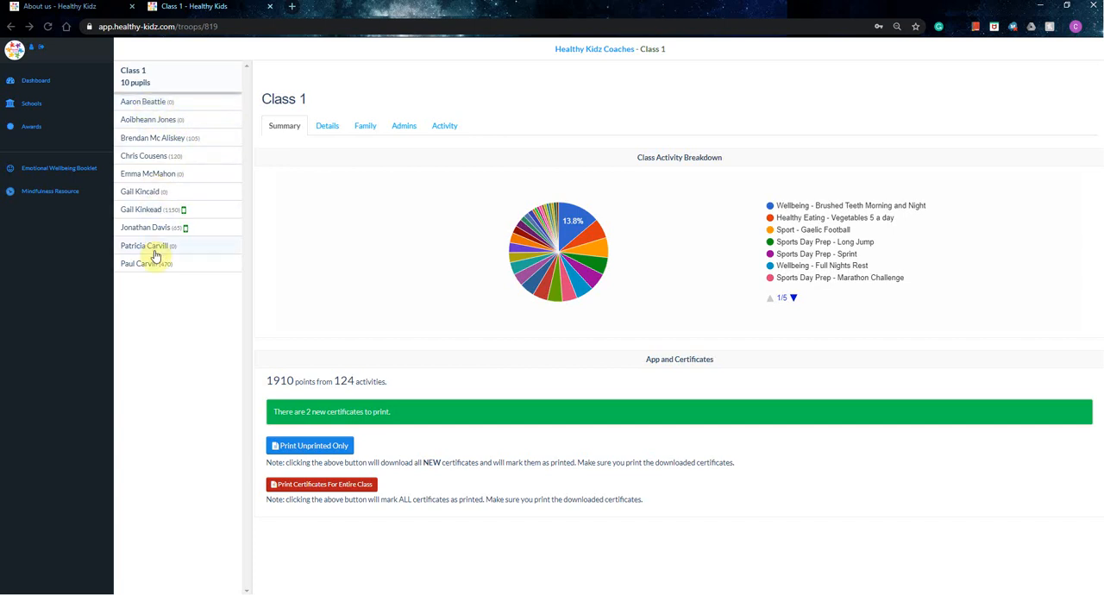
pyautogui.moveTo(176, 113)
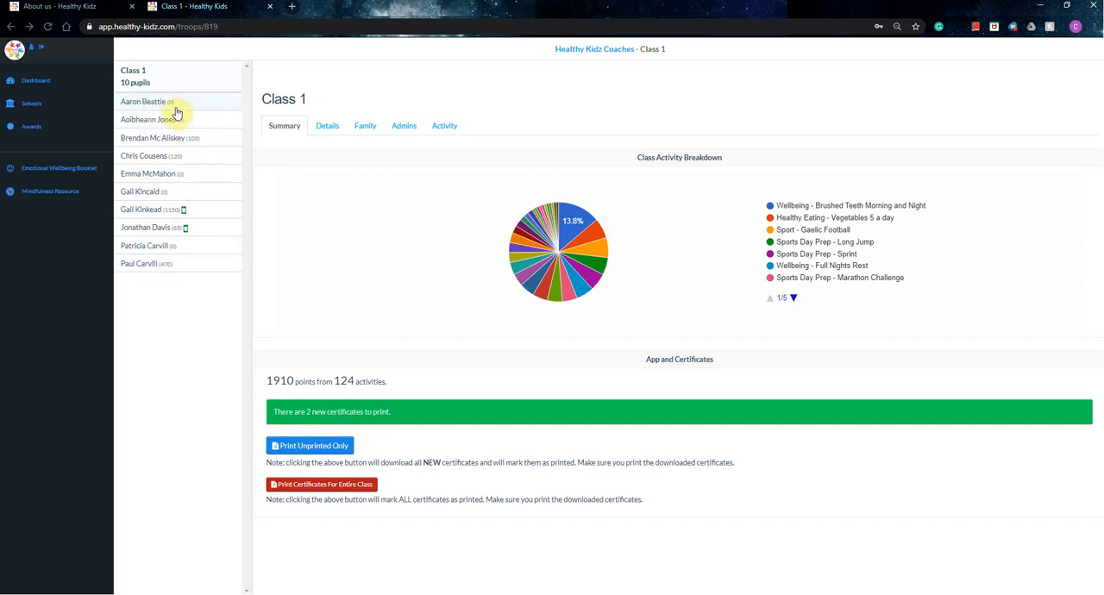
pyautogui.moveTo(210, 156)
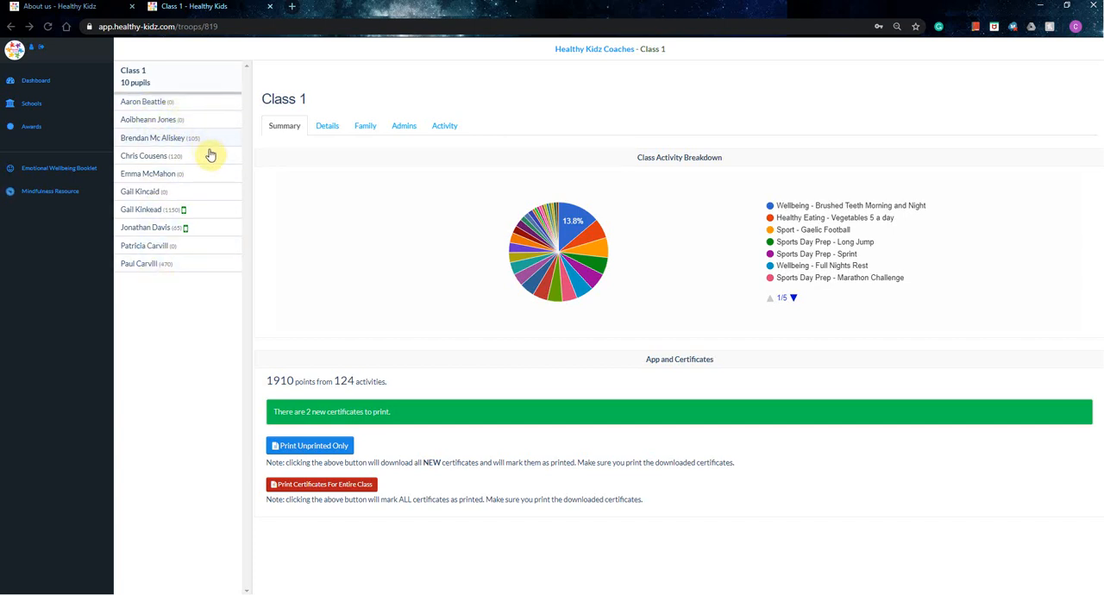
pyautogui.moveTo(187, 222)
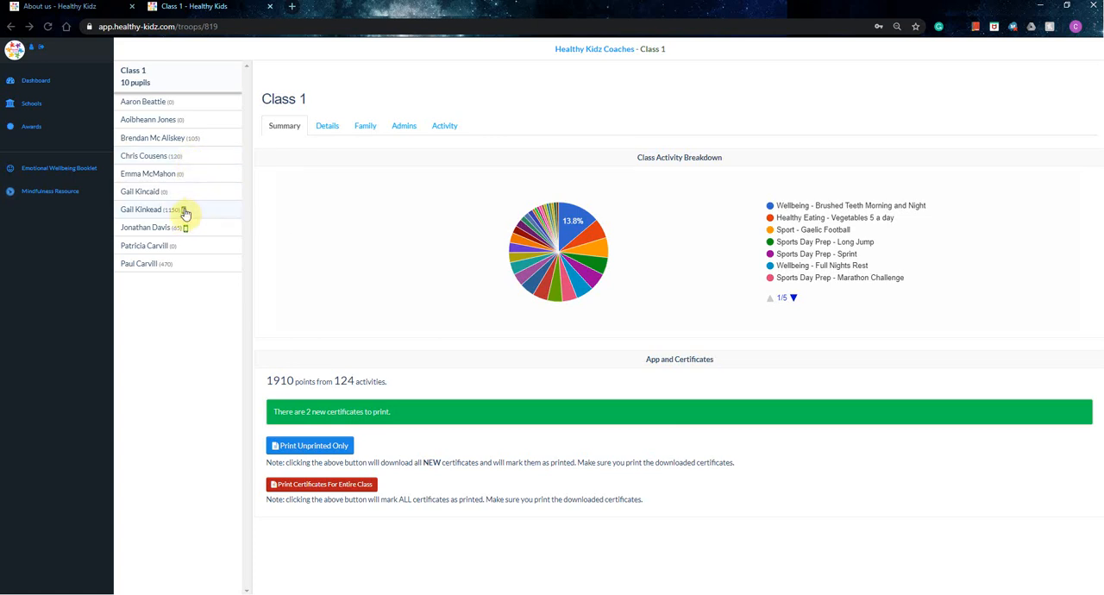
pyautogui.moveTo(183, 211)
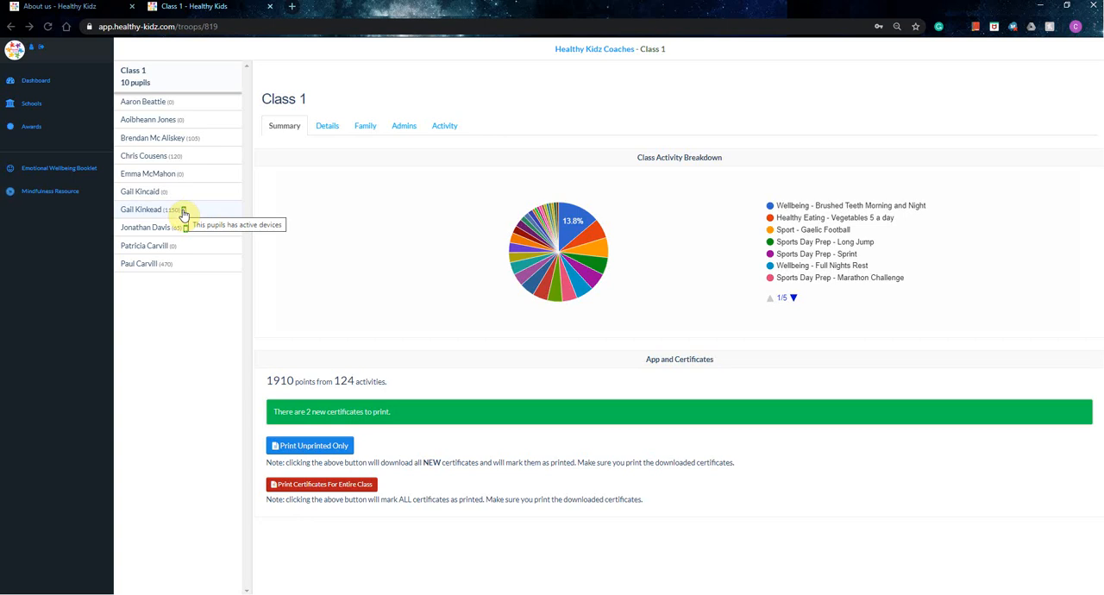
pyautogui.moveTo(191, 188)
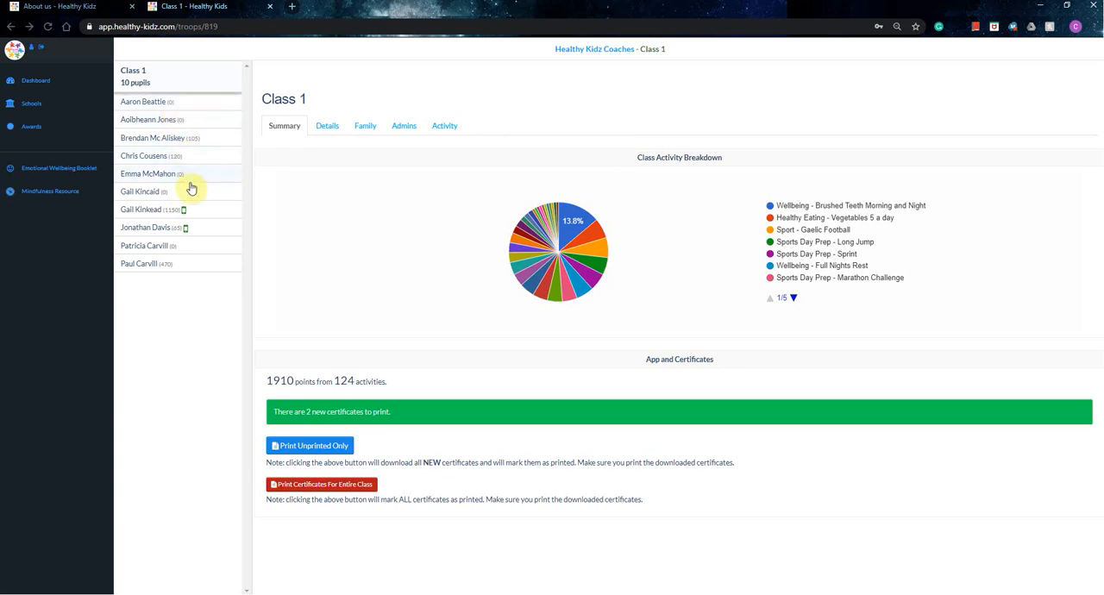
pyautogui.moveTo(185, 199)
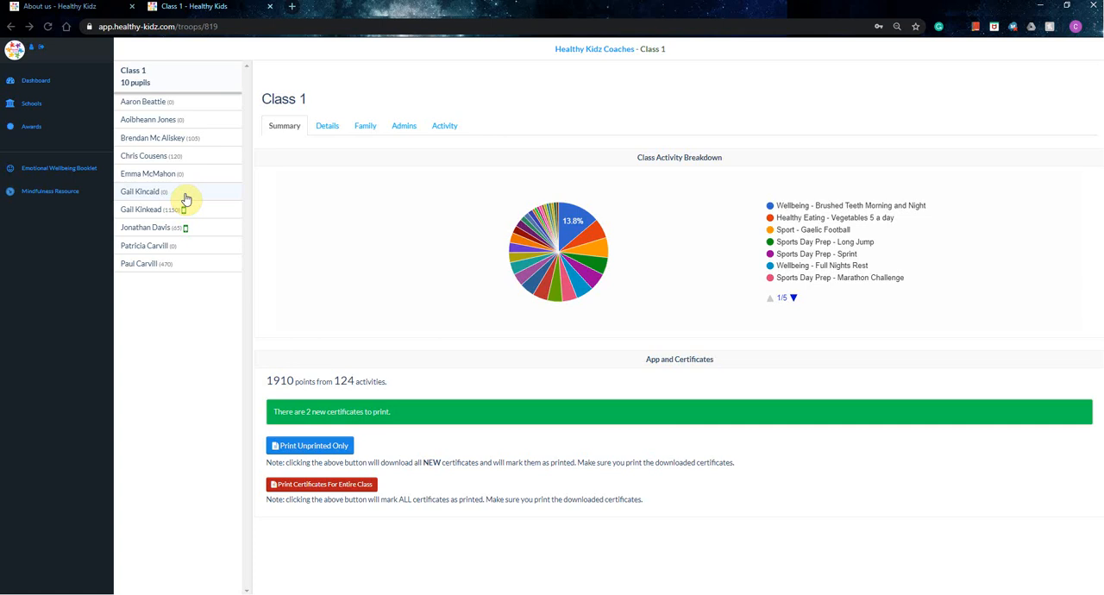
pyautogui.moveTo(289, 161)
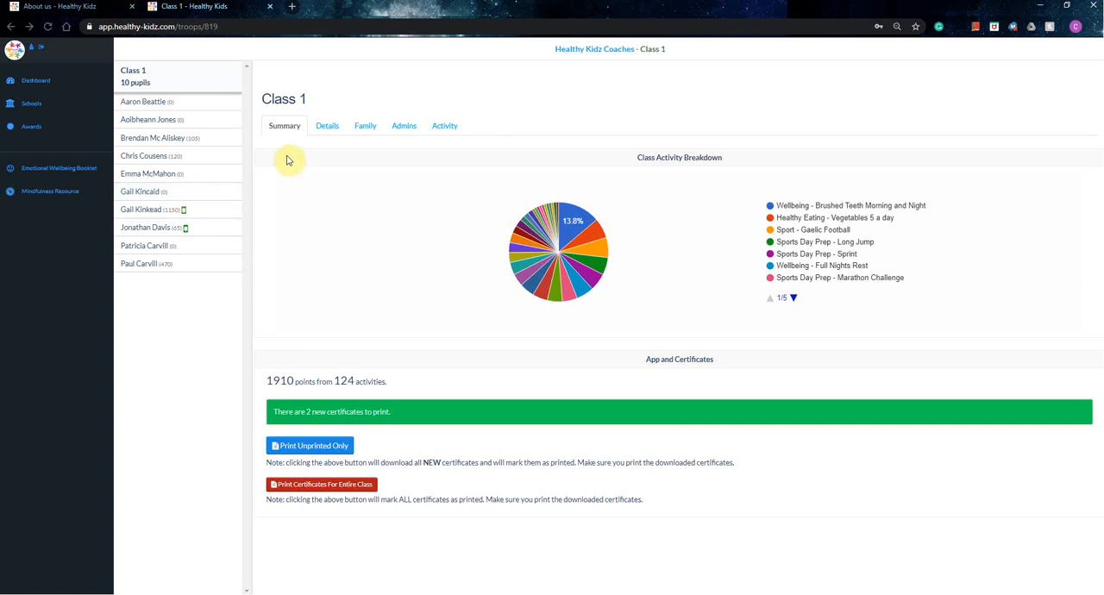
pyautogui.moveTo(789, 211)
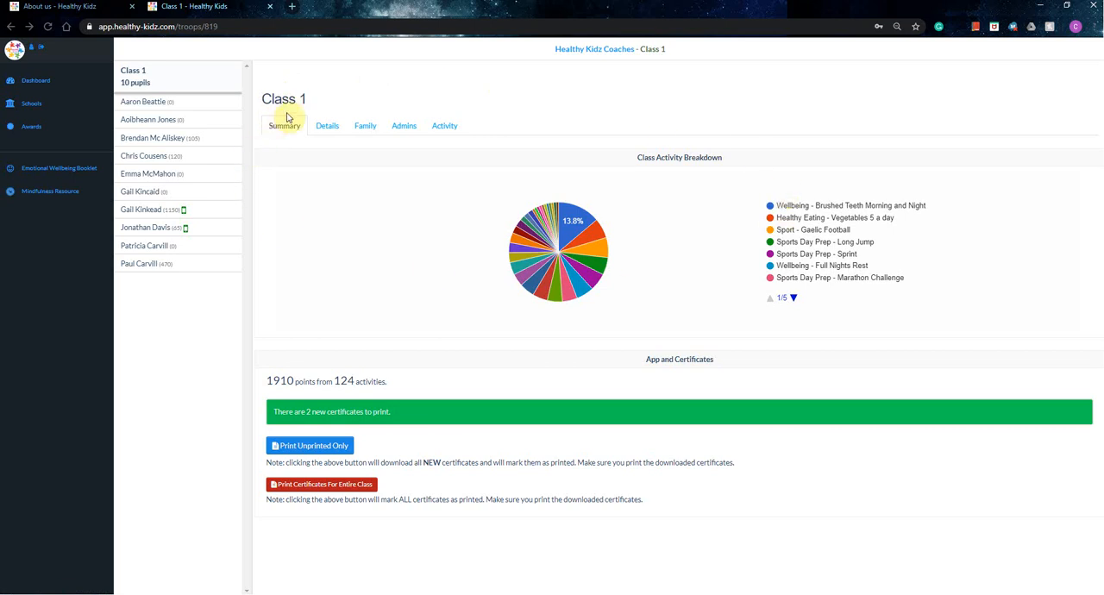
pyautogui.moveTo(274, 158)
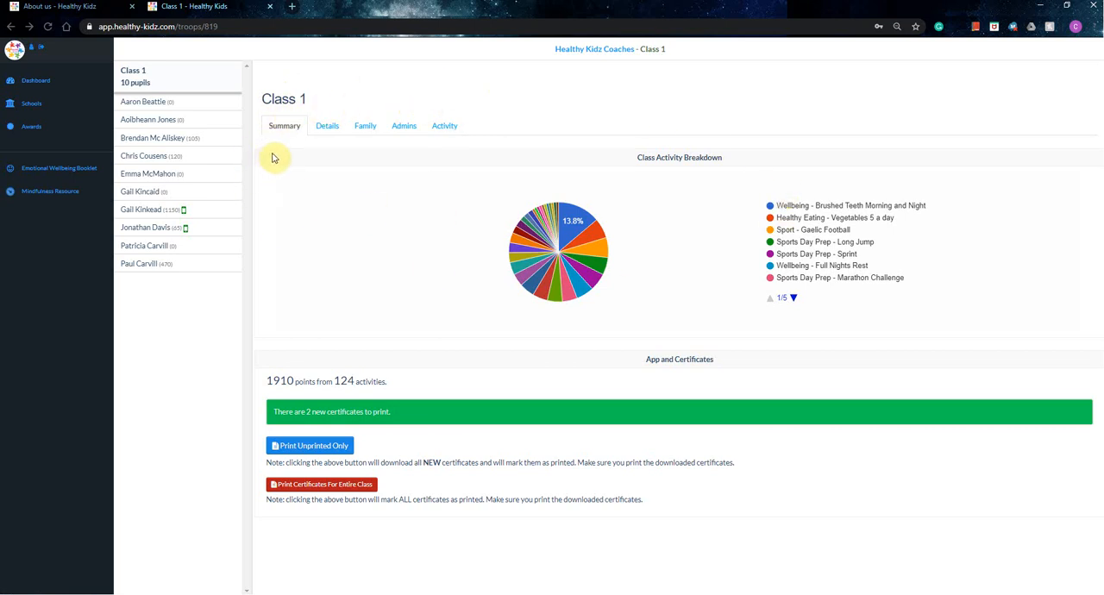
pyautogui.moveTo(557, 313)
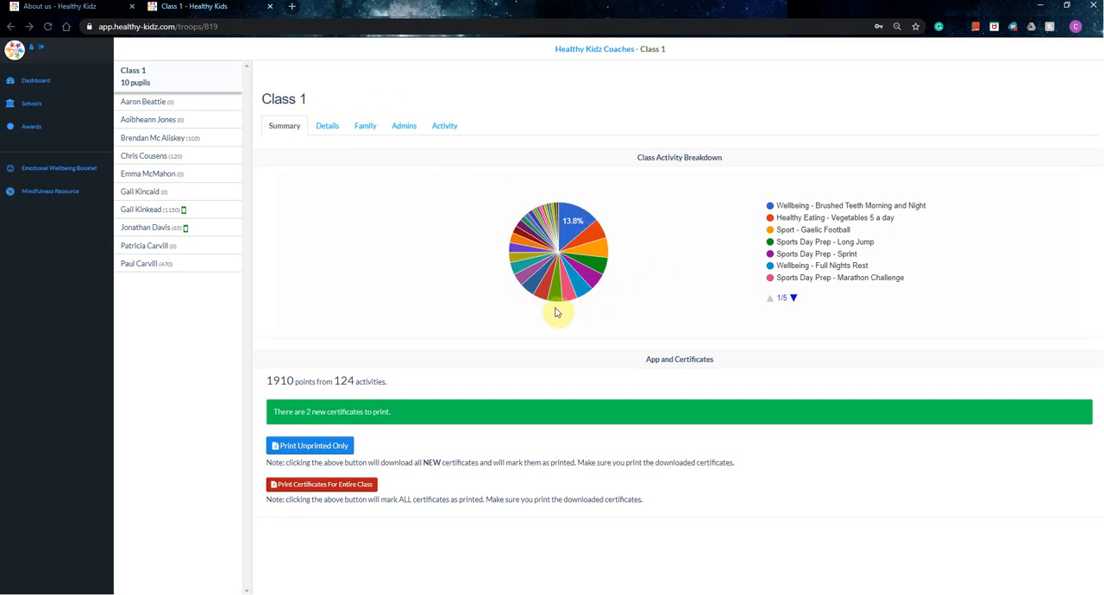
pyautogui.moveTo(759, 291)
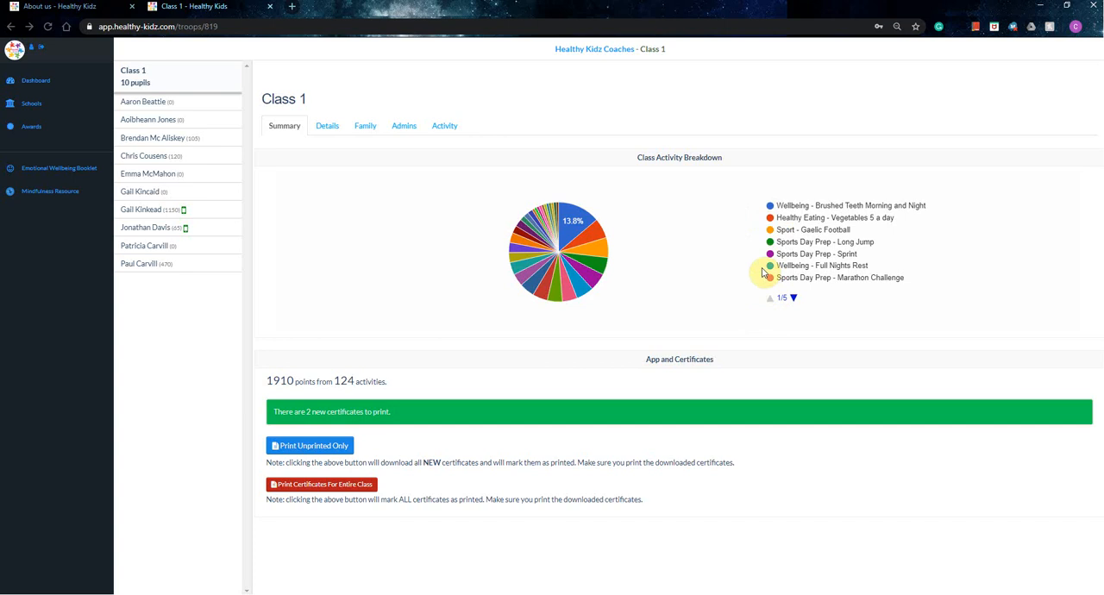
pyautogui.moveTo(509, 256)
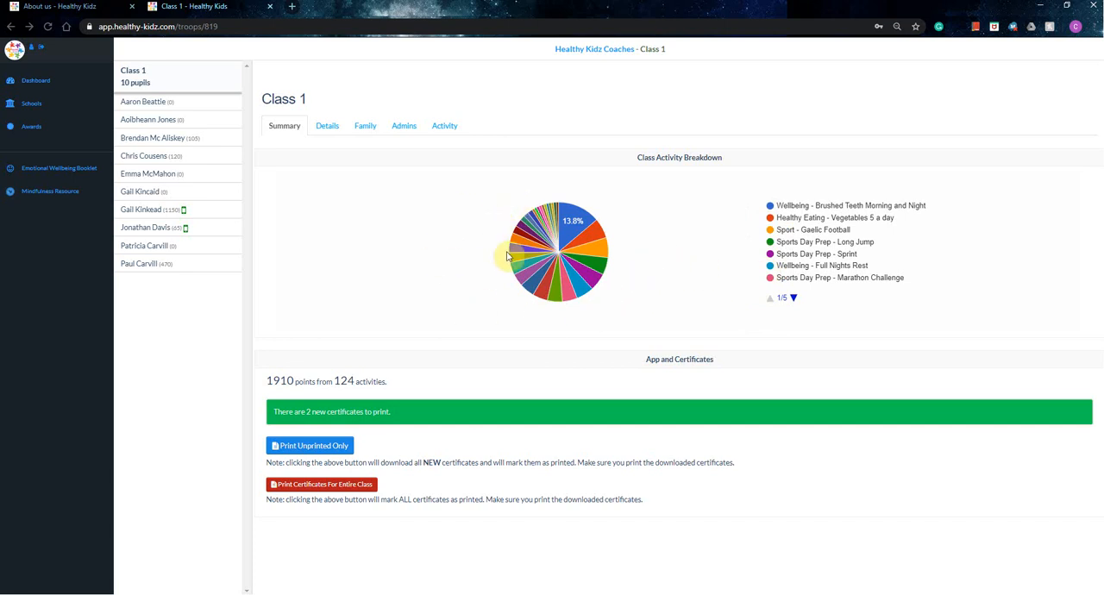
pyautogui.moveTo(514, 312)
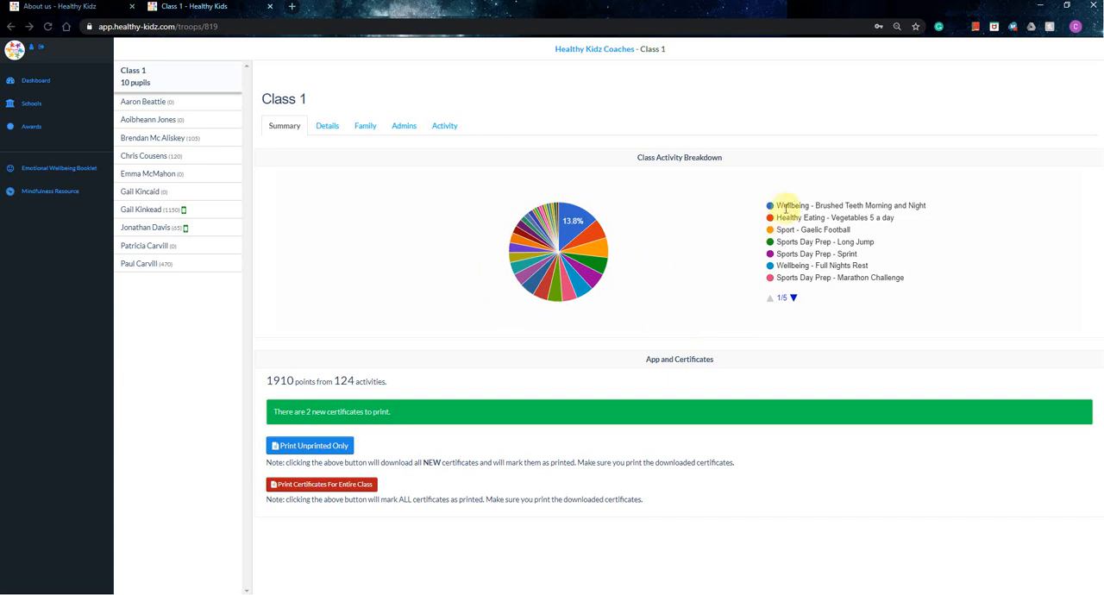
pyautogui.moveTo(601, 216)
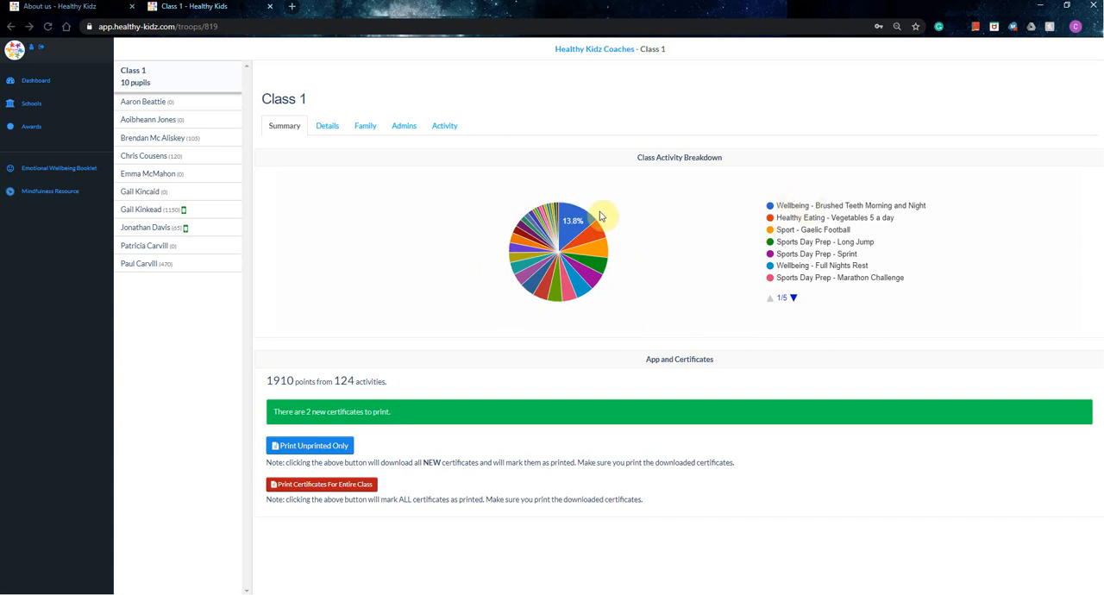
pyautogui.moveTo(595, 237)
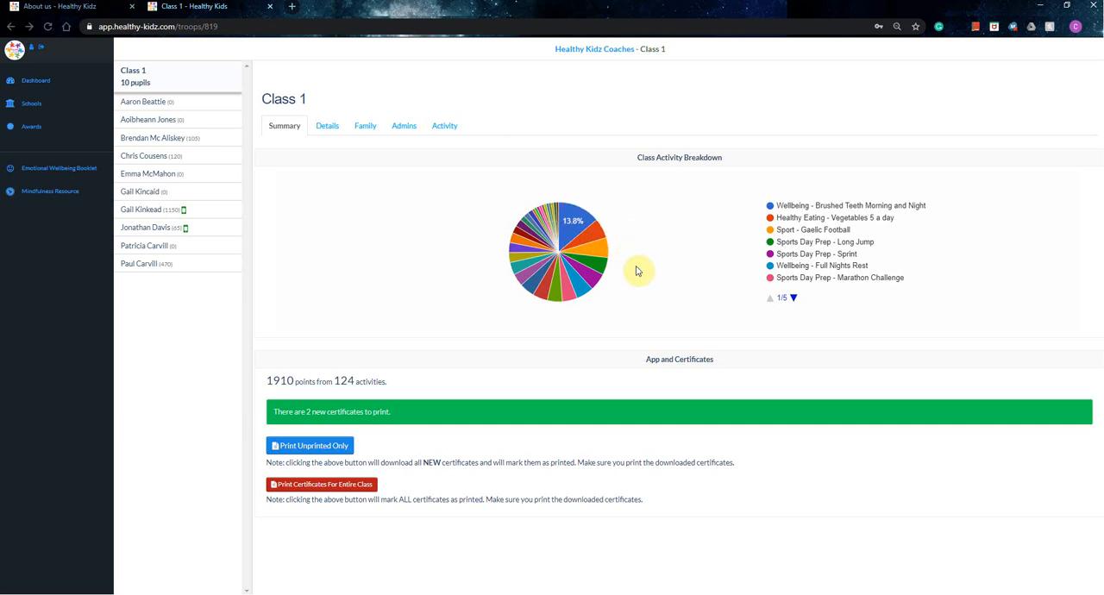
pyautogui.moveTo(448, 248)
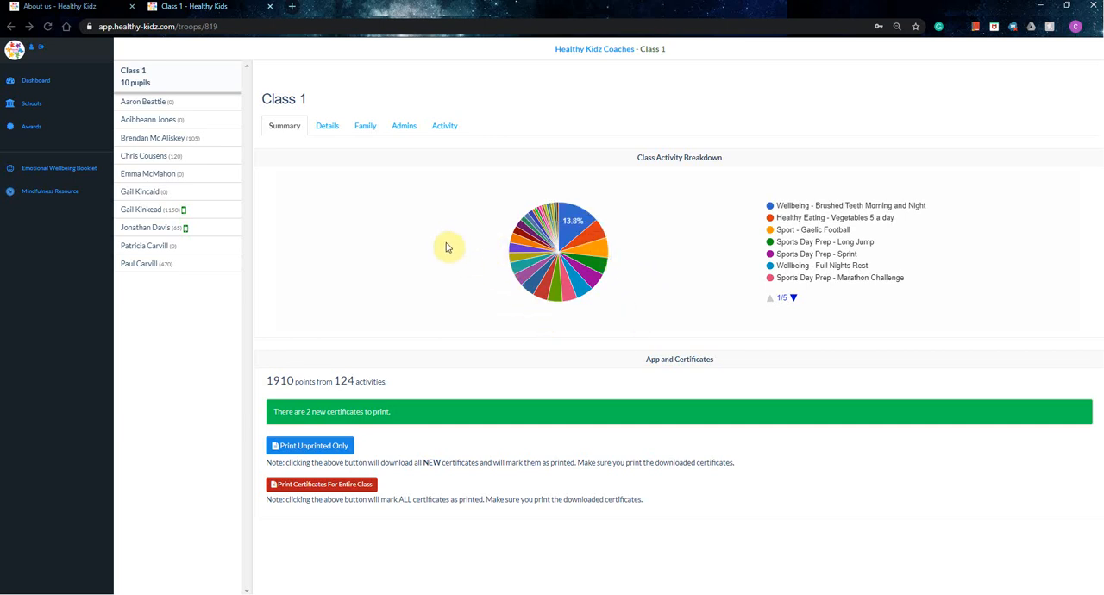
pyautogui.moveTo(744, 242)
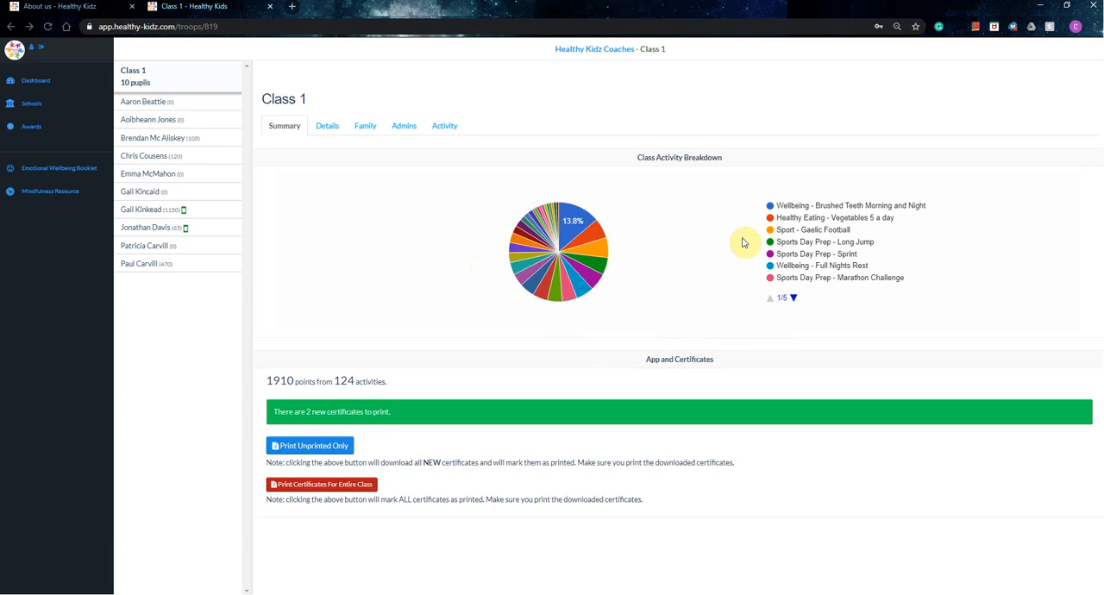
pyautogui.moveTo(749, 236)
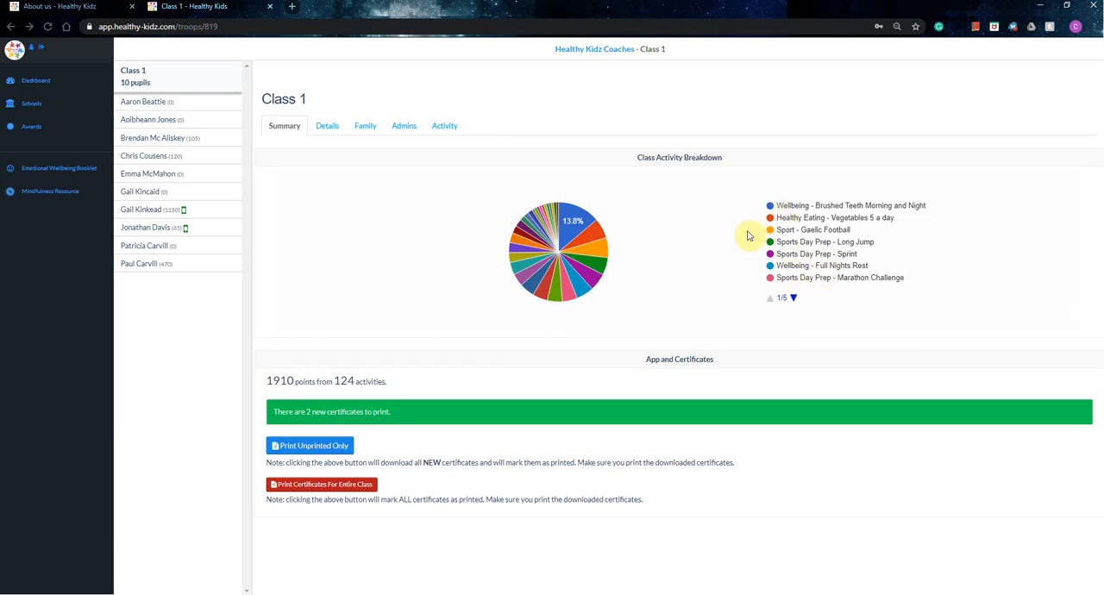
pyautogui.moveTo(726, 244)
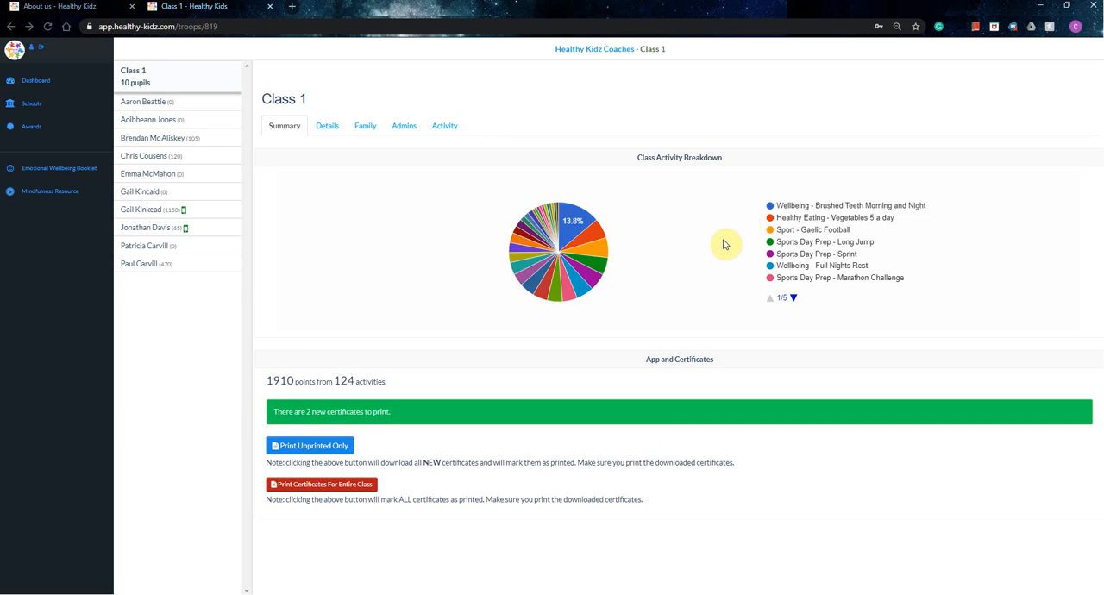
pyautogui.moveTo(931, 219)
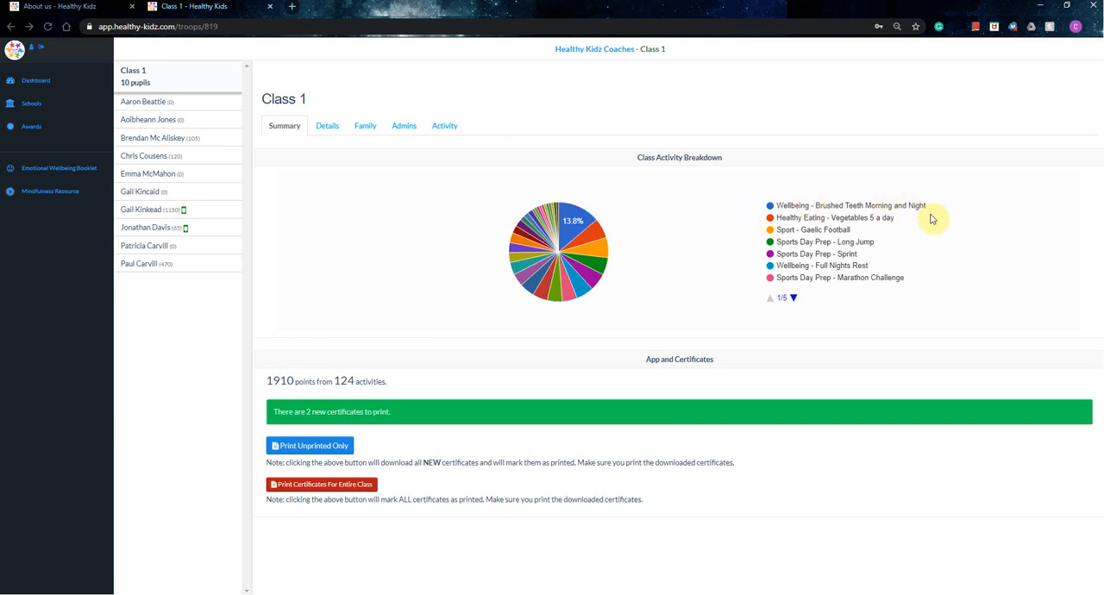
pyautogui.moveTo(281, 369)
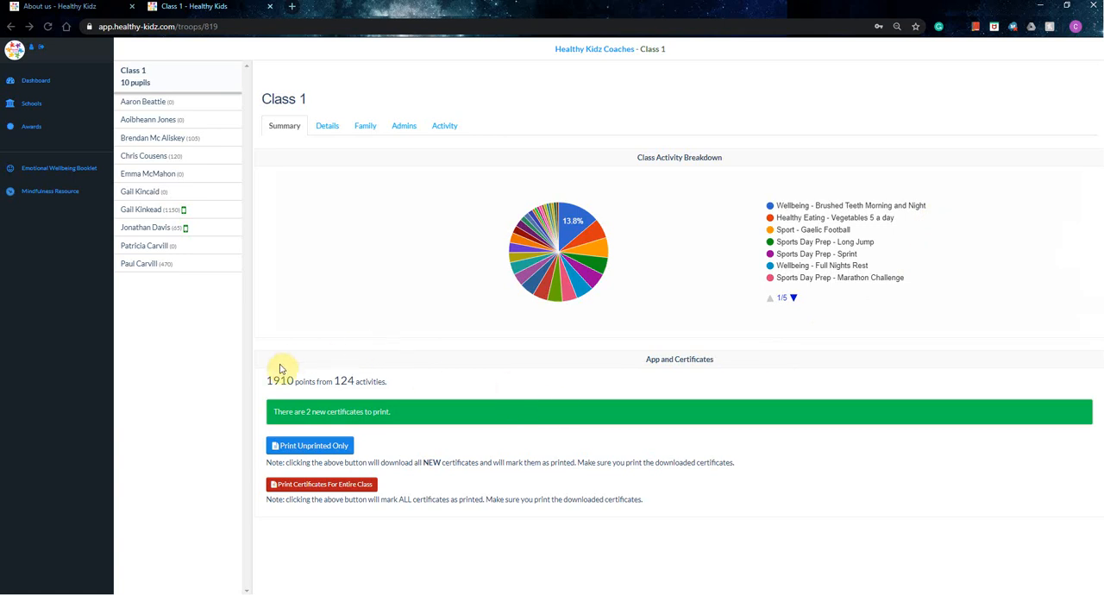
pyautogui.moveTo(464, 458)
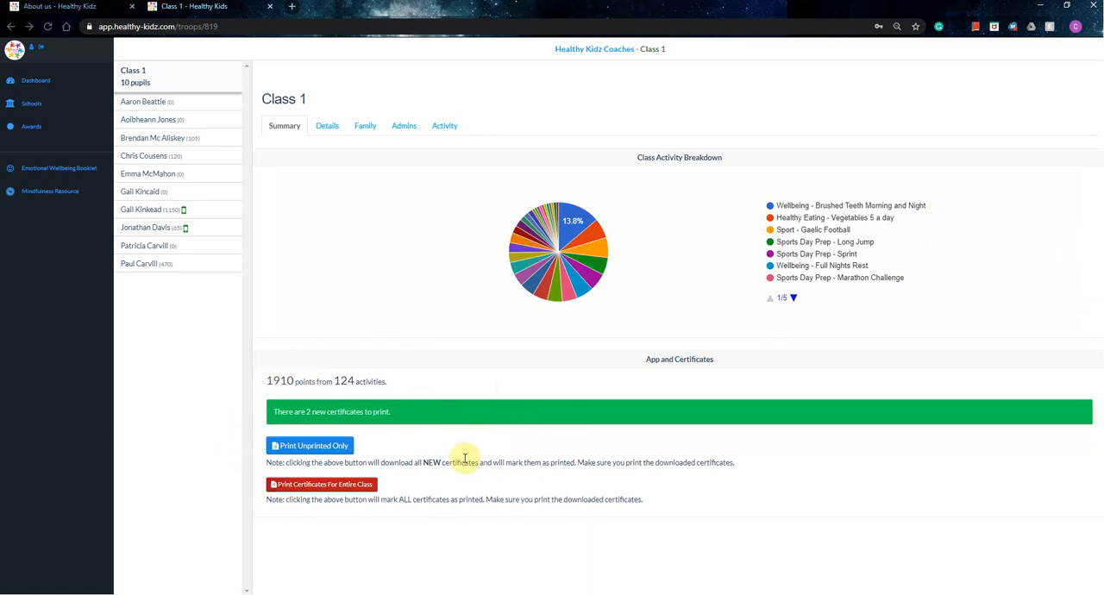
pyautogui.moveTo(301, 534)
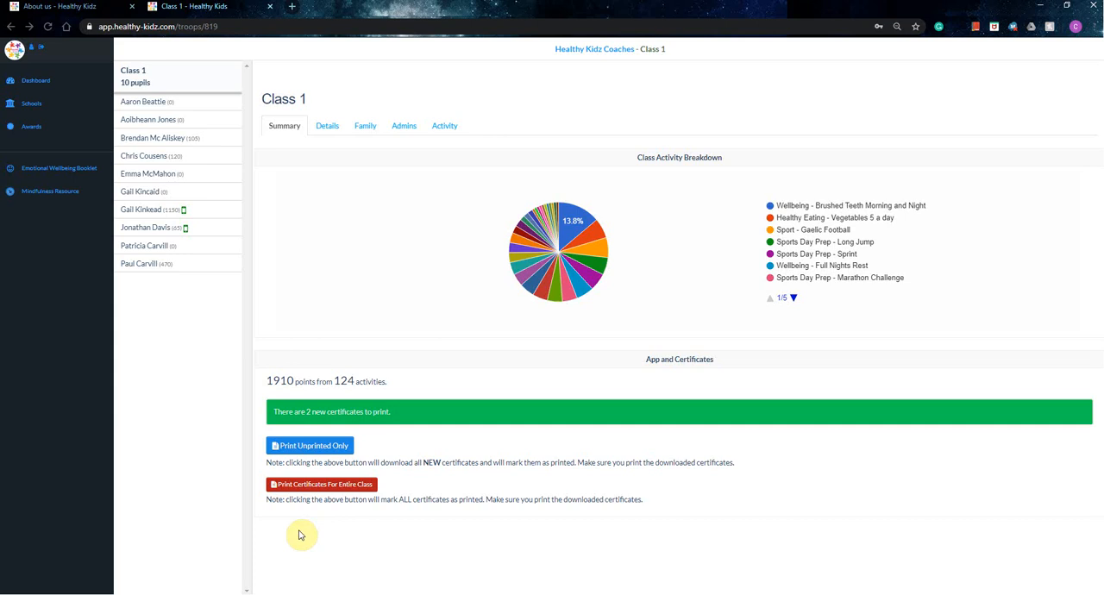
pyautogui.moveTo(395, 535)
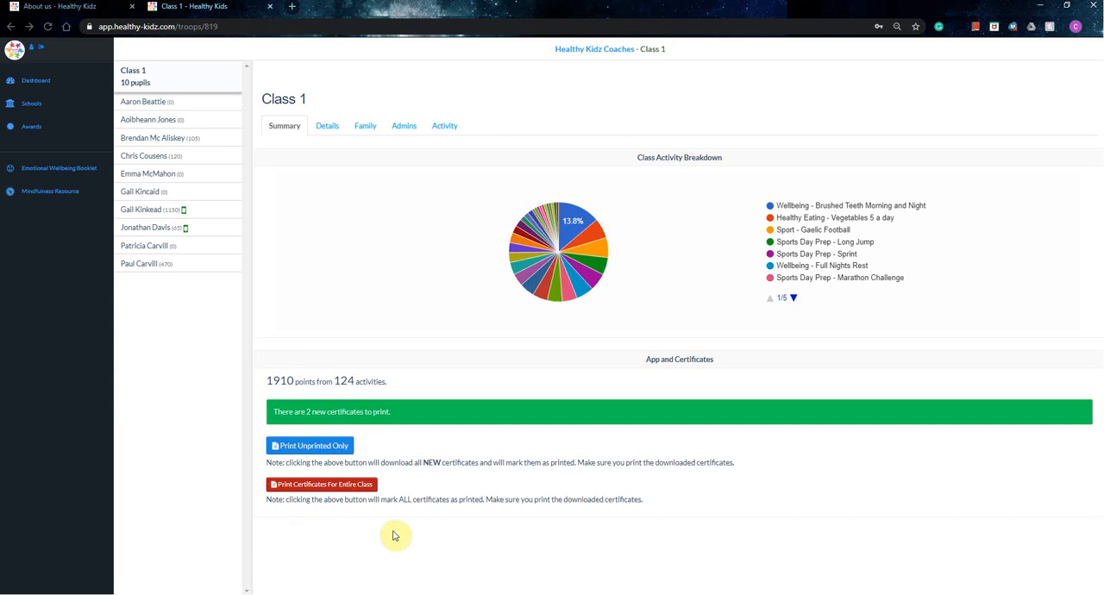
pyautogui.moveTo(423, 515)
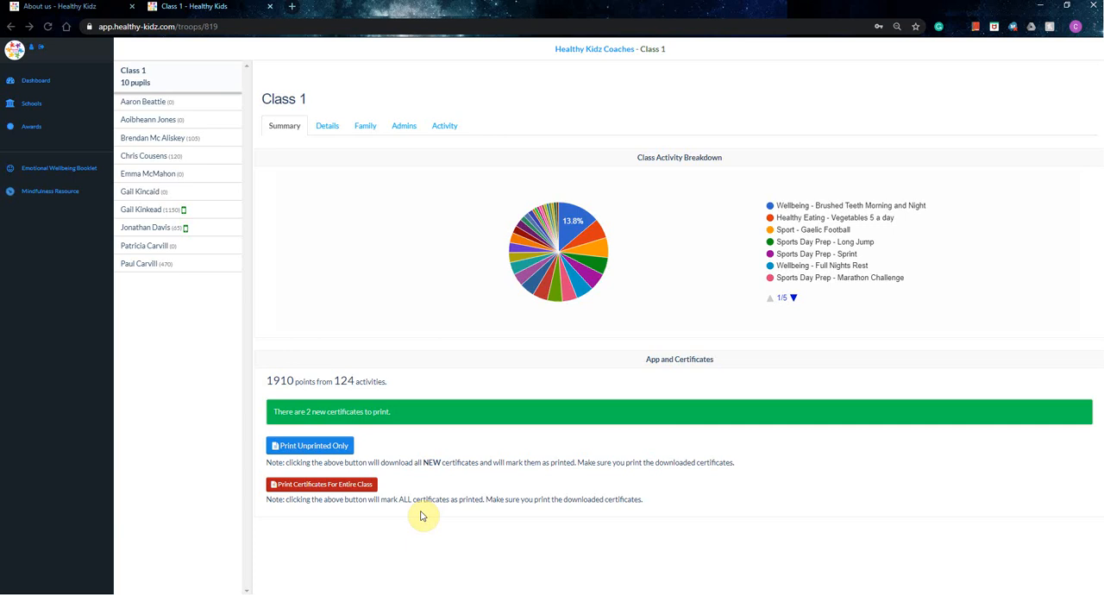
pyautogui.moveTo(477, 498)
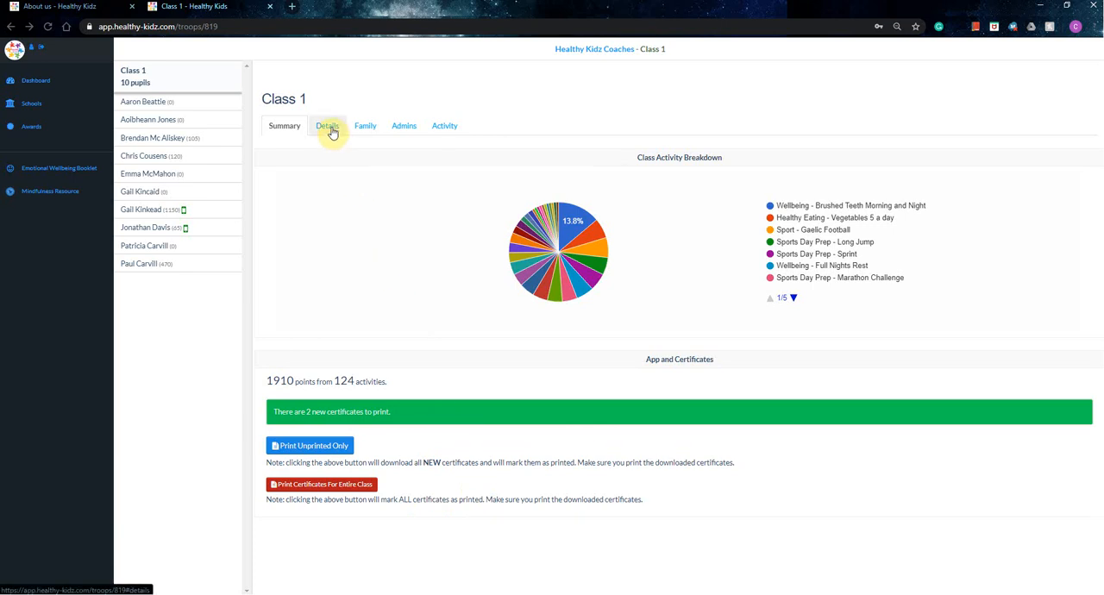
# Step: Show Class 1's Details tab with the family sign-up code and leaderboard
pyautogui.click(326, 125)
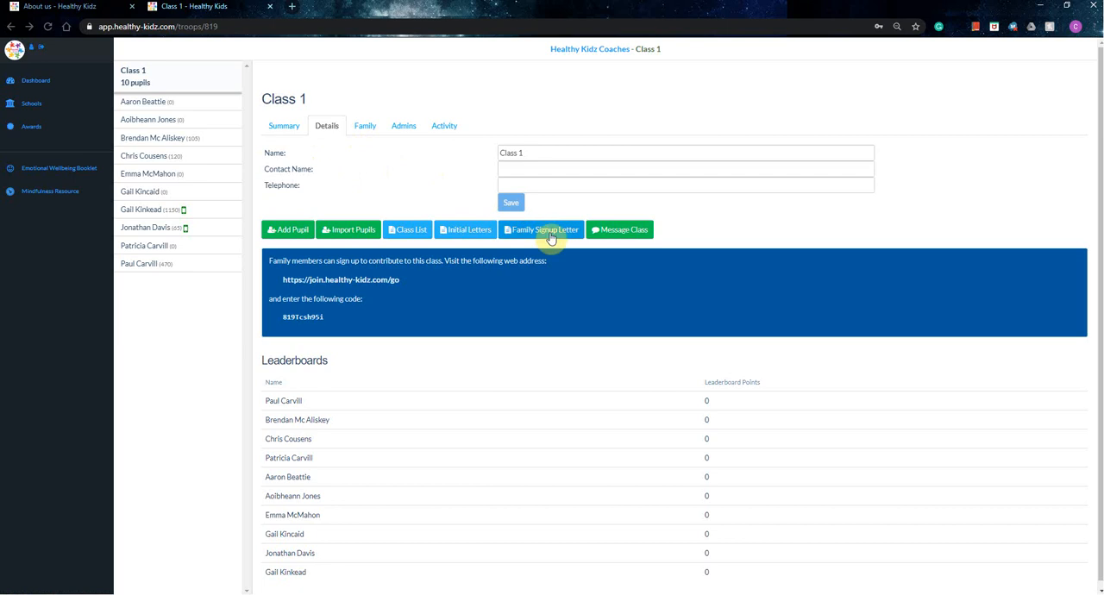
pyautogui.moveTo(326, 360)
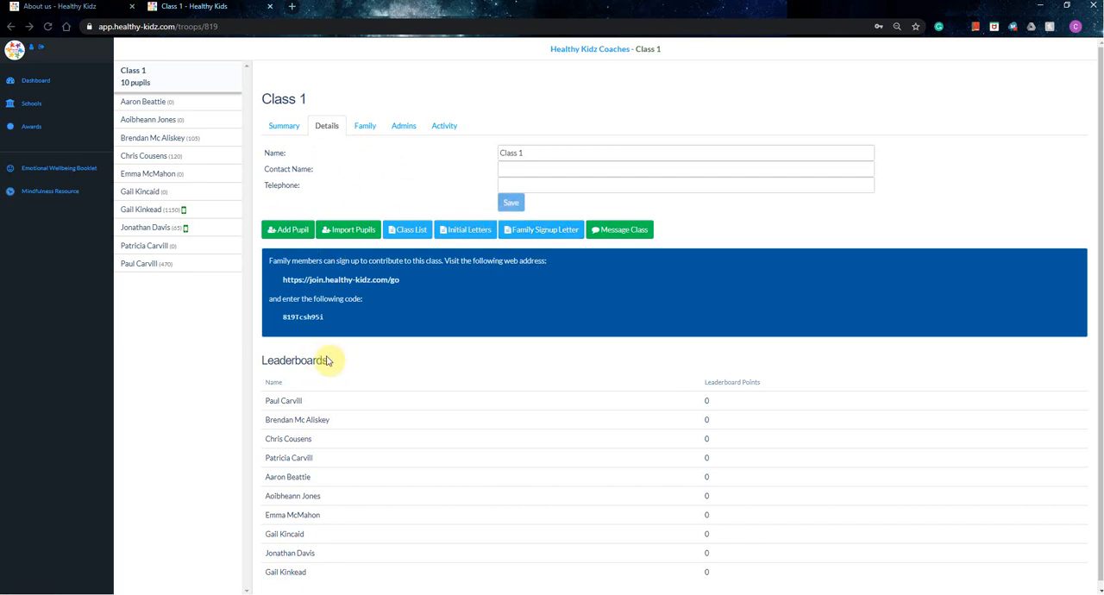
pyautogui.moveTo(411, 380)
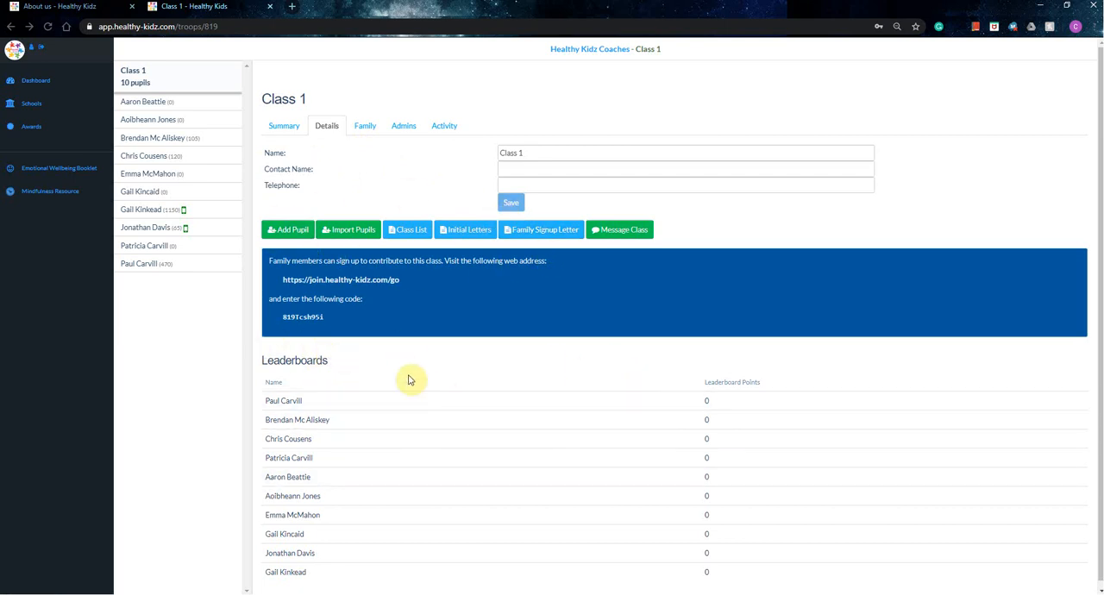
pyautogui.moveTo(485, 382)
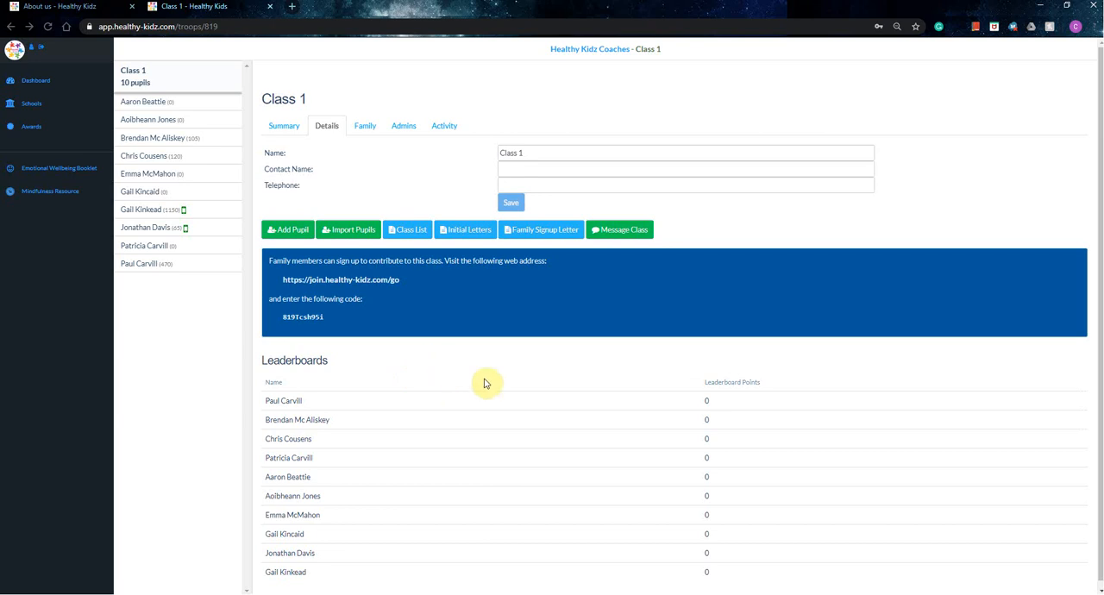
pyautogui.moveTo(690, 391)
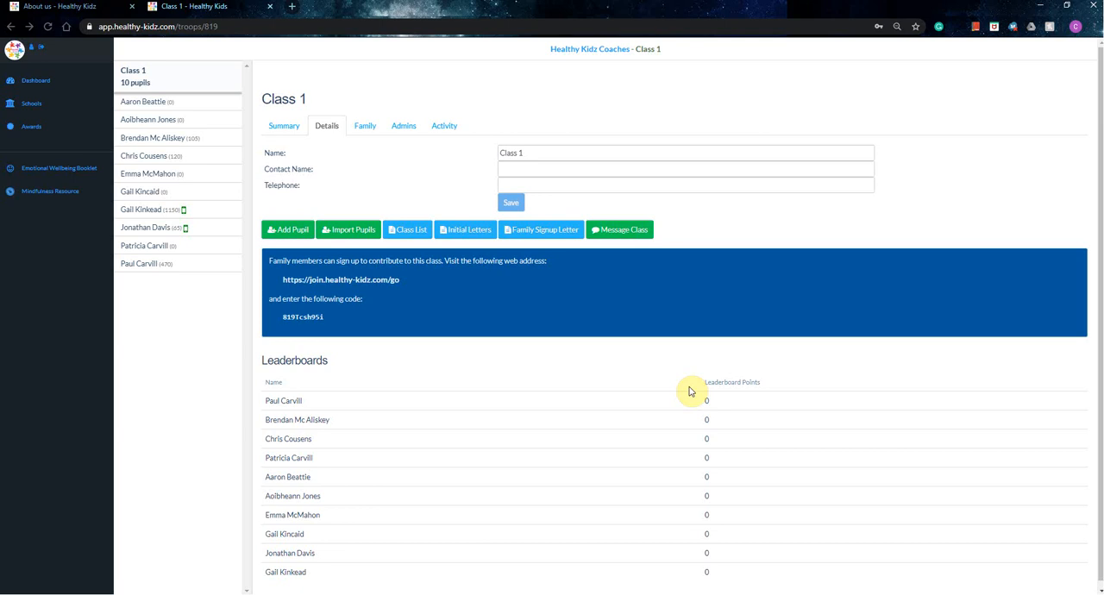
pyautogui.moveTo(572, 328)
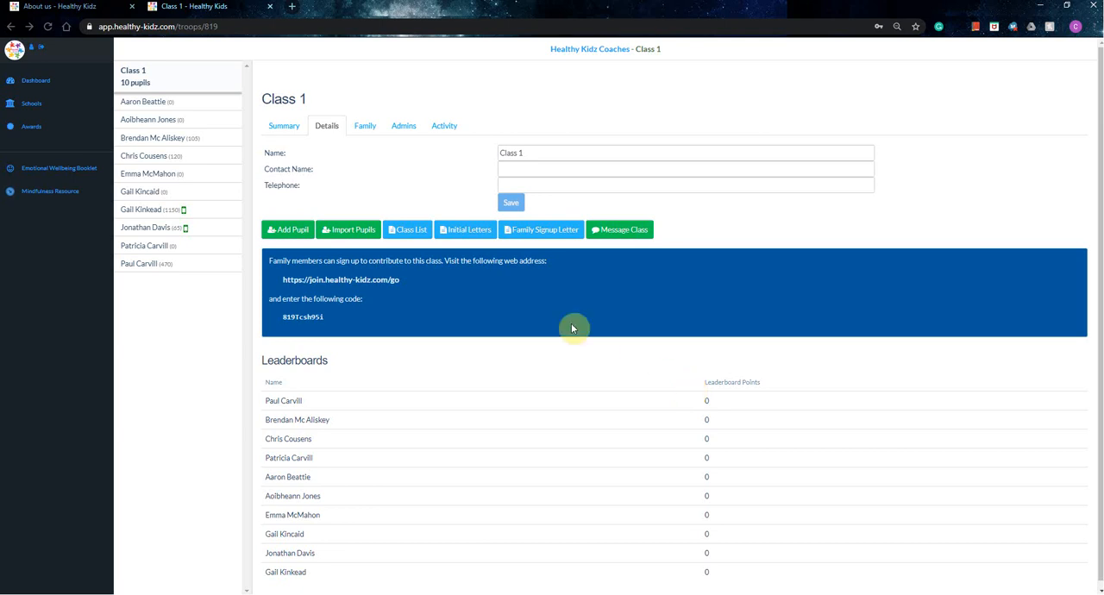
pyautogui.moveTo(433, 176)
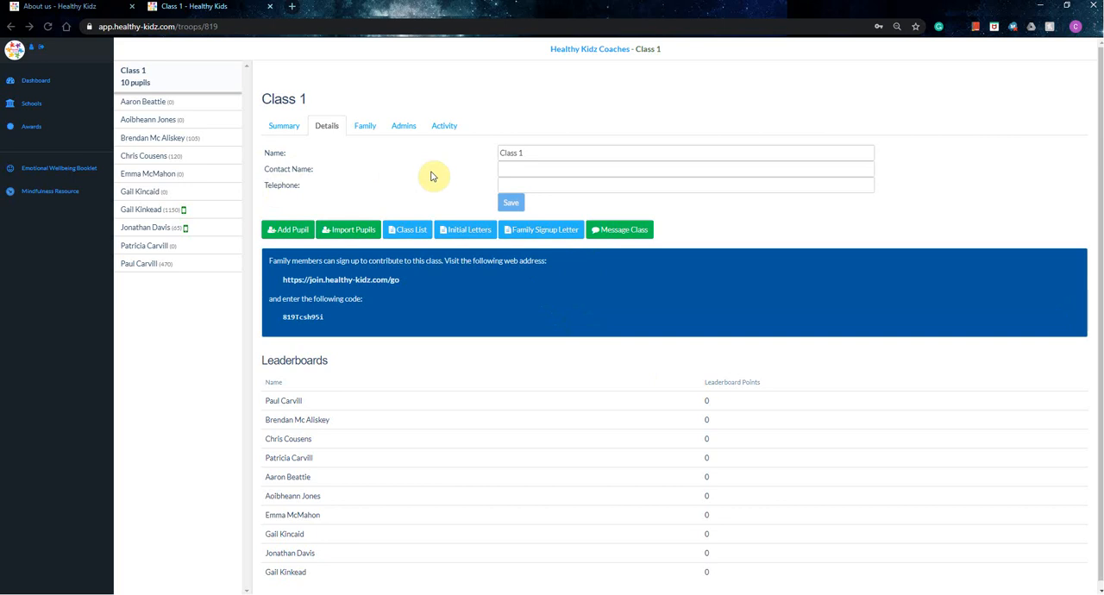
pyautogui.moveTo(418, 175)
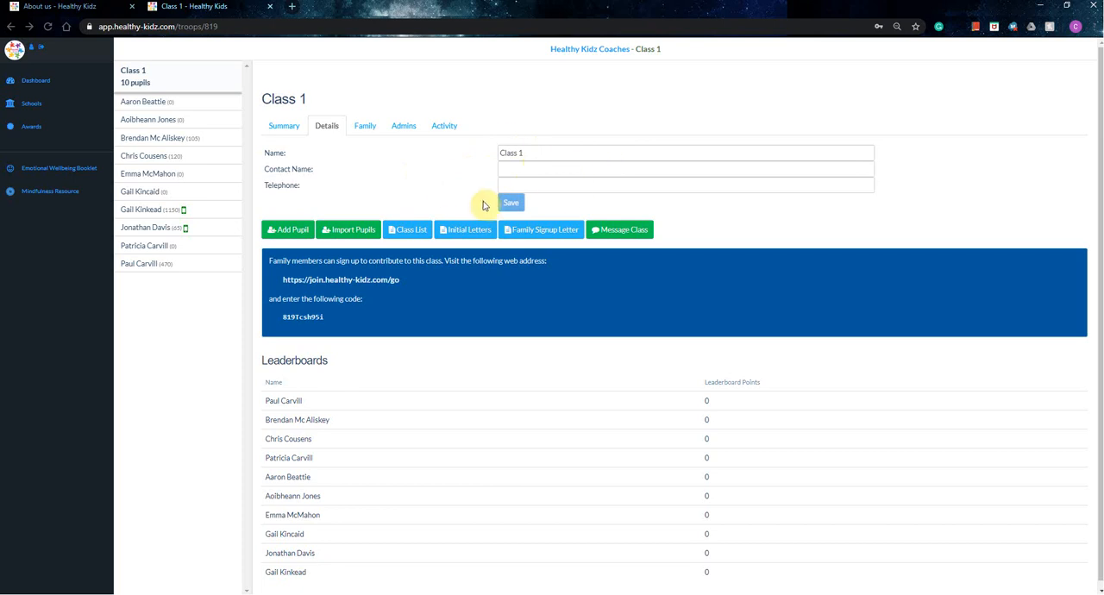
pyautogui.moveTo(672, 240)
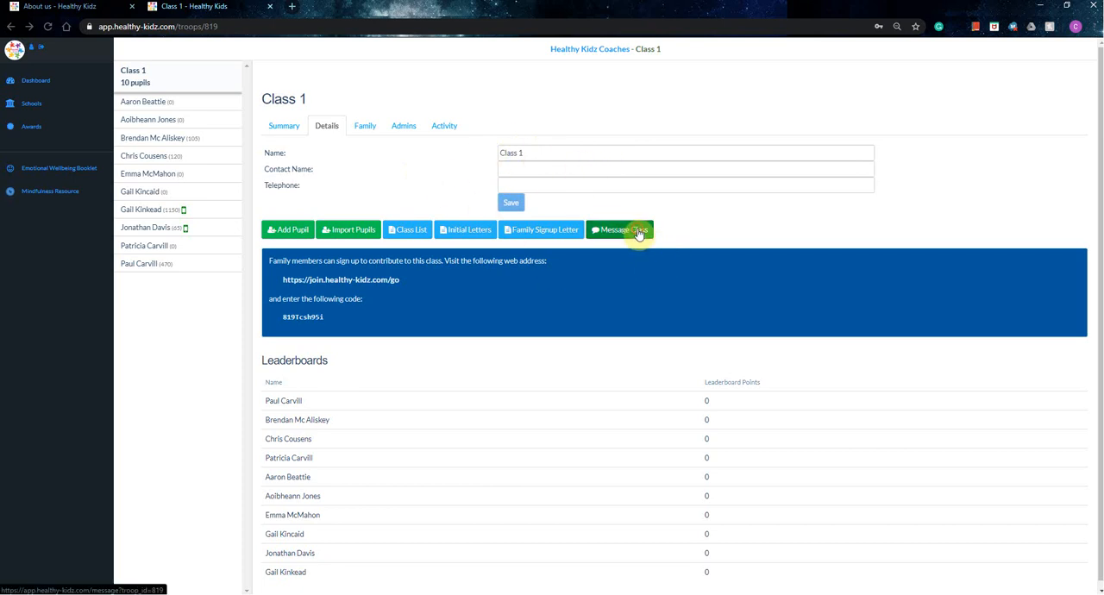
pyautogui.click(617, 229)
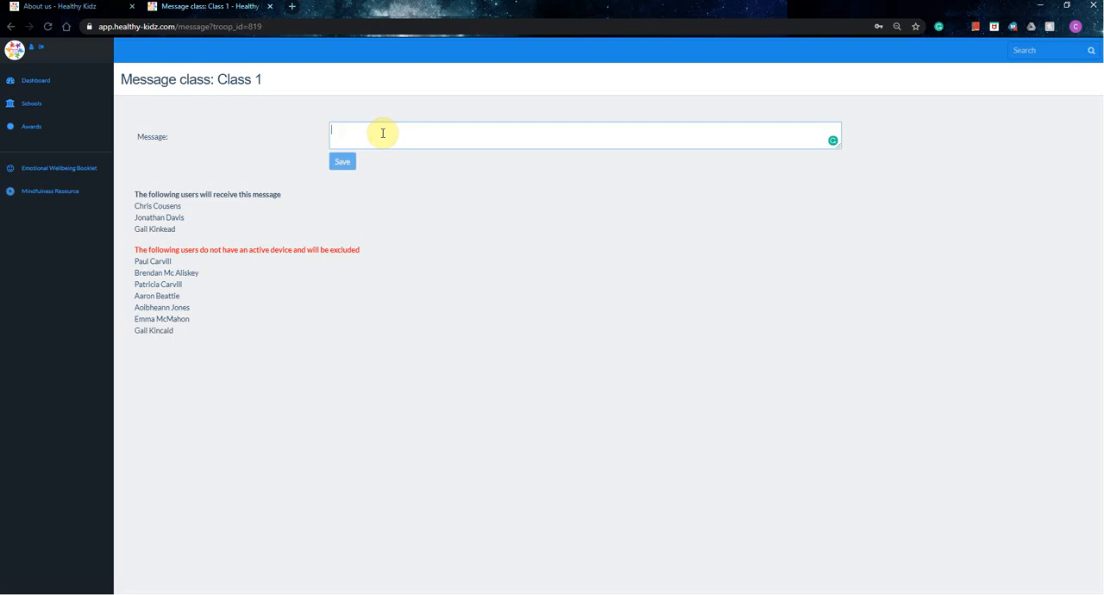
pyautogui.moveTo(392, 129)
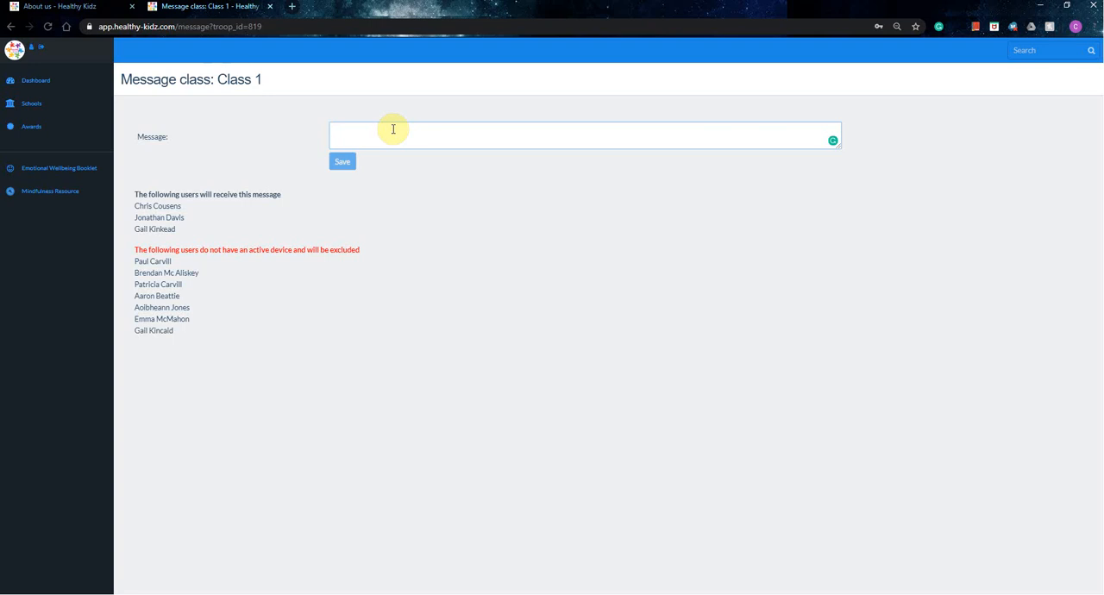
pyautogui.moveTo(92, 70)
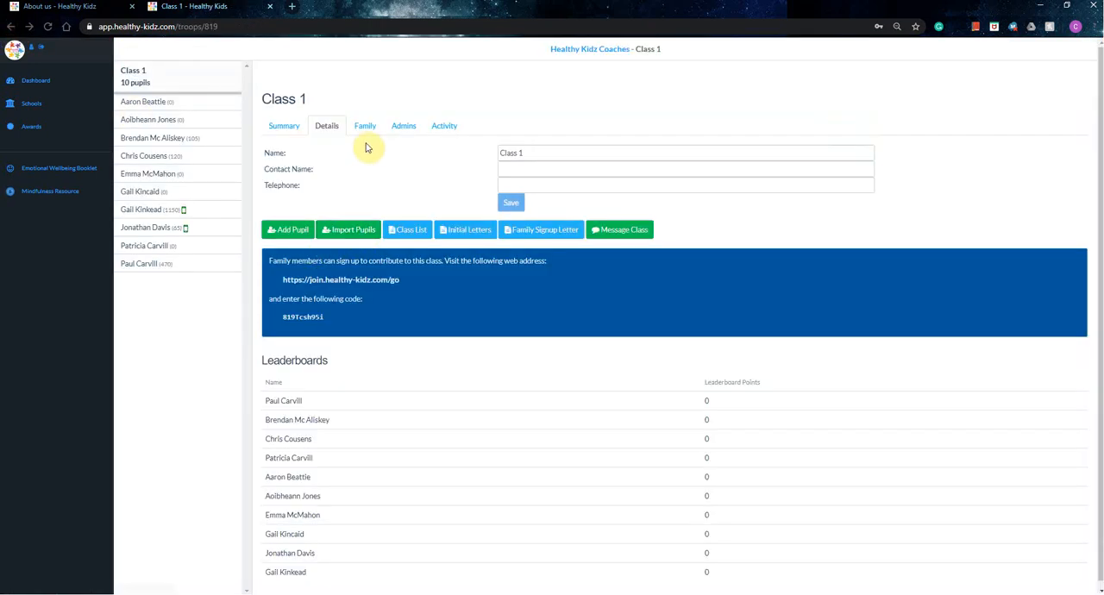
# Step: Check Class 1's family sign-ups and activity history, then return to the class summary
pyautogui.click(364, 125)
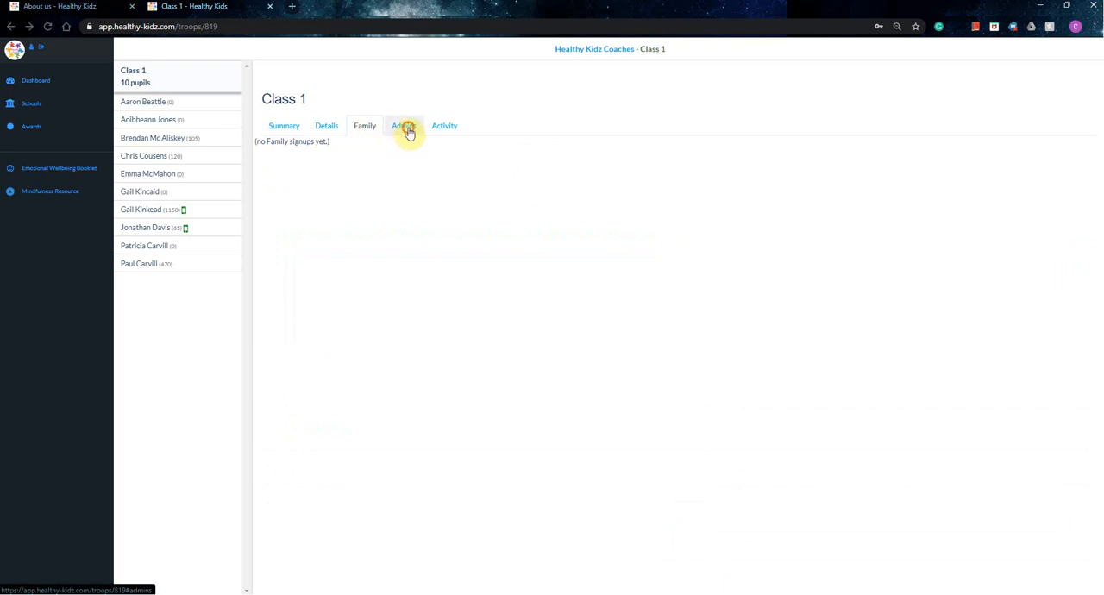
pyautogui.click(444, 125)
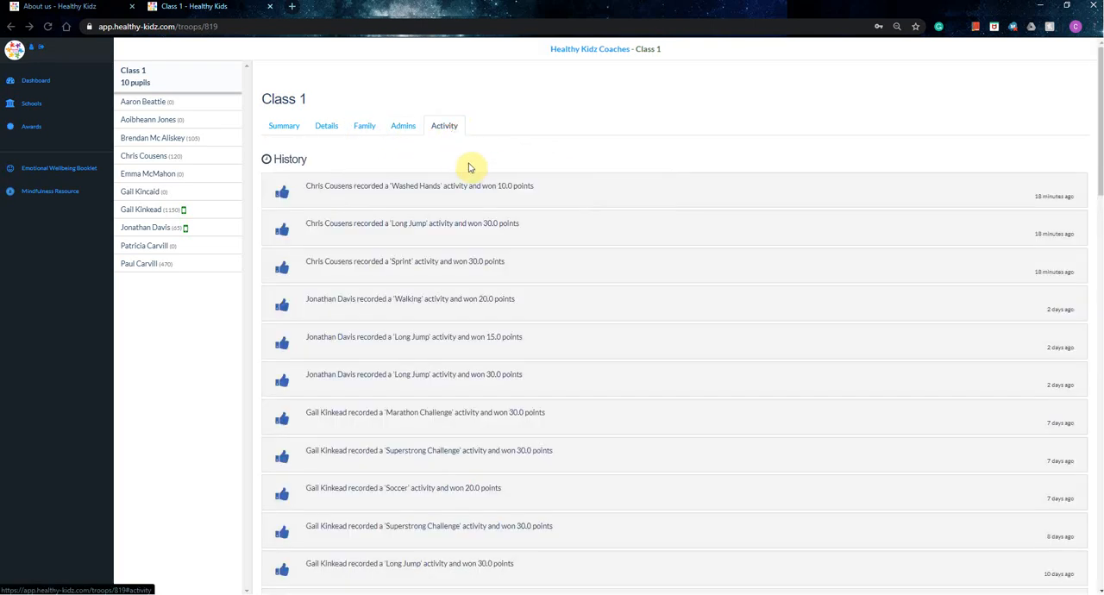
pyautogui.moveTo(651, 414)
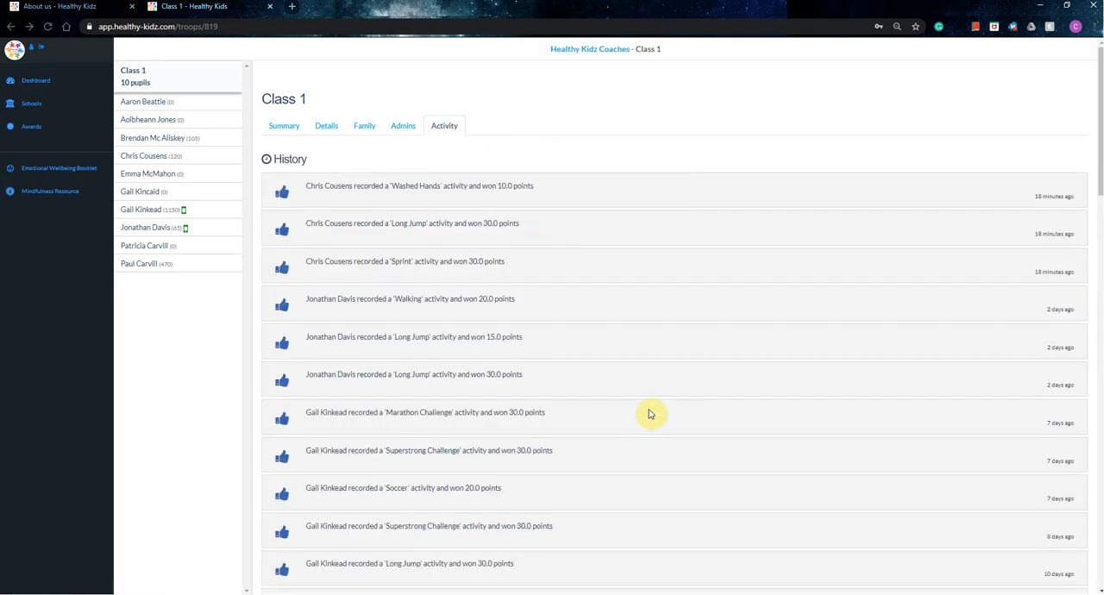
pyautogui.moveTo(605, 302)
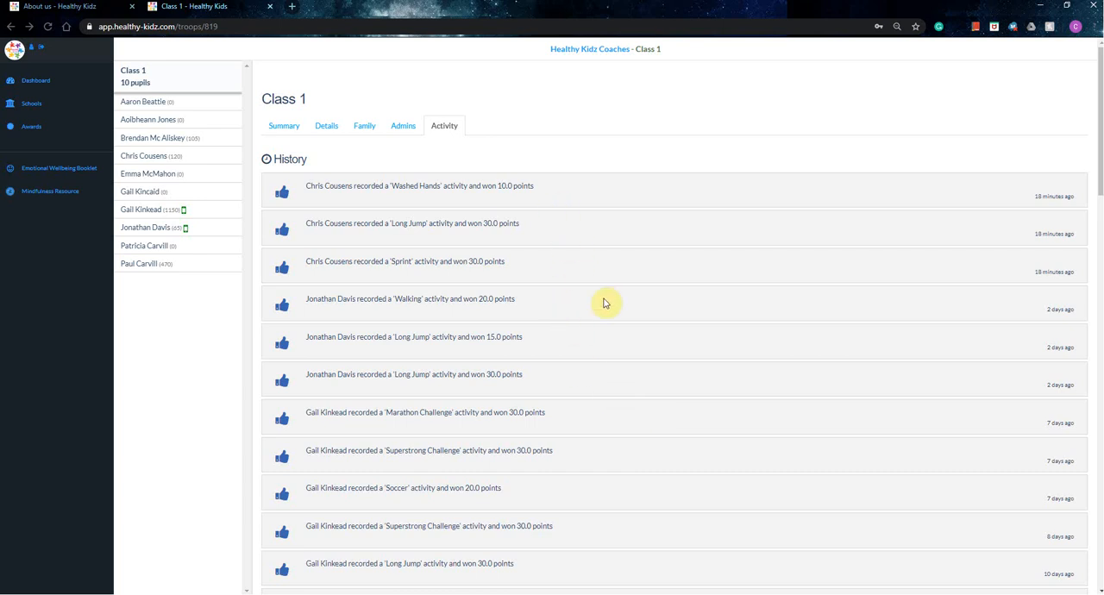
pyautogui.moveTo(1013, 276)
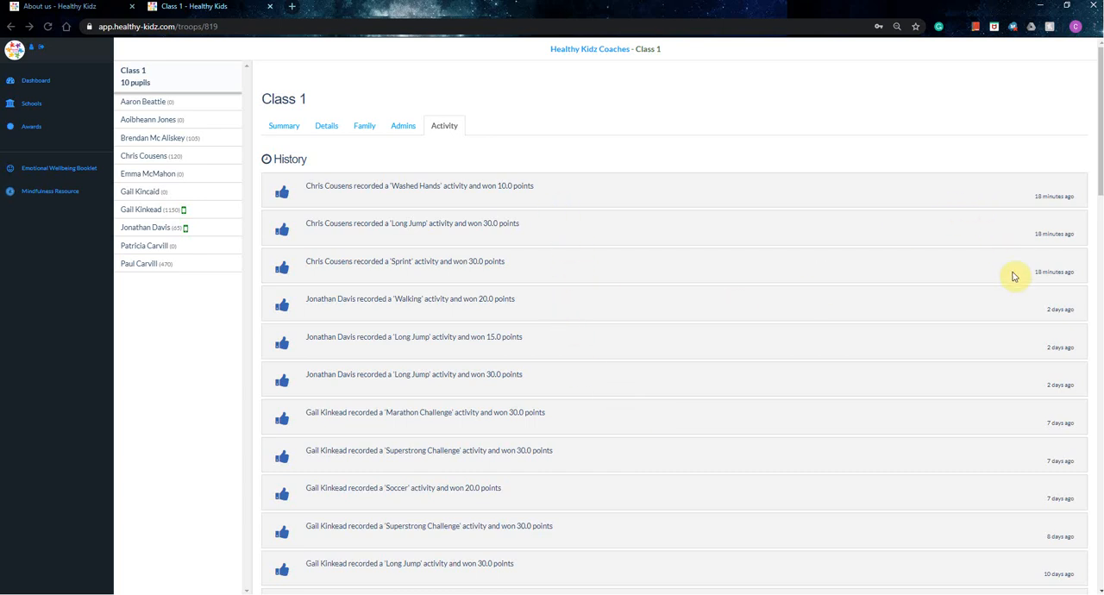
pyautogui.moveTo(477, 251)
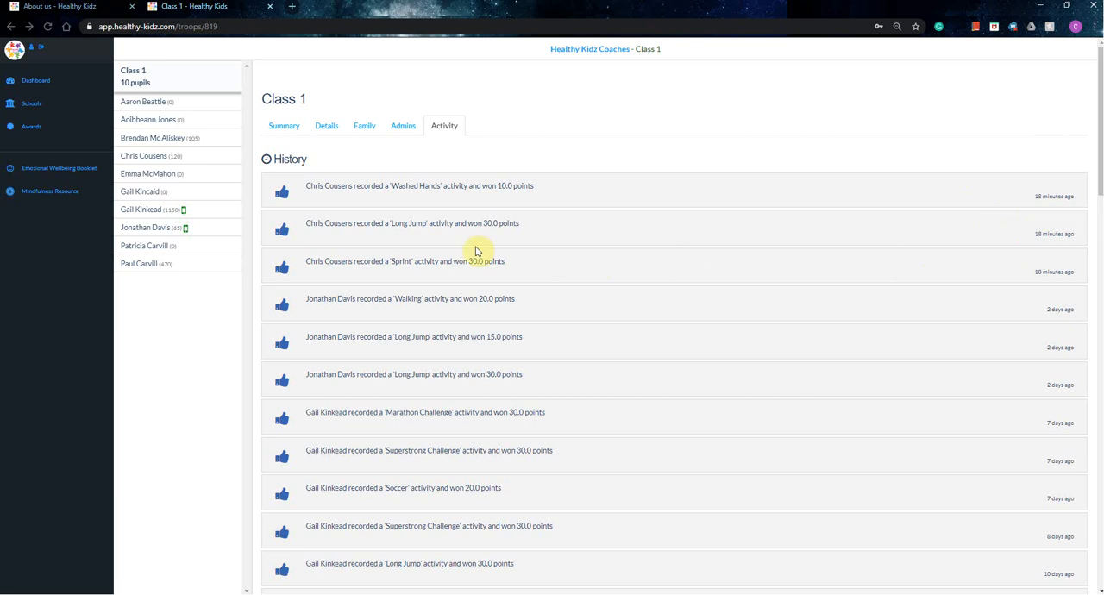
pyautogui.moveTo(316, 169)
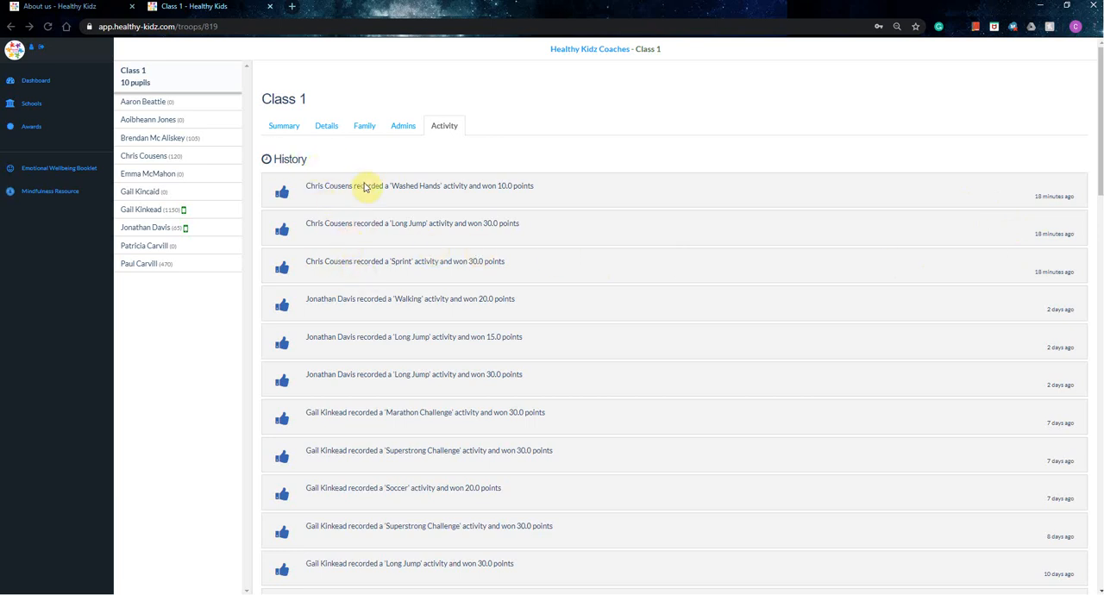
pyautogui.moveTo(317, 165)
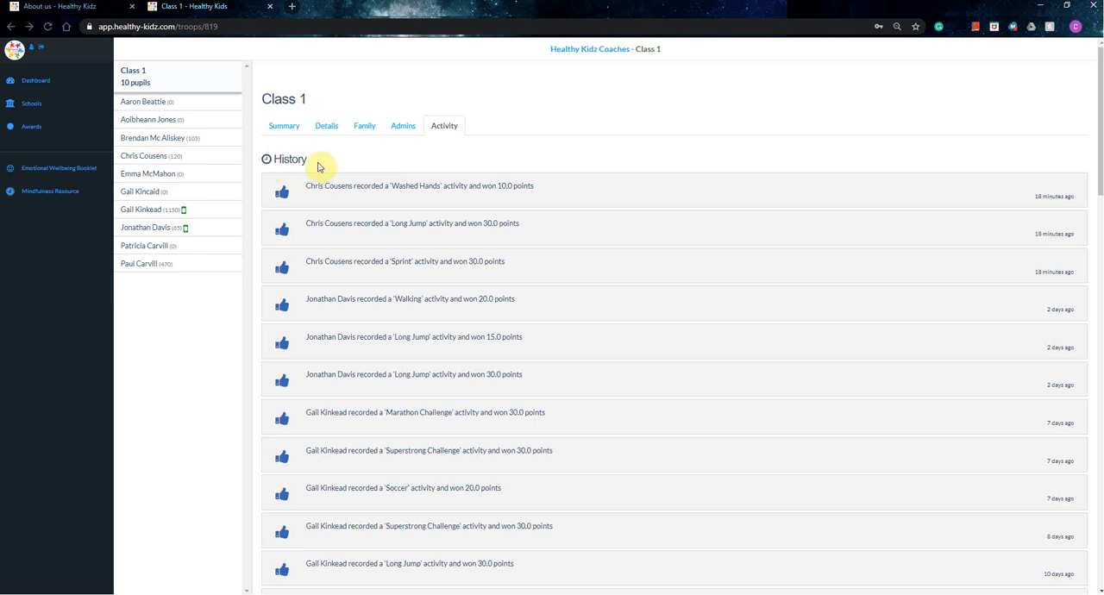
pyautogui.moveTo(593, 309)
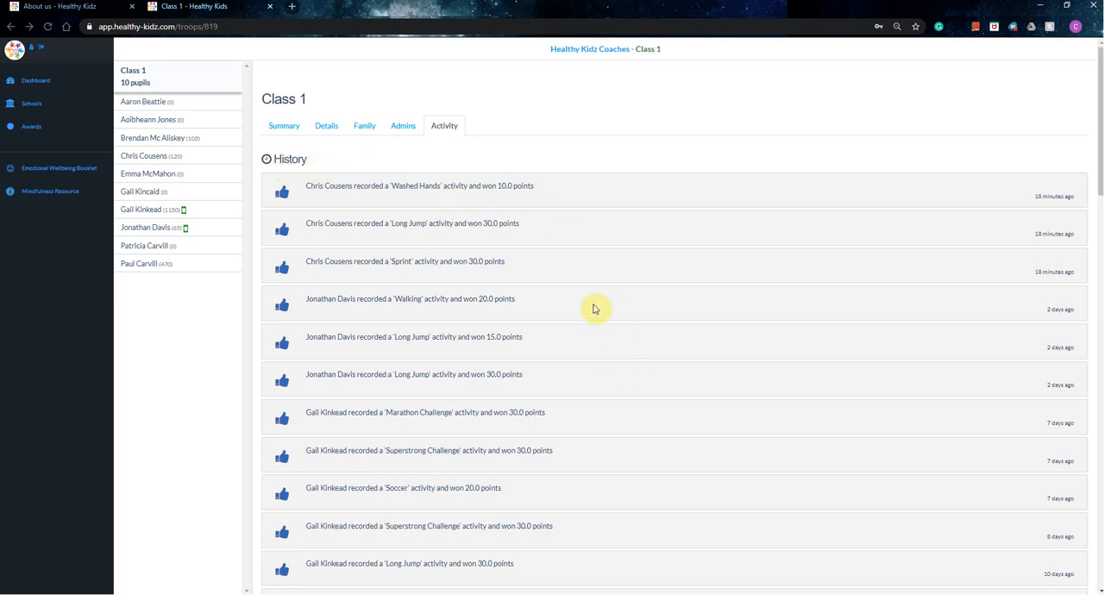
pyautogui.moveTo(763, 278)
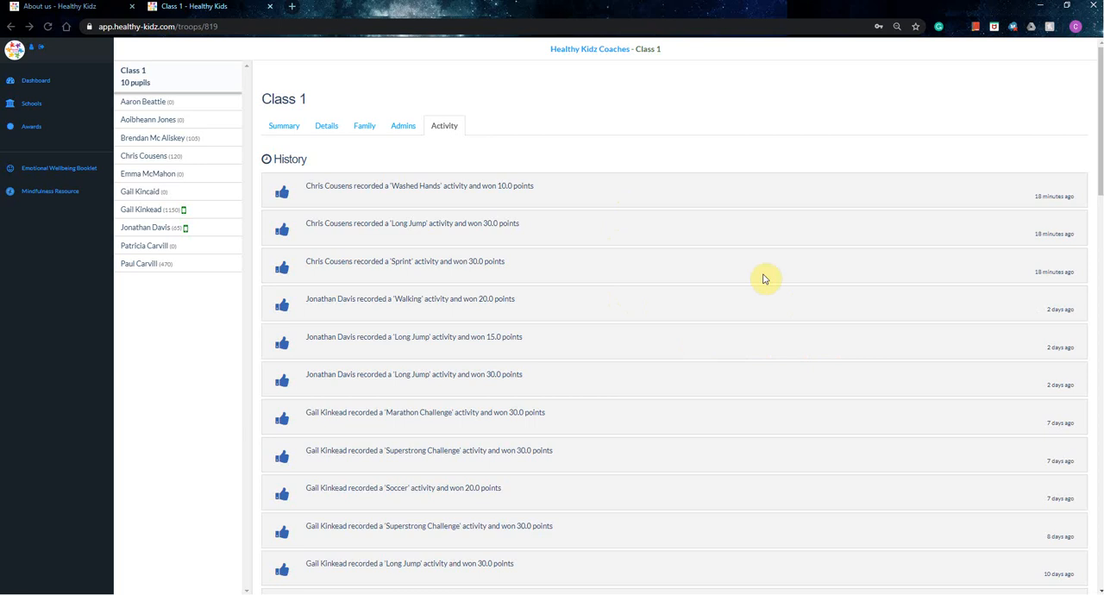
pyautogui.moveTo(440, 376)
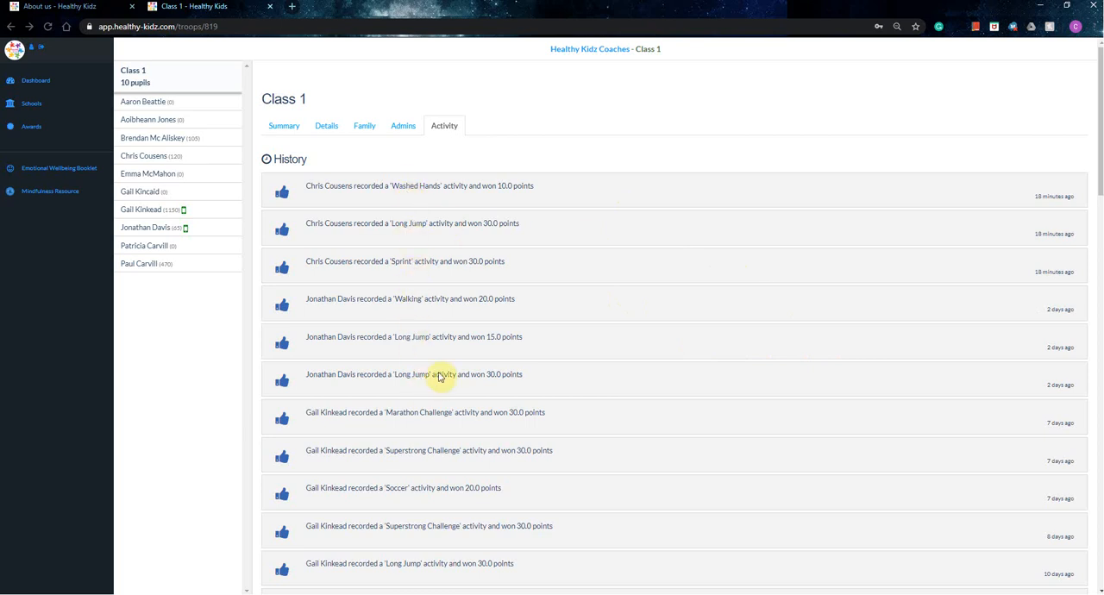
pyautogui.moveTo(436, 174)
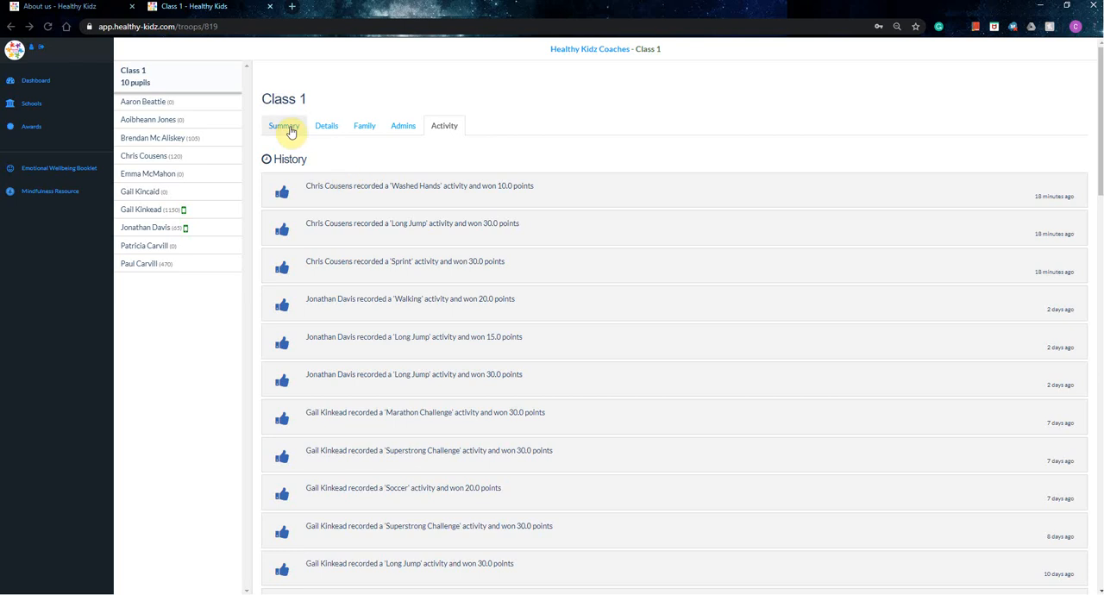
pyautogui.click(284, 125)
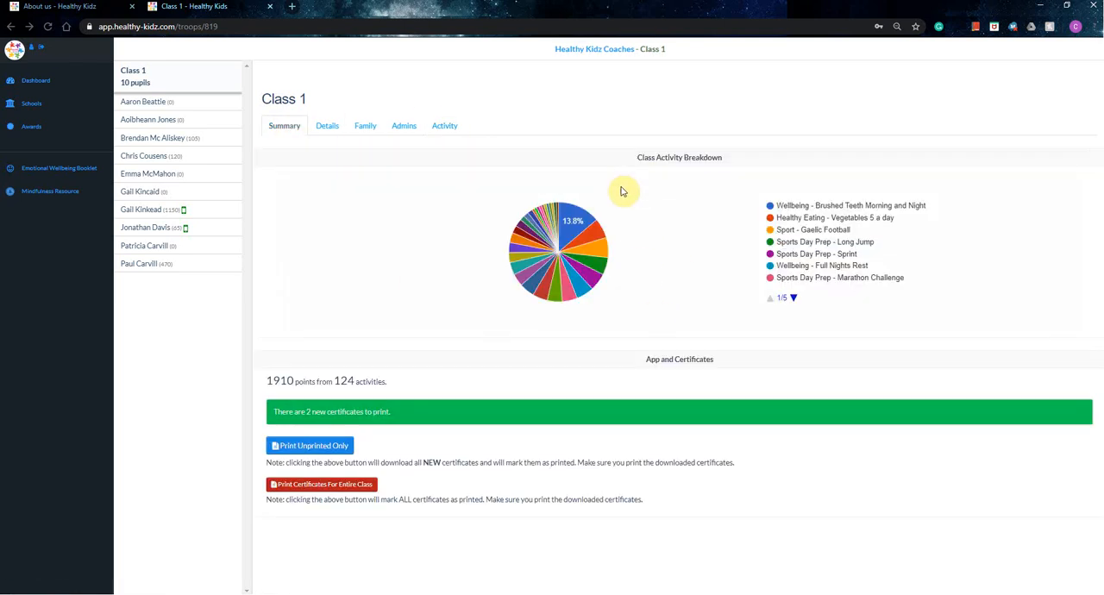
pyautogui.moveTo(206, 112)
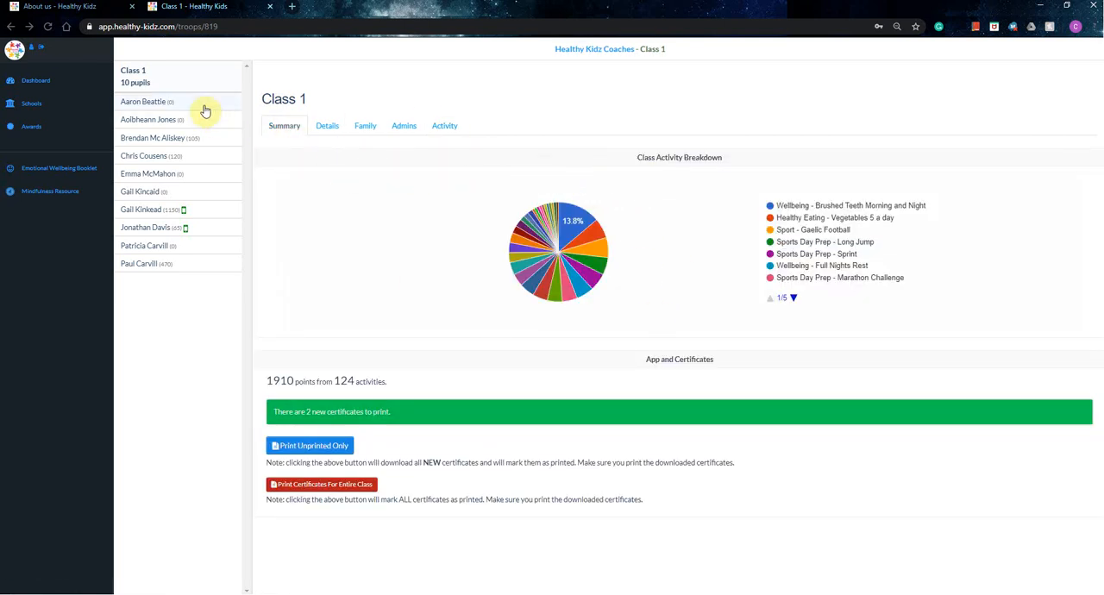
pyautogui.moveTo(170, 169)
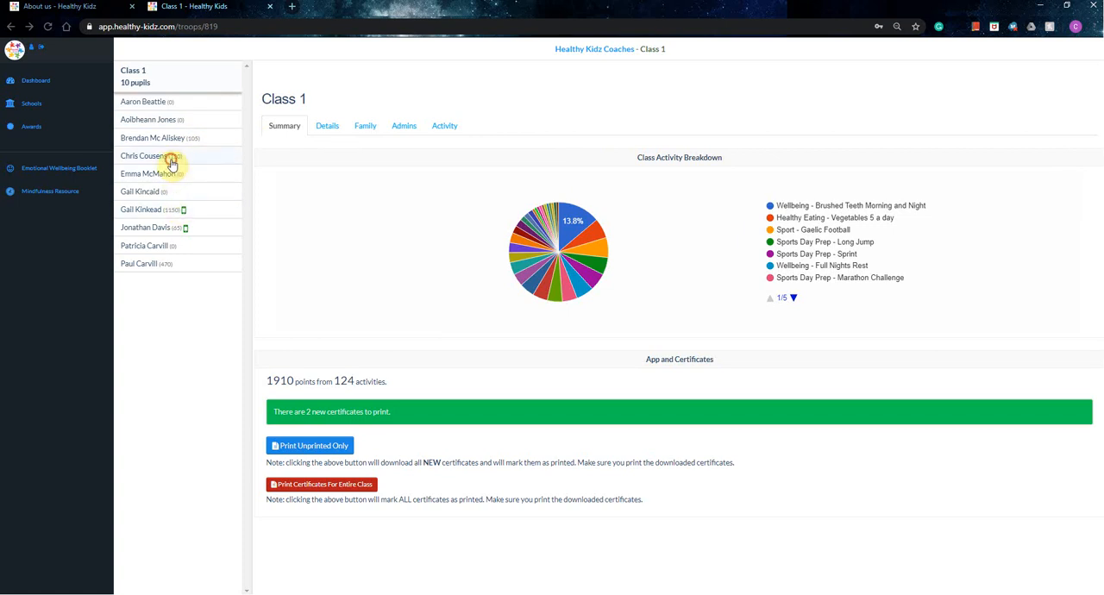
# Step: Open the 120-point pupil's Level 2 summary, then their details and measurements
pyautogui.click(143, 154)
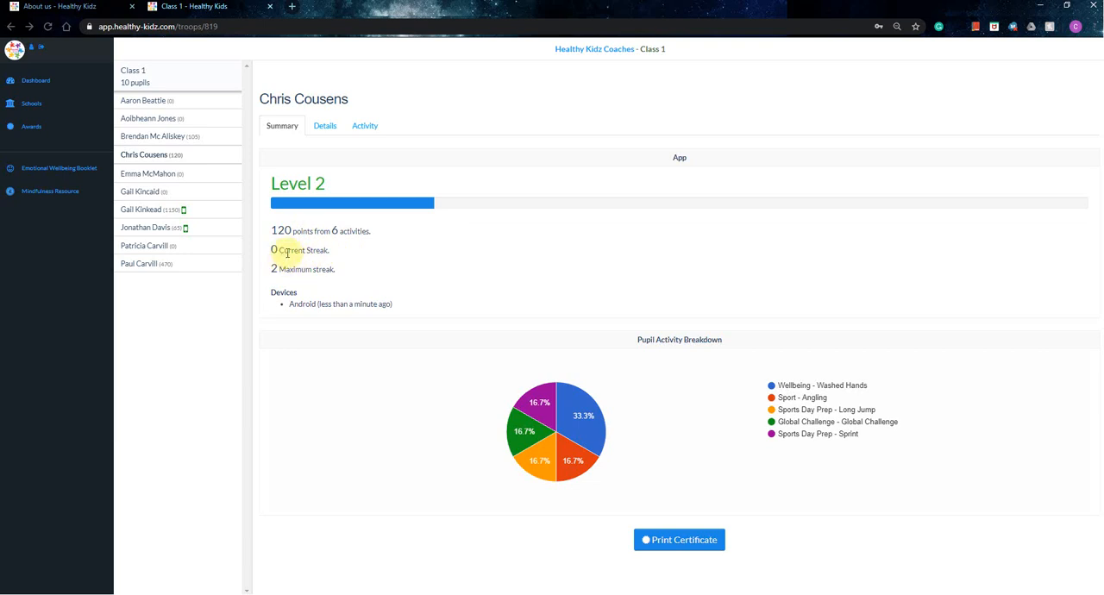
pyautogui.moveTo(318, 260)
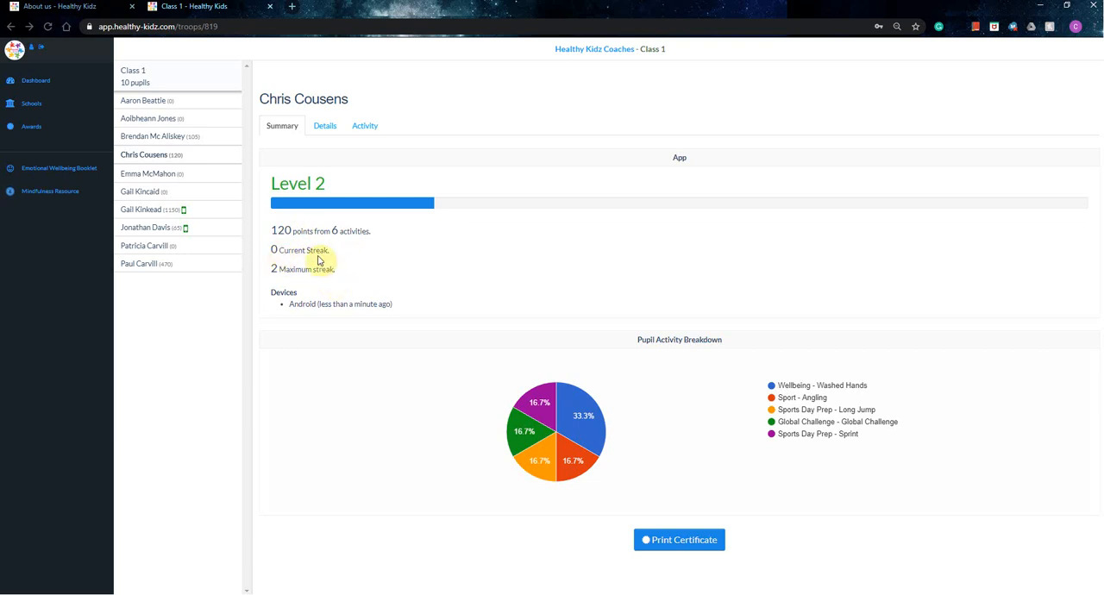
pyautogui.moveTo(328, 261)
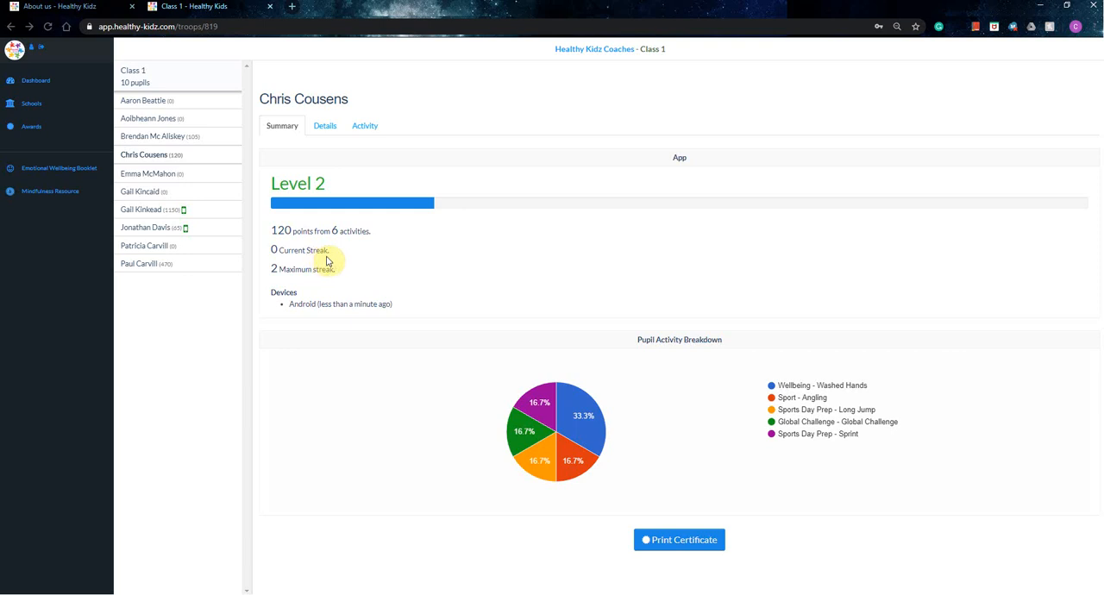
pyautogui.moveTo(350, 265)
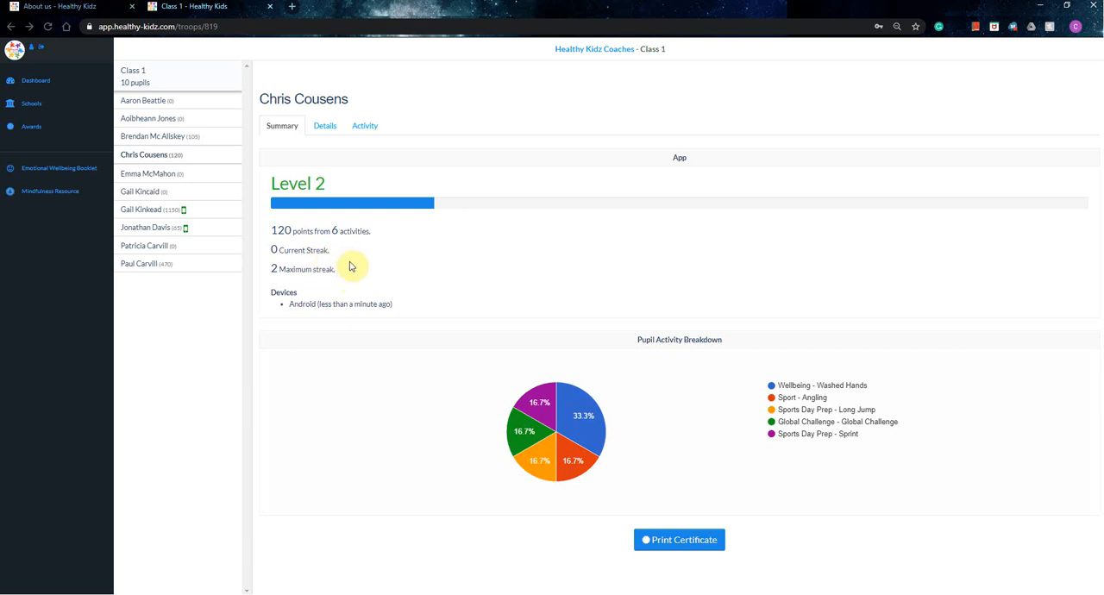
pyautogui.moveTo(278, 250)
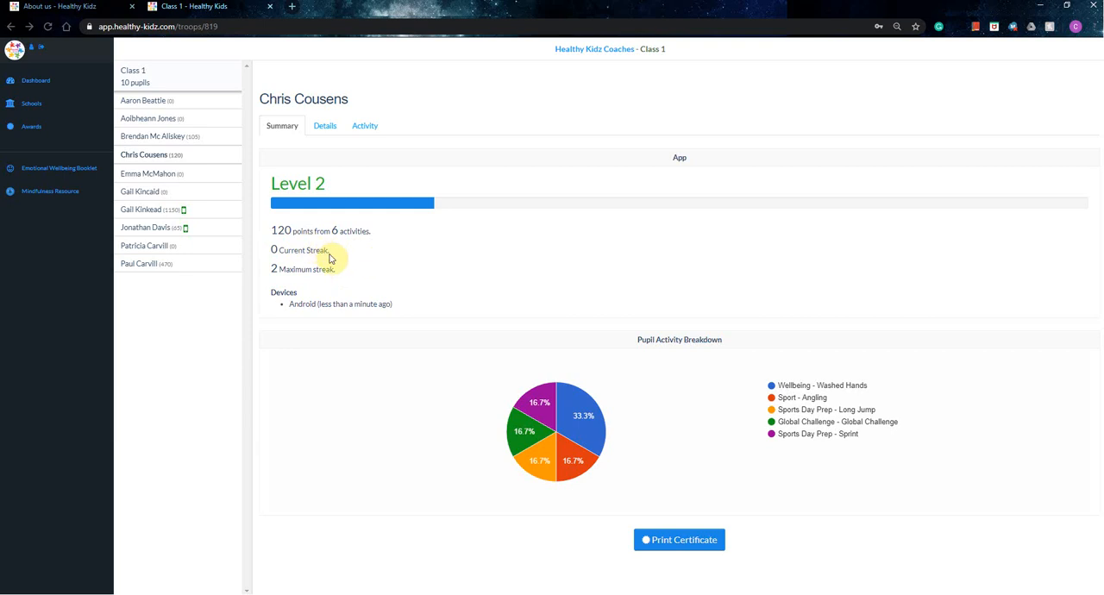
pyautogui.moveTo(347, 277)
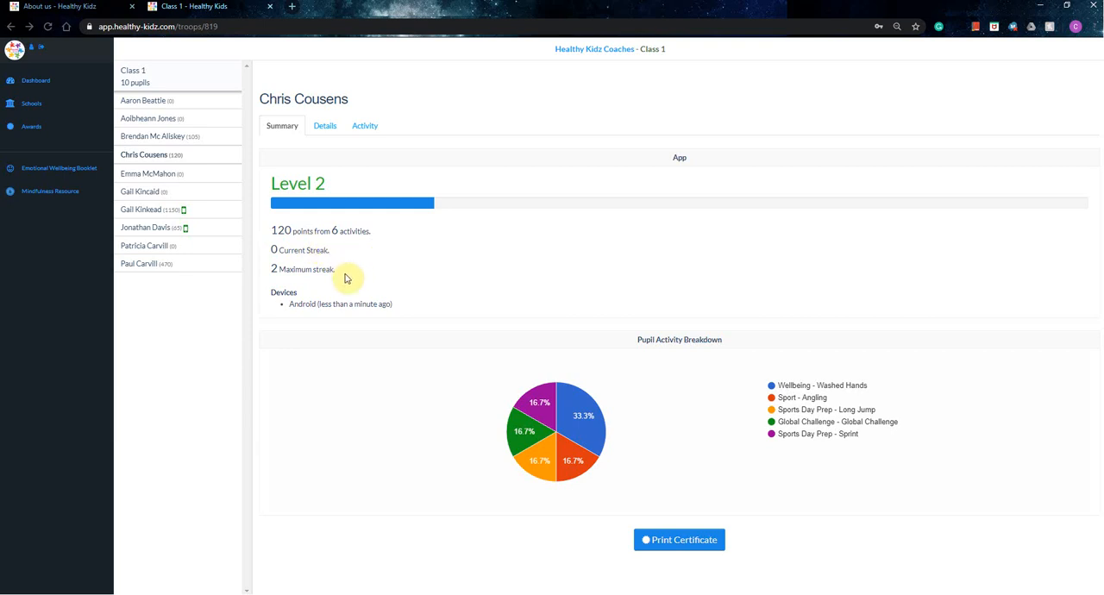
pyautogui.moveTo(320, 298)
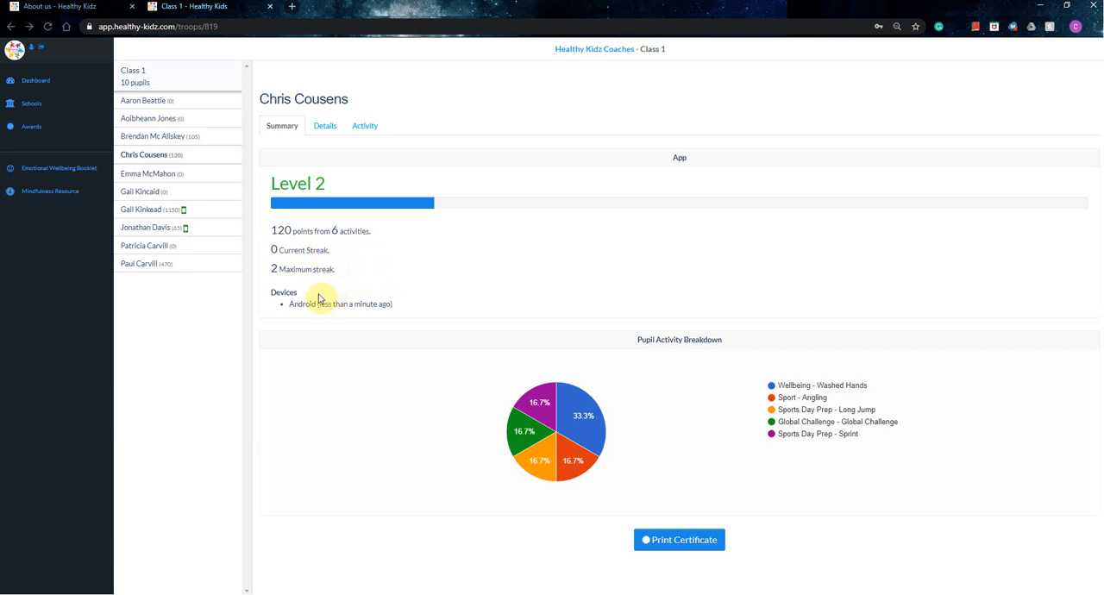
pyautogui.moveTo(397, 310)
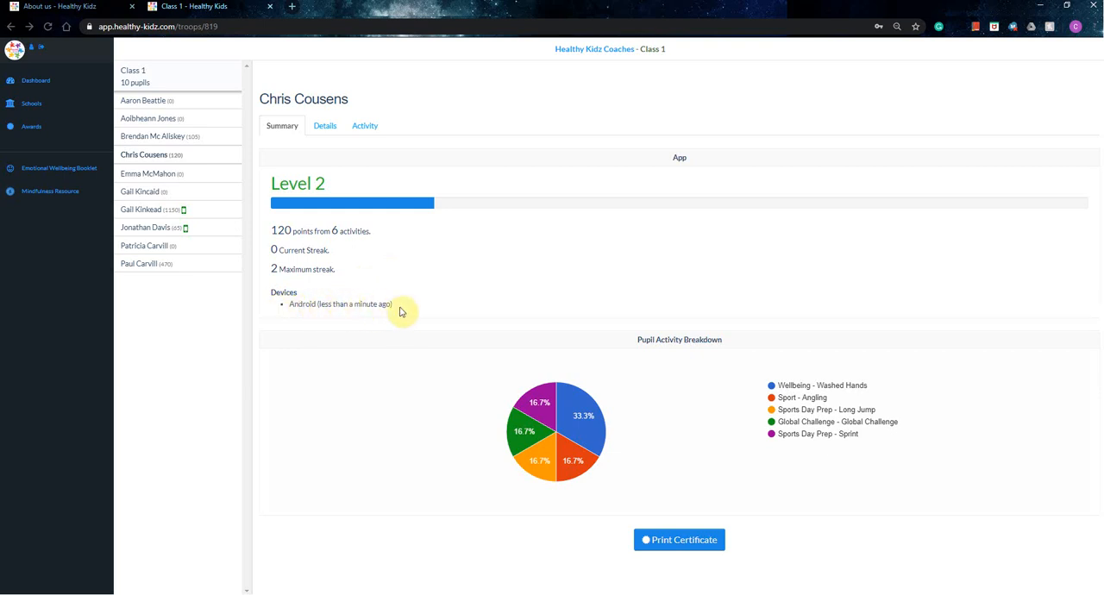
pyautogui.moveTo(832, 449)
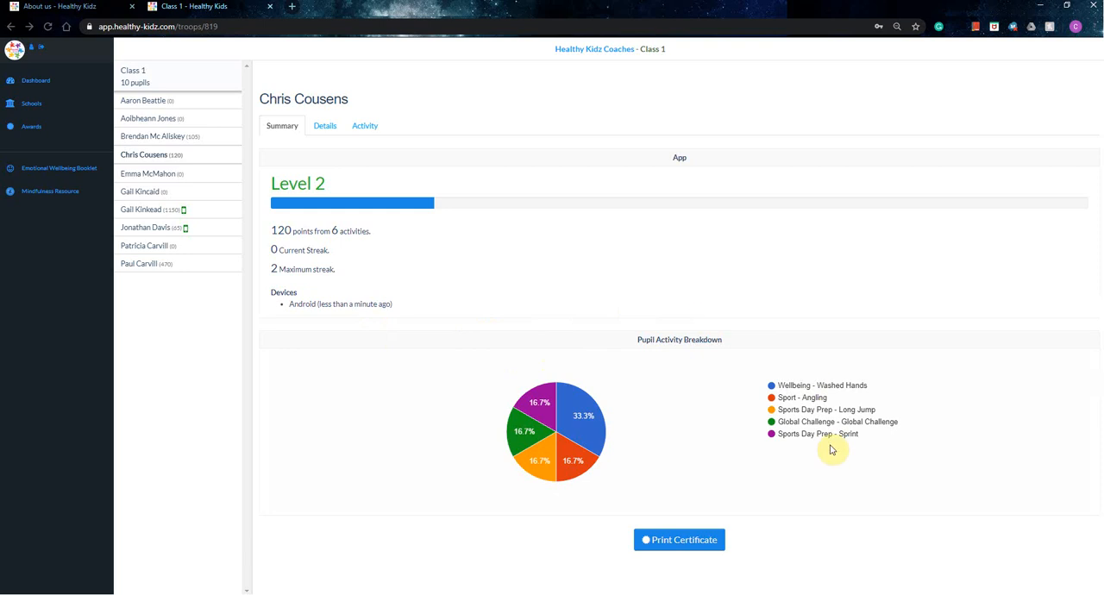
pyautogui.moveTo(690, 354)
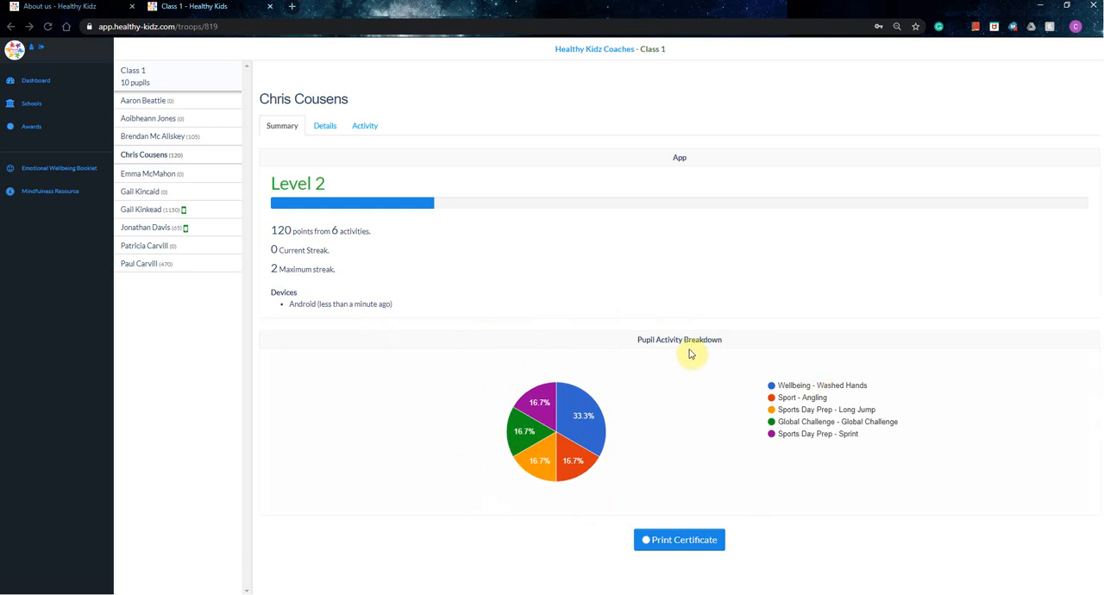
pyautogui.moveTo(657, 409)
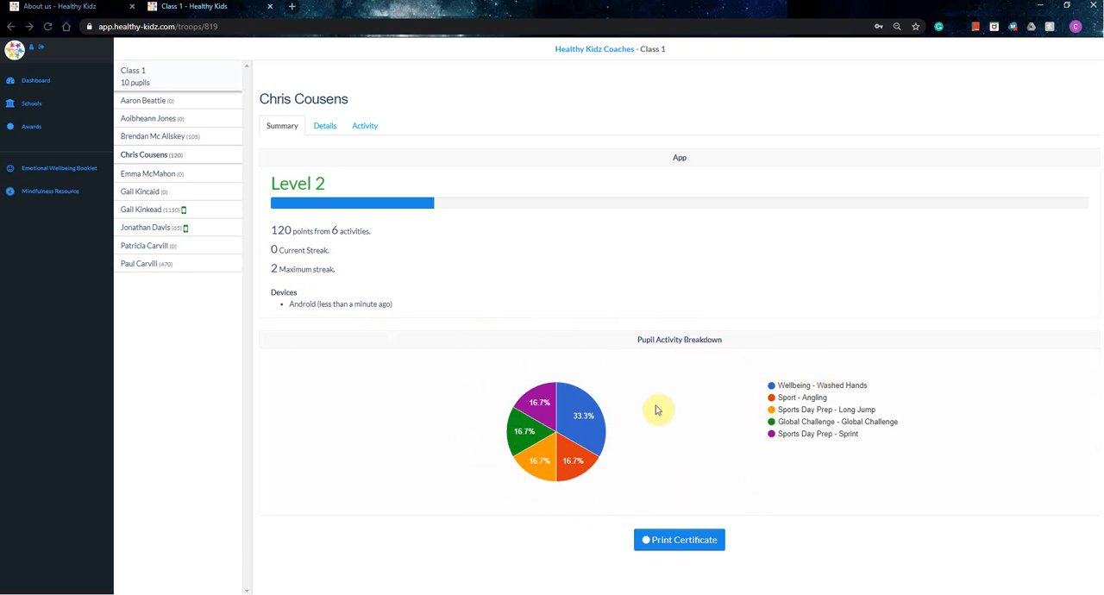
pyautogui.moveTo(700, 418)
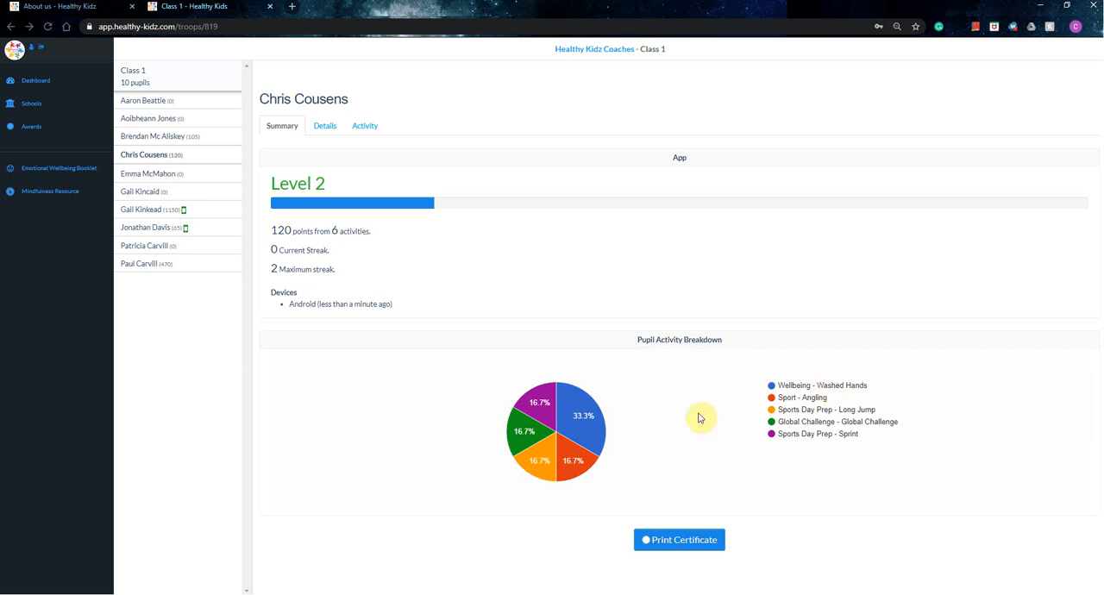
pyautogui.moveTo(712, 412)
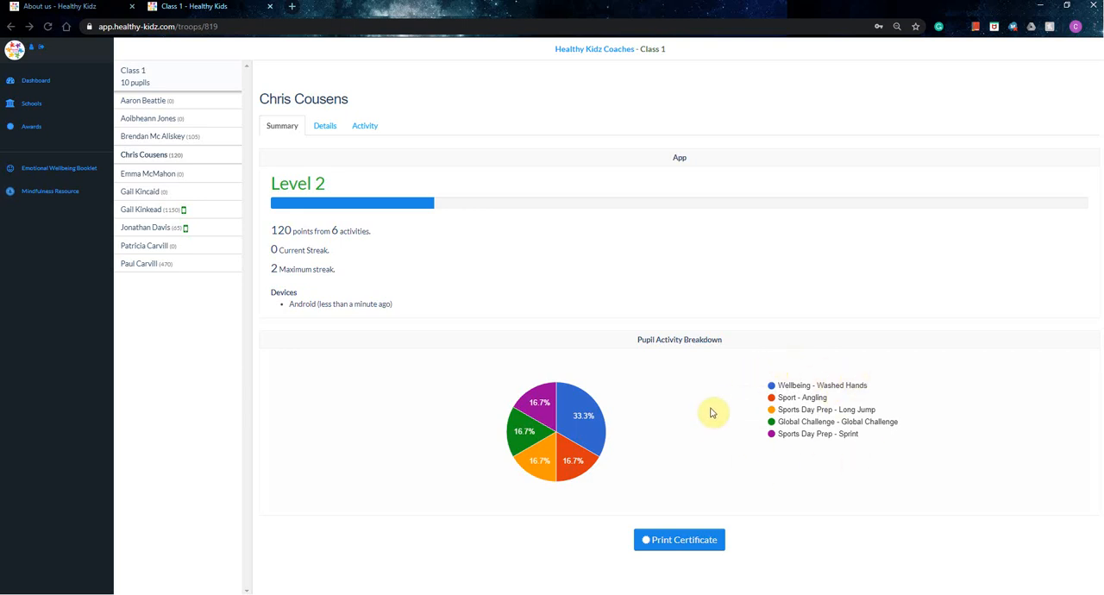
pyautogui.moveTo(582, 438)
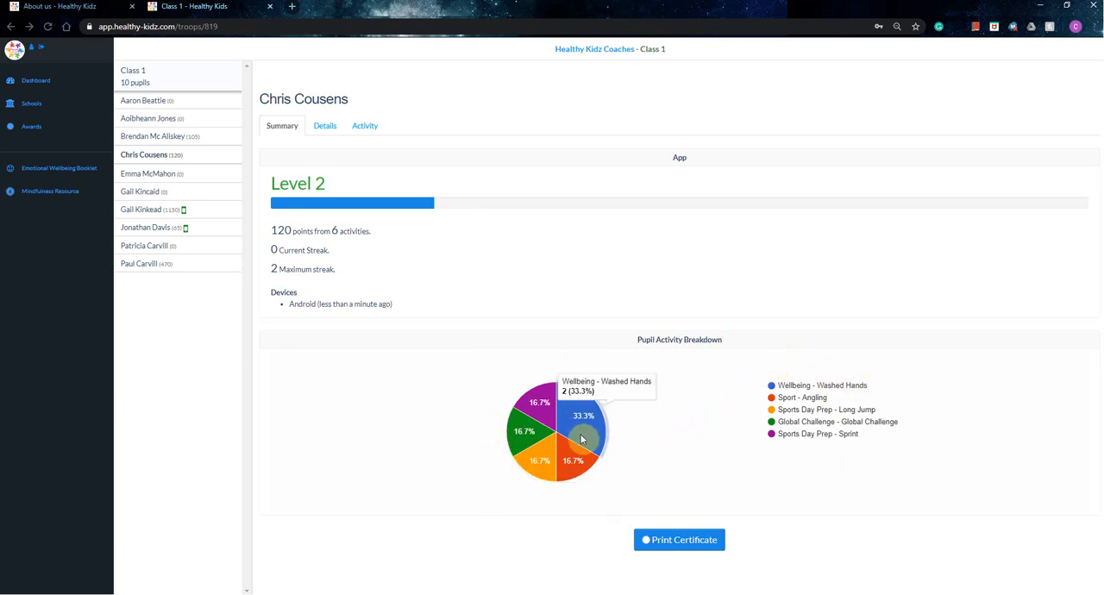
pyautogui.moveTo(630, 445)
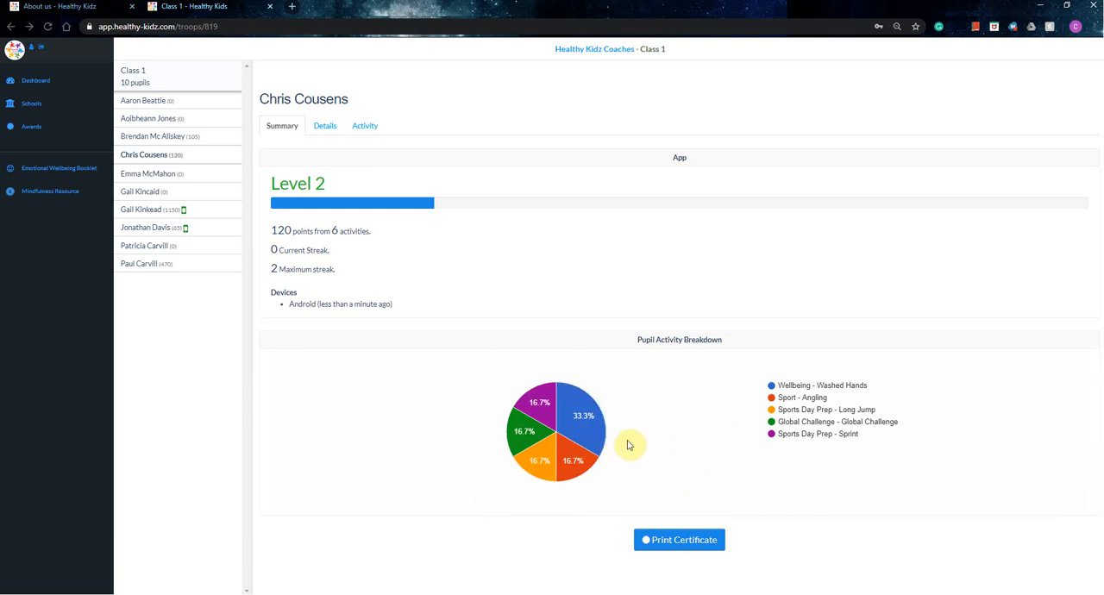
pyautogui.moveTo(605, 553)
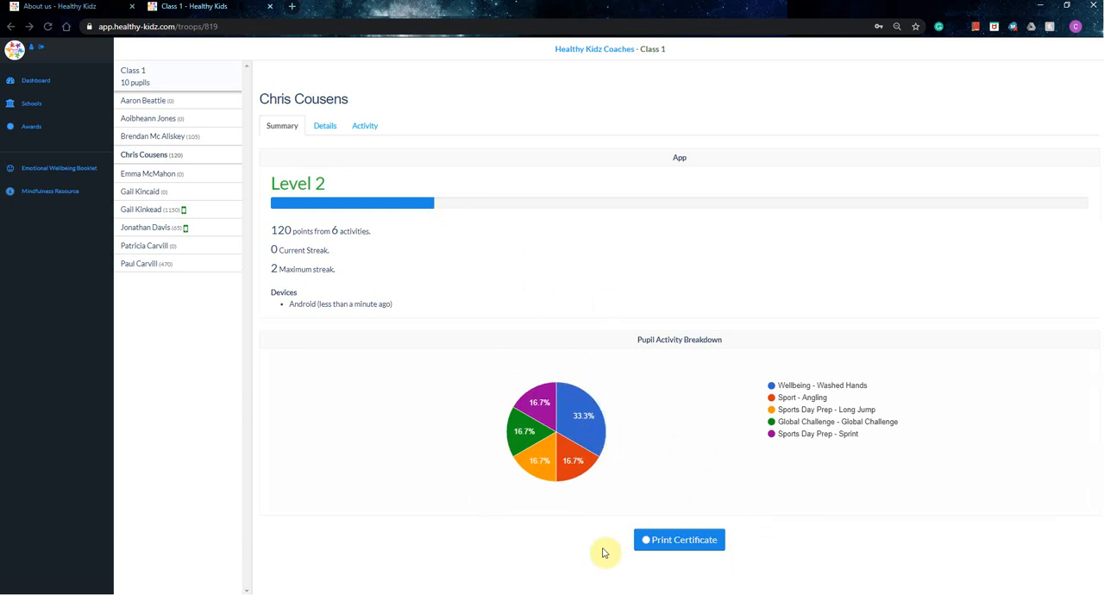
pyautogui.moveTo(744, 503)
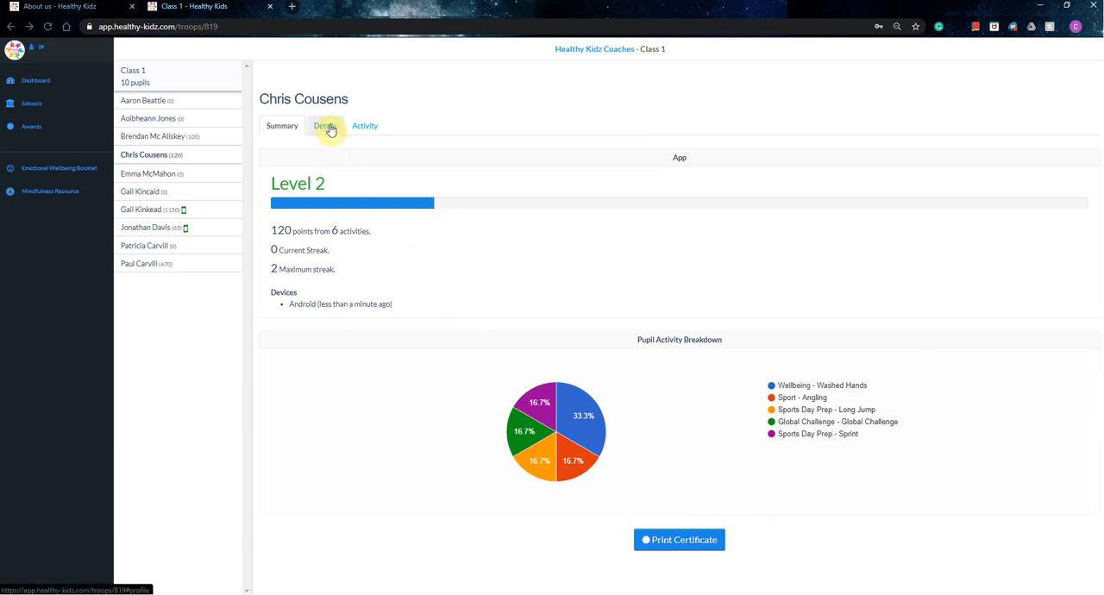
pyautogui.click(323, 125)
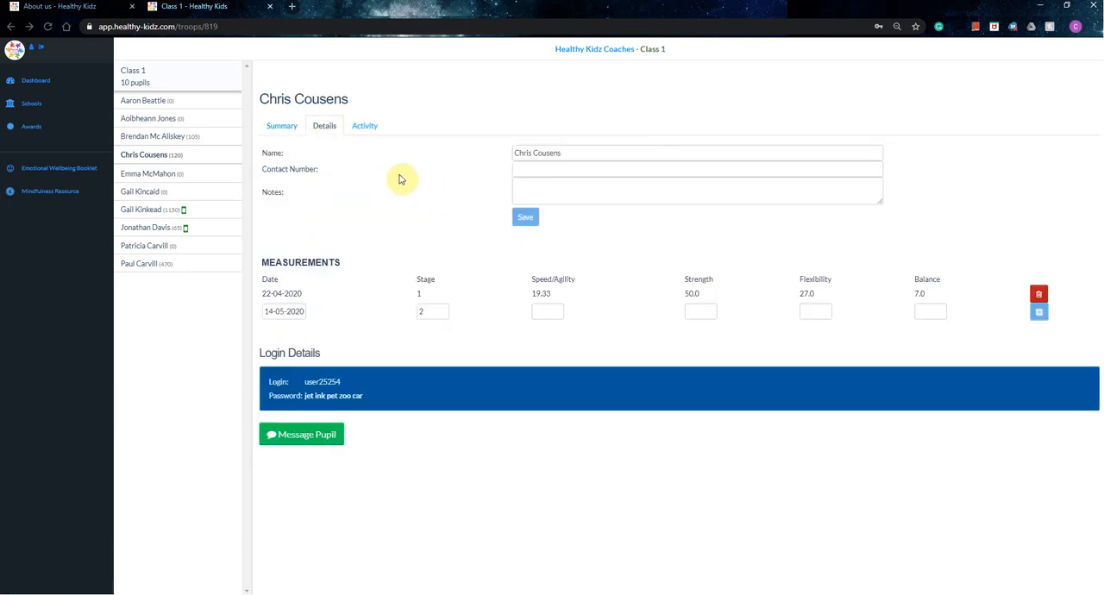
pyautogui.moveTo(507, 185)
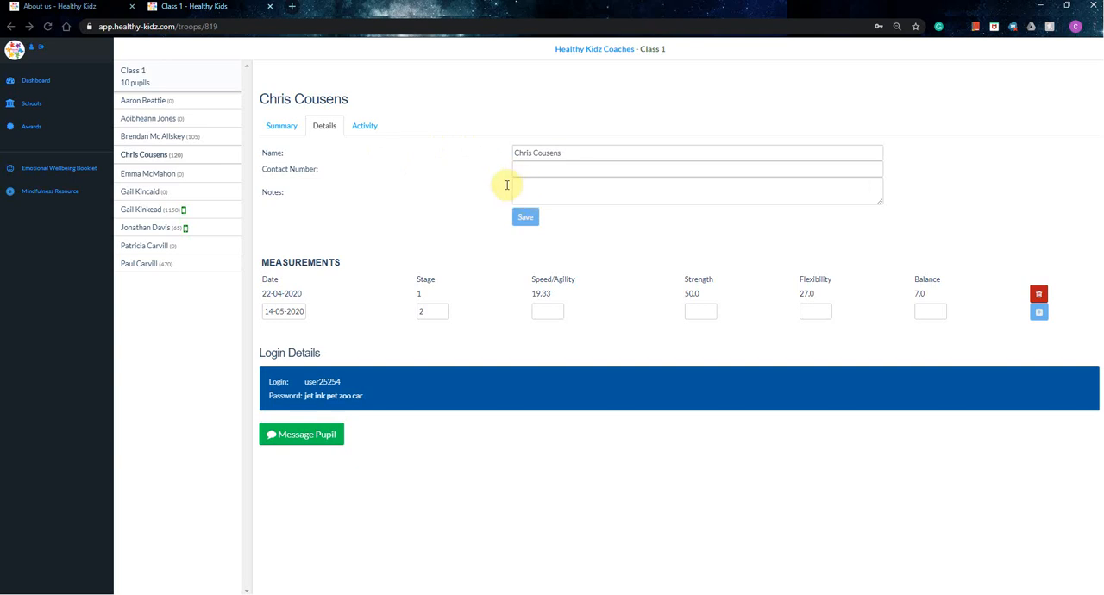
pyautogui.moveTo(412, 201)
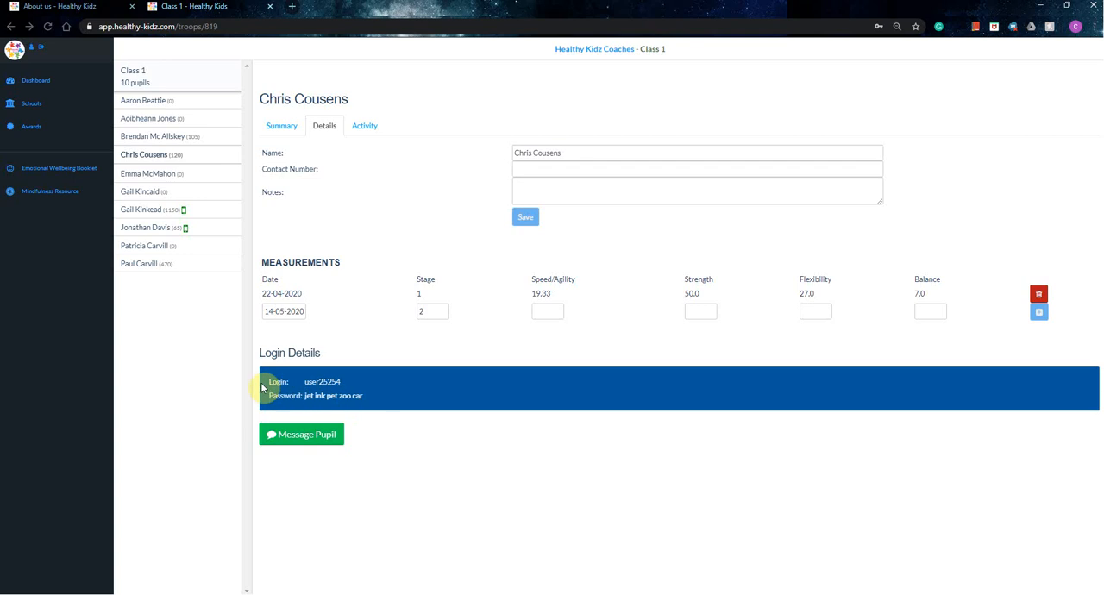
pyautogui.moveTo(403, 434)
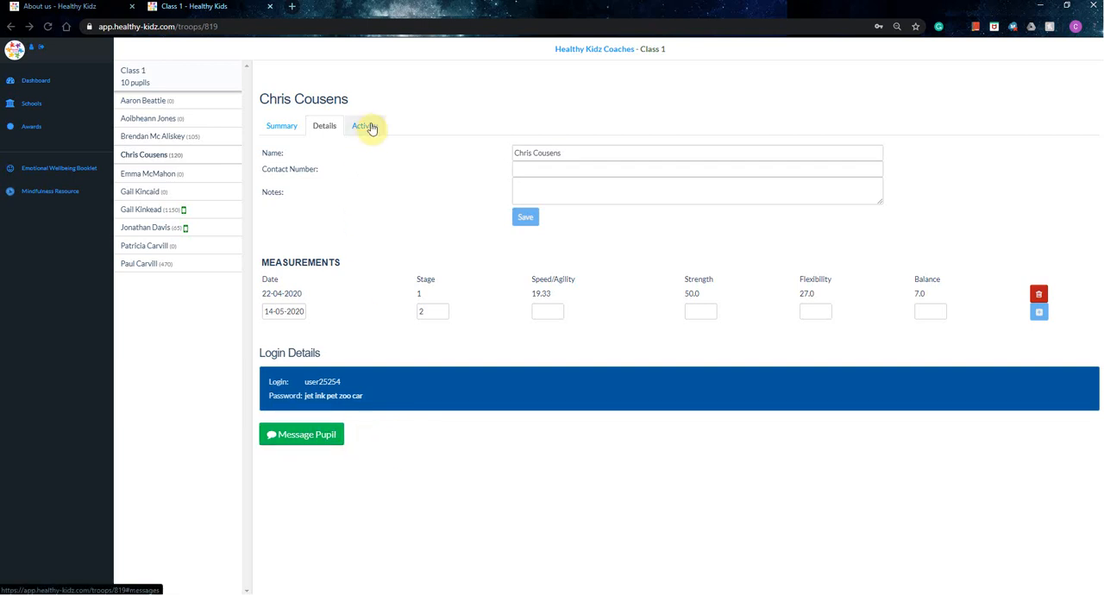
# Step: Show the pupil's six logged activities with notes and times
pyautogui.click(364, 126)
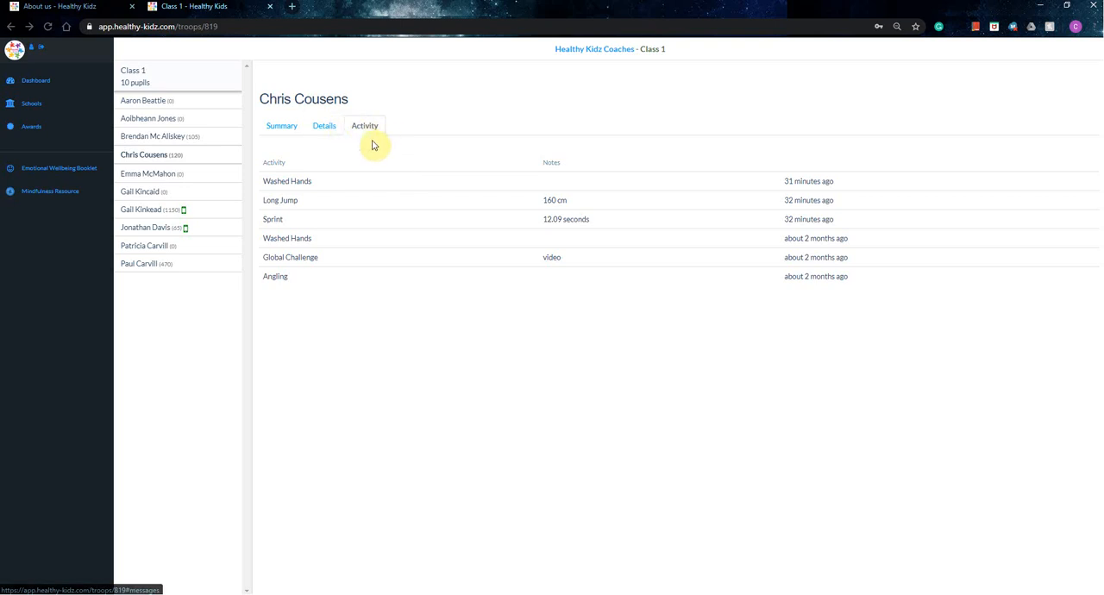
pyautogui.moveTo(378, 157)
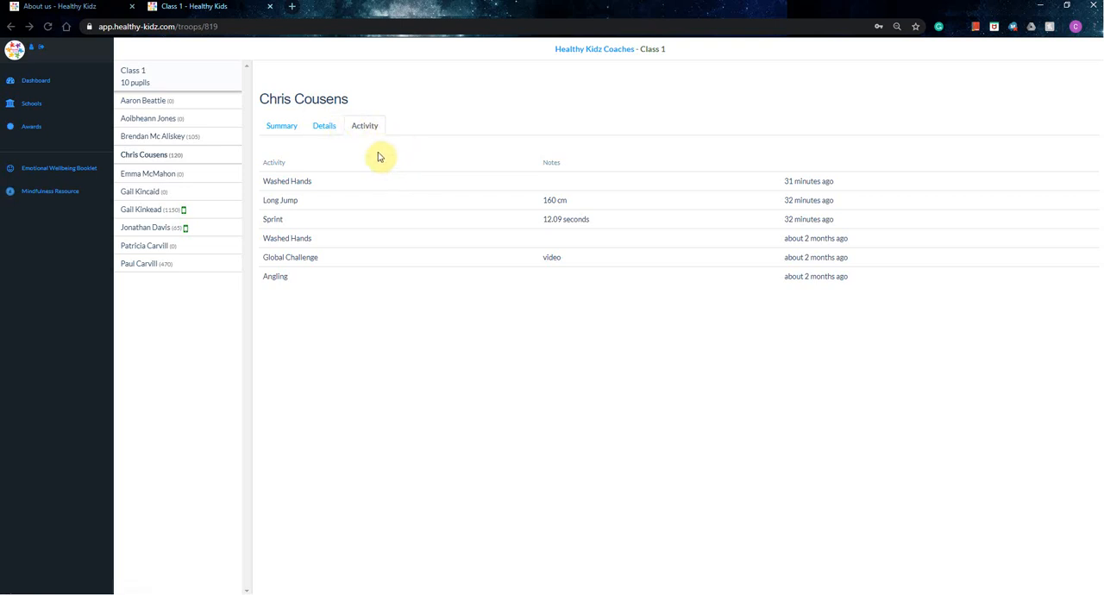
pyautogui.moveTo(419, 176)
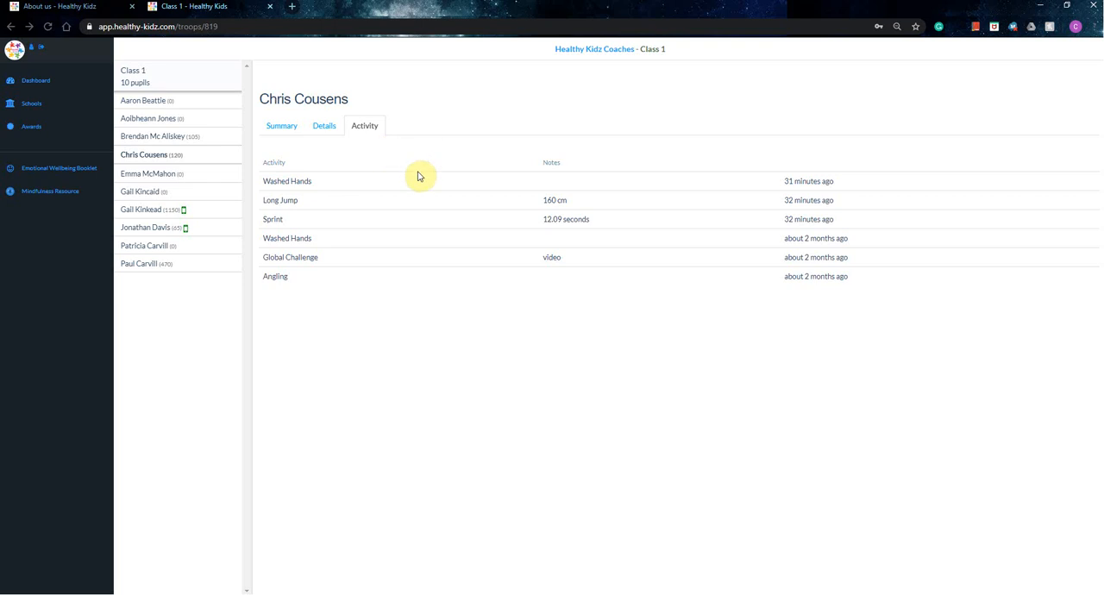
pyautogui.moveTo(427, 147)
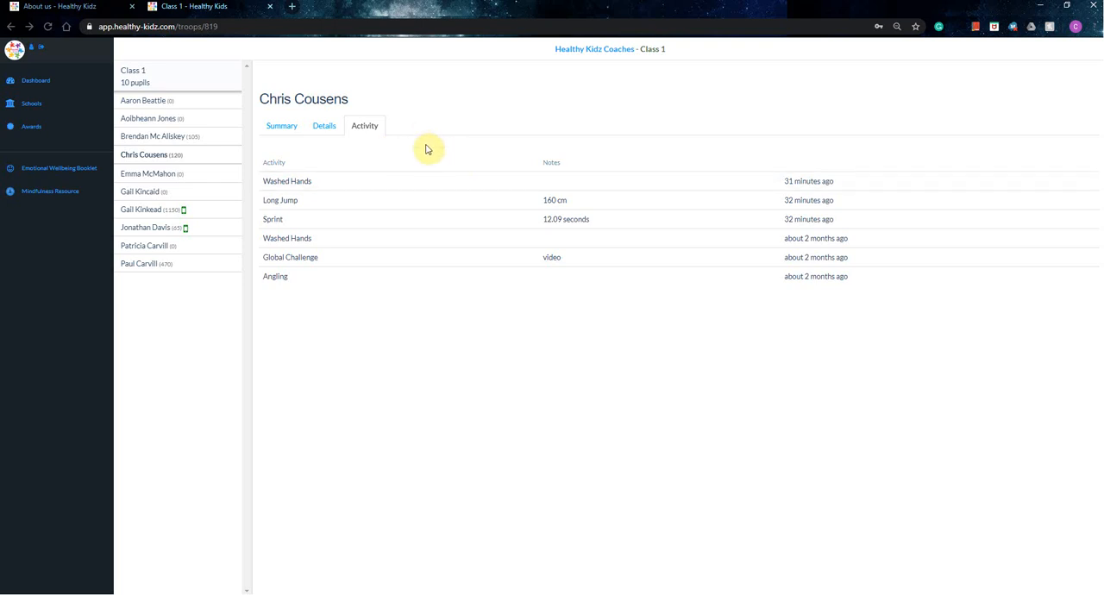
pyautogui.moveTo(317, 200)
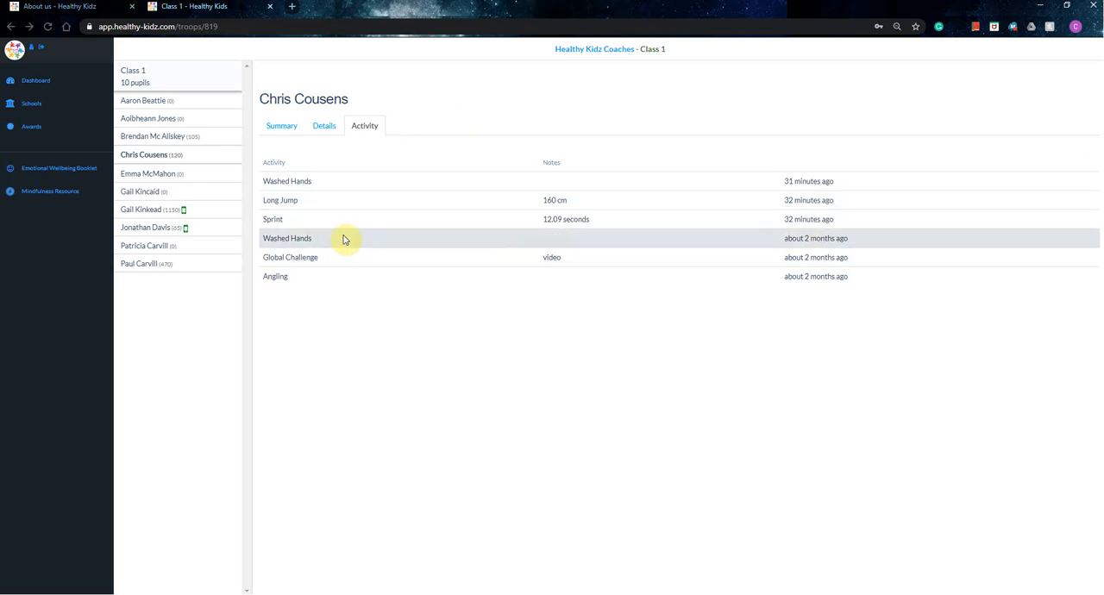
pyautogui.moveTo(291, 200)
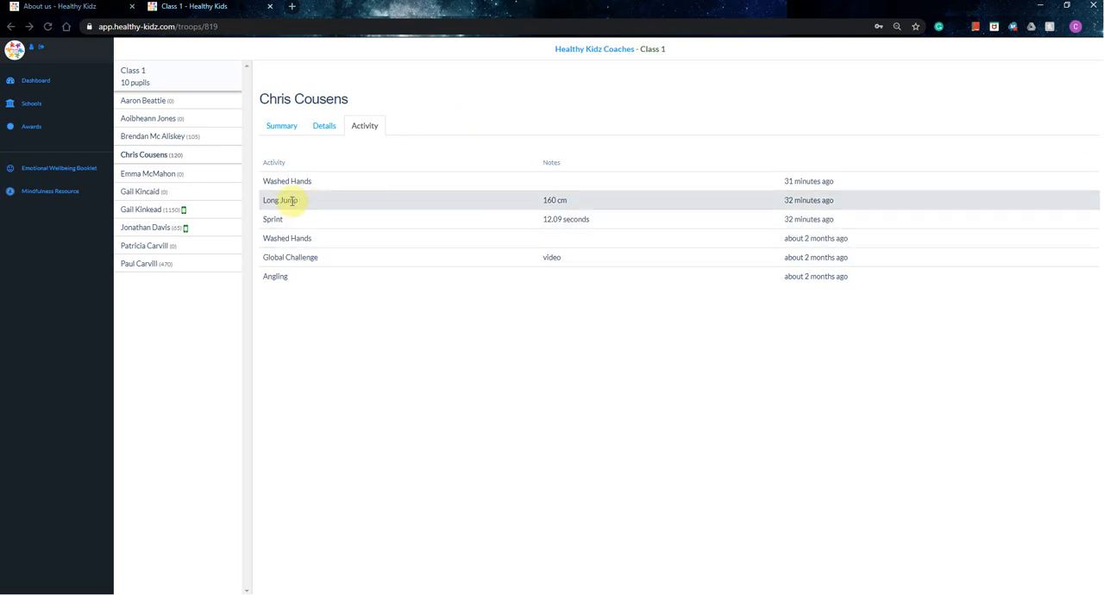
pyautogui.moveTo(398, 168)
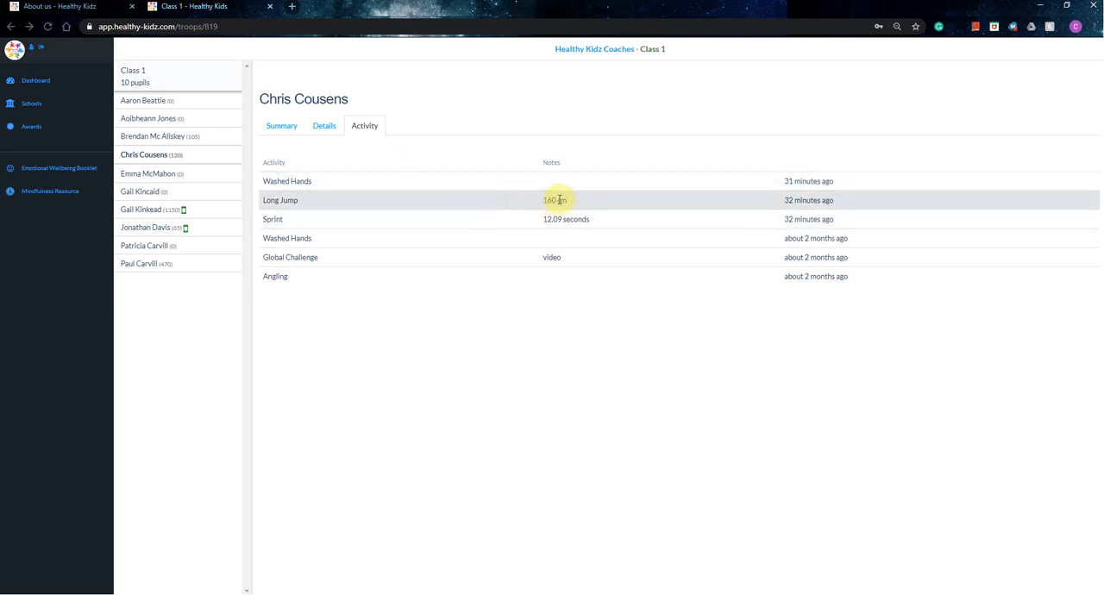
pyautogui.moveTo(603, 219)
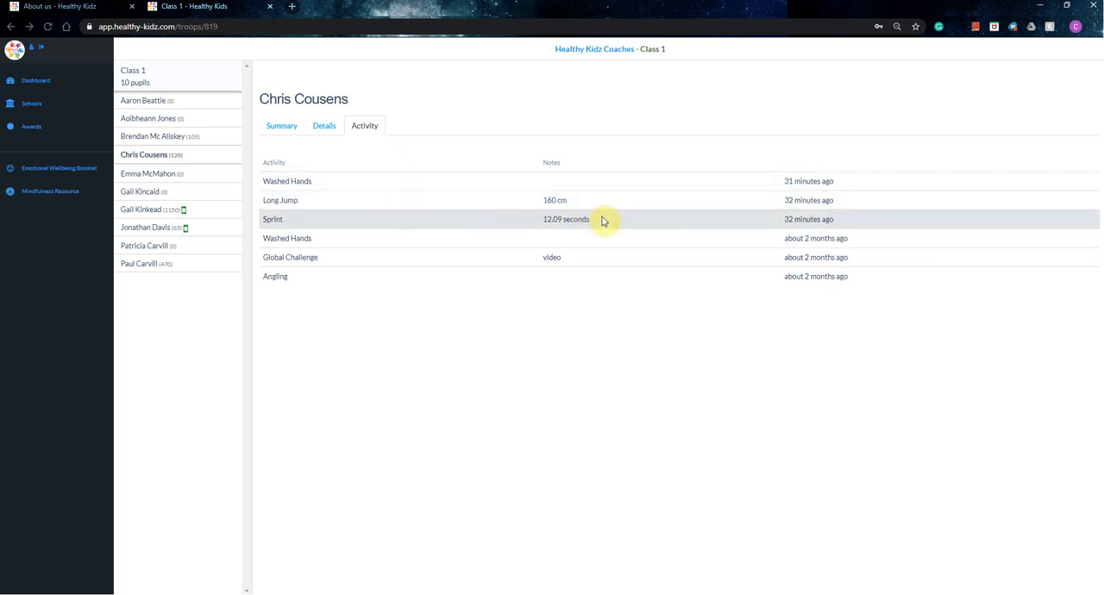
pyautogui.moveTo(487, 349)
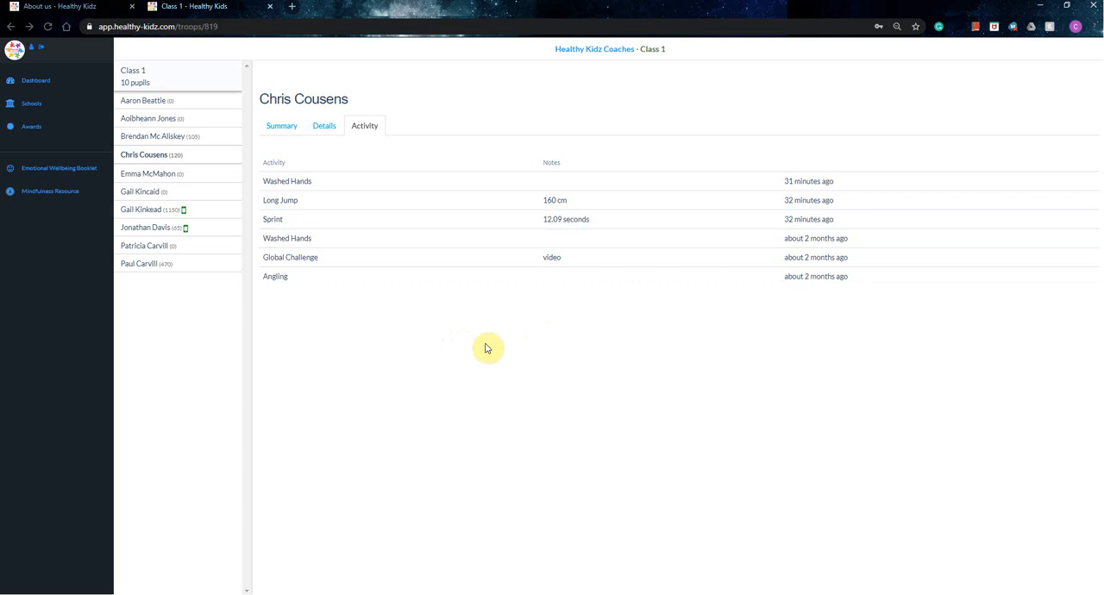
pyautogui.moveTo(513, 311)
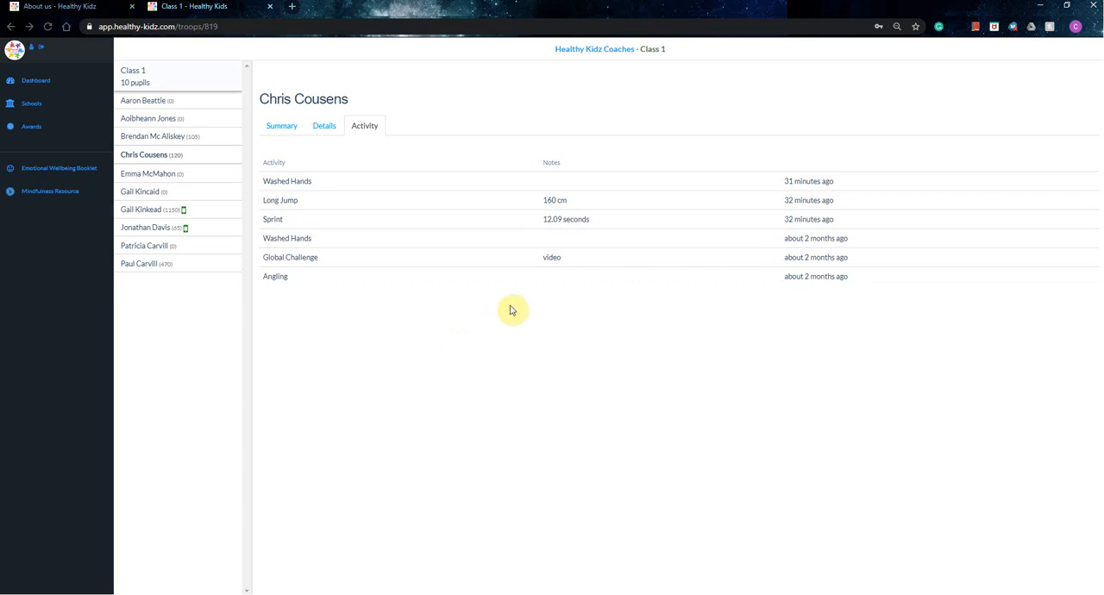
pyautogui.moveTo(565, 299)
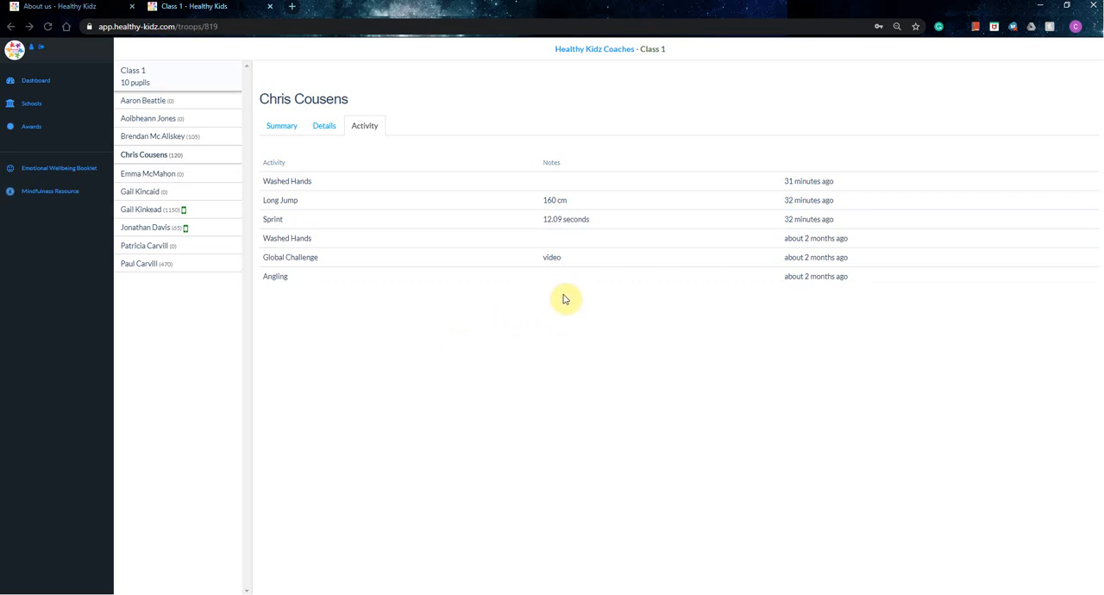
pyautogui.moveTo(532, 322)
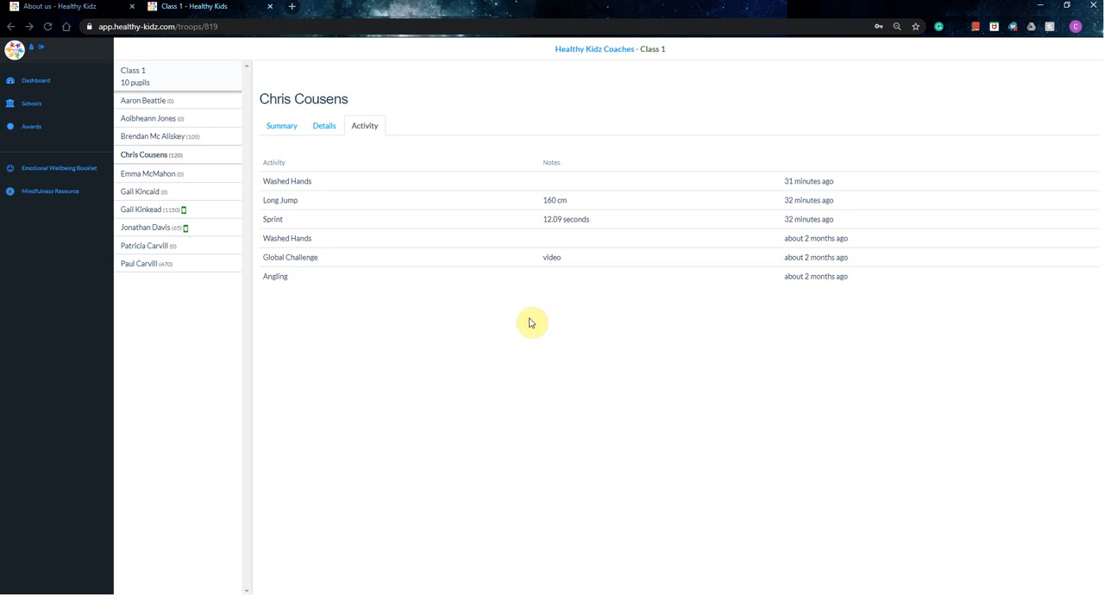
pyautogui.moveTo(504, 324)
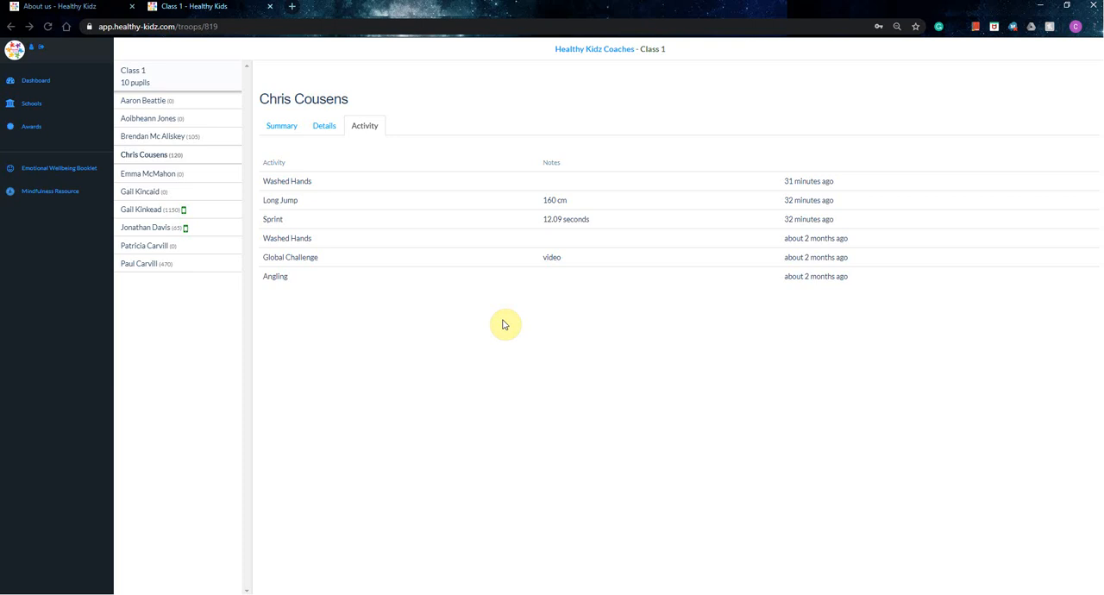
pyautogui.moveTo(578, 267)
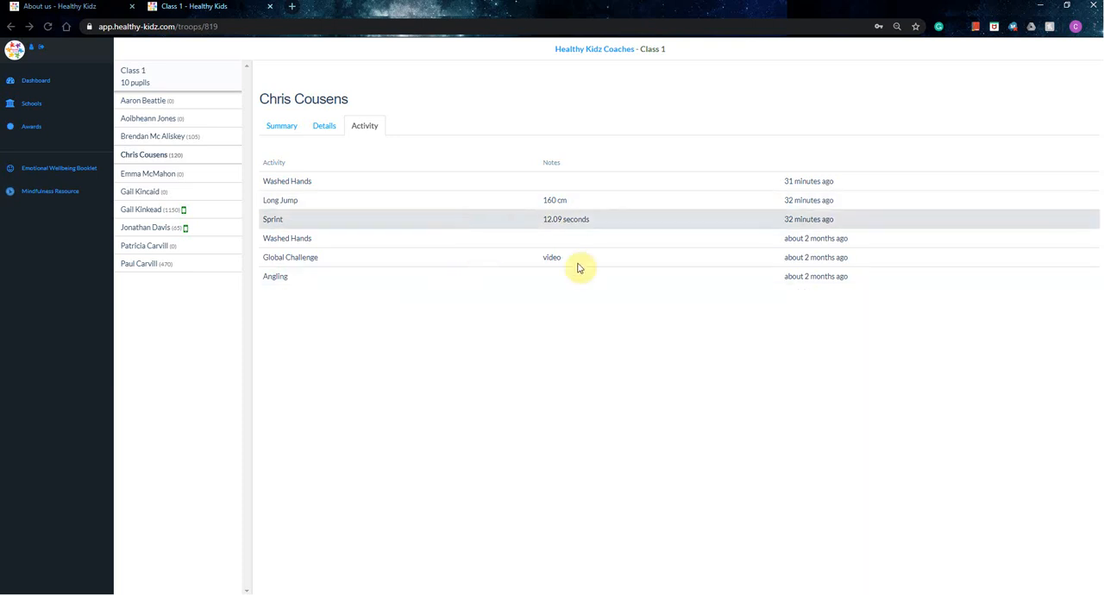
pyautogui.moveTo(572, 216)
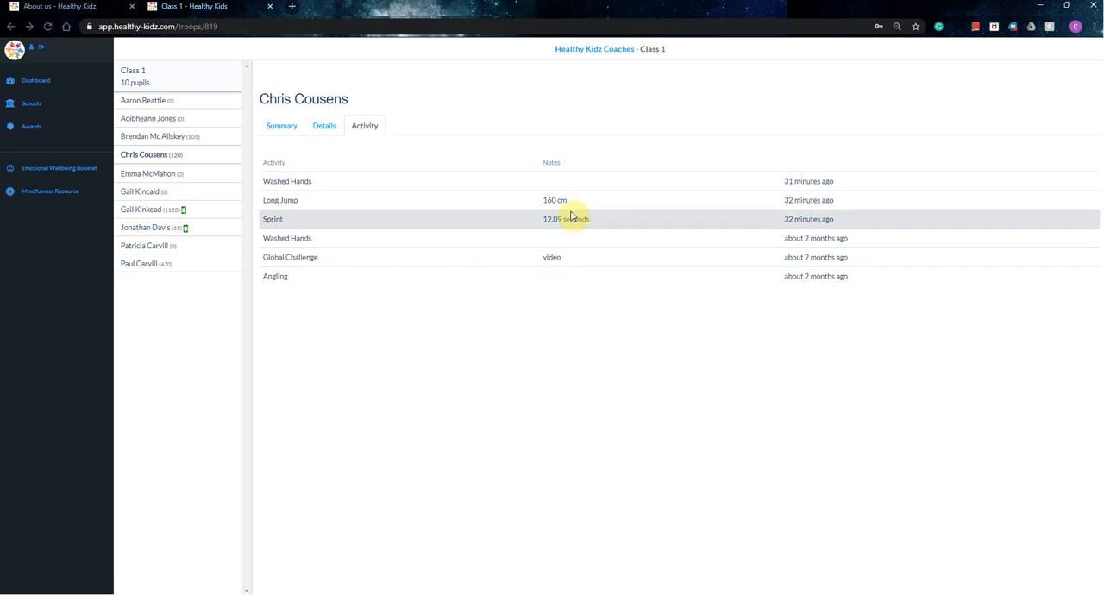
# Step: Return to the pupil's Level 2 summary: 120 points from 6 activities
pyautogui.click(282, 125)
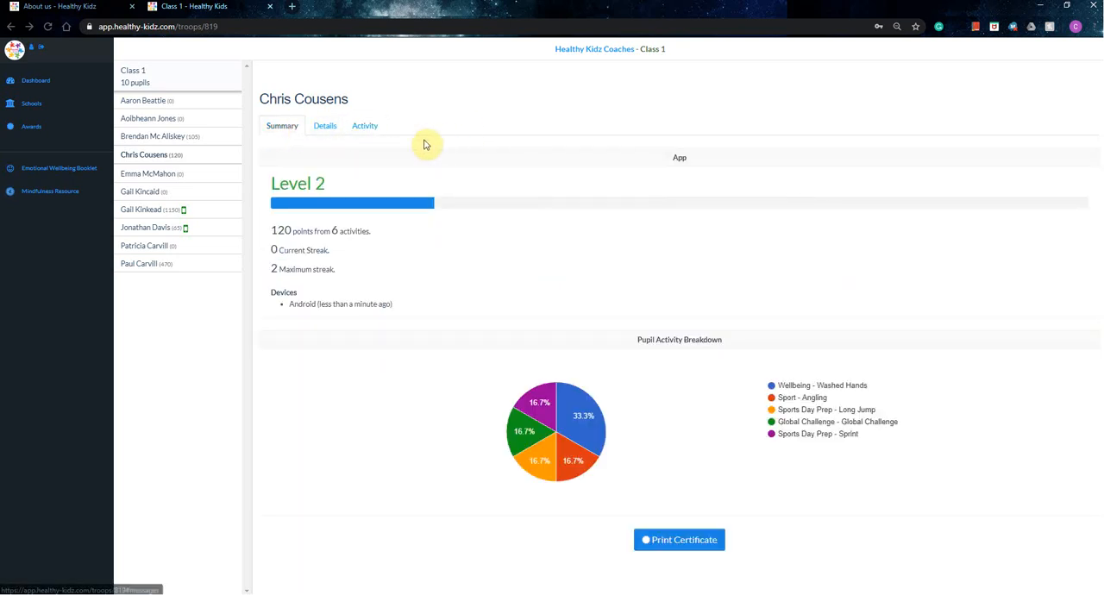
pyautogui.moveTo(438, 170)
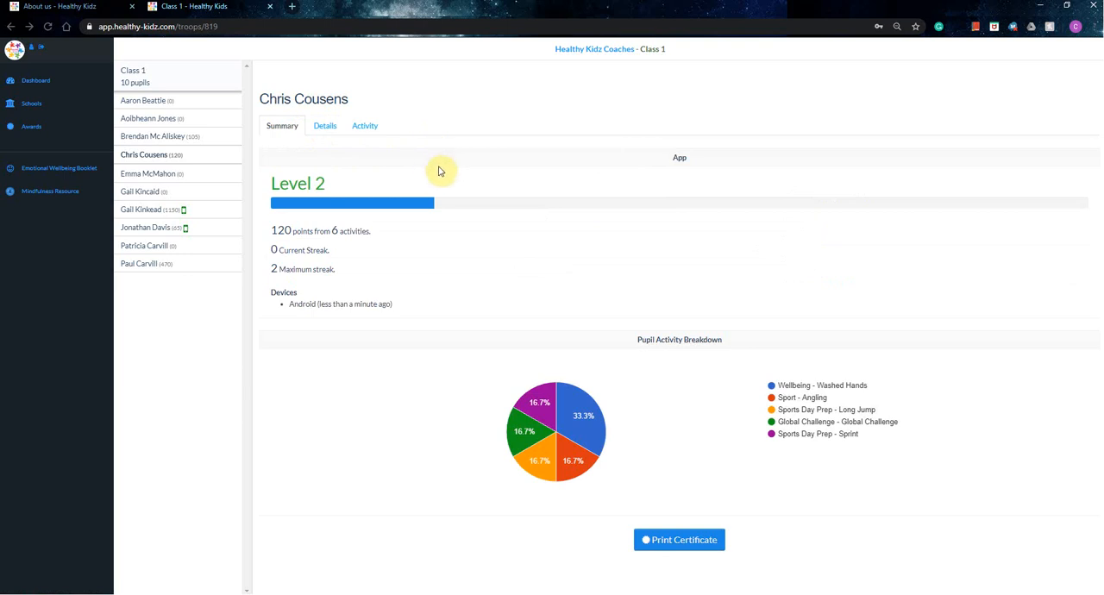
pyautogui.moveTo(409, 162)
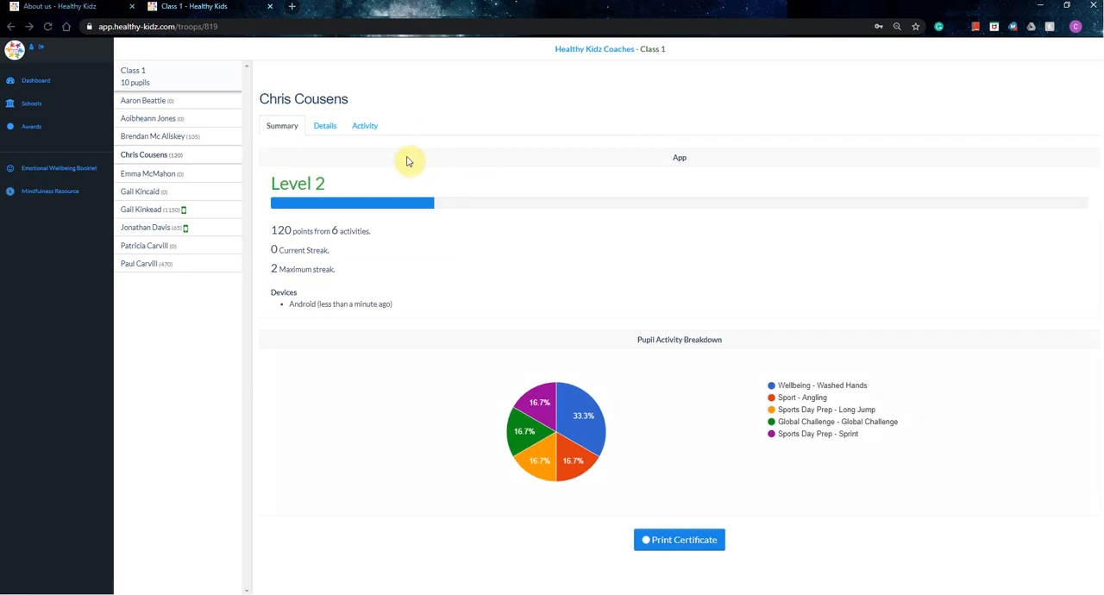
pyautogui.moveTo(409, 144)
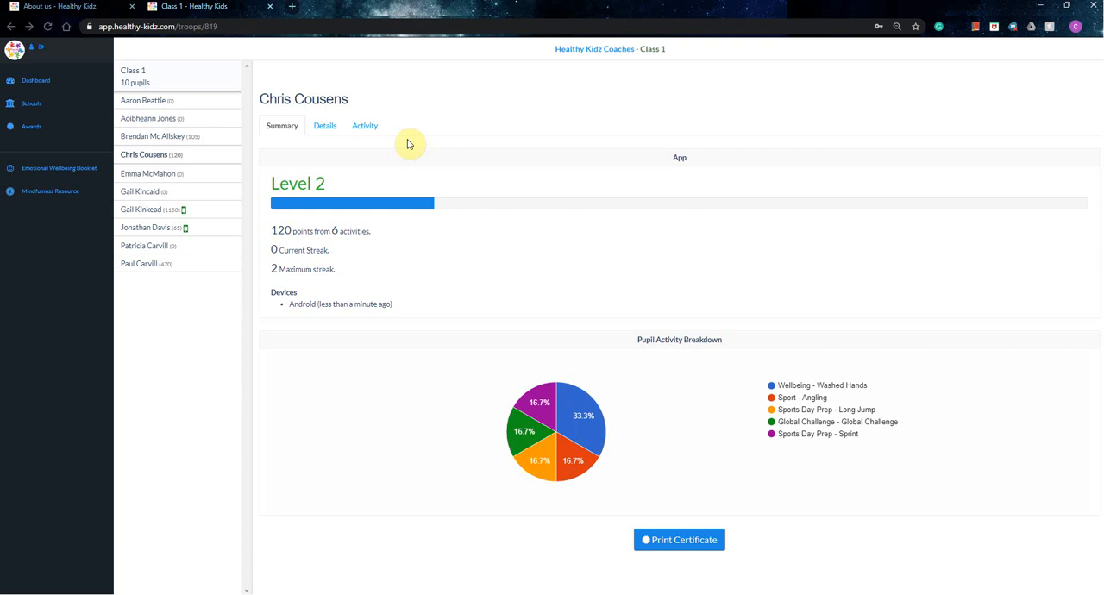
pyautogui.moveTo(414, 138)
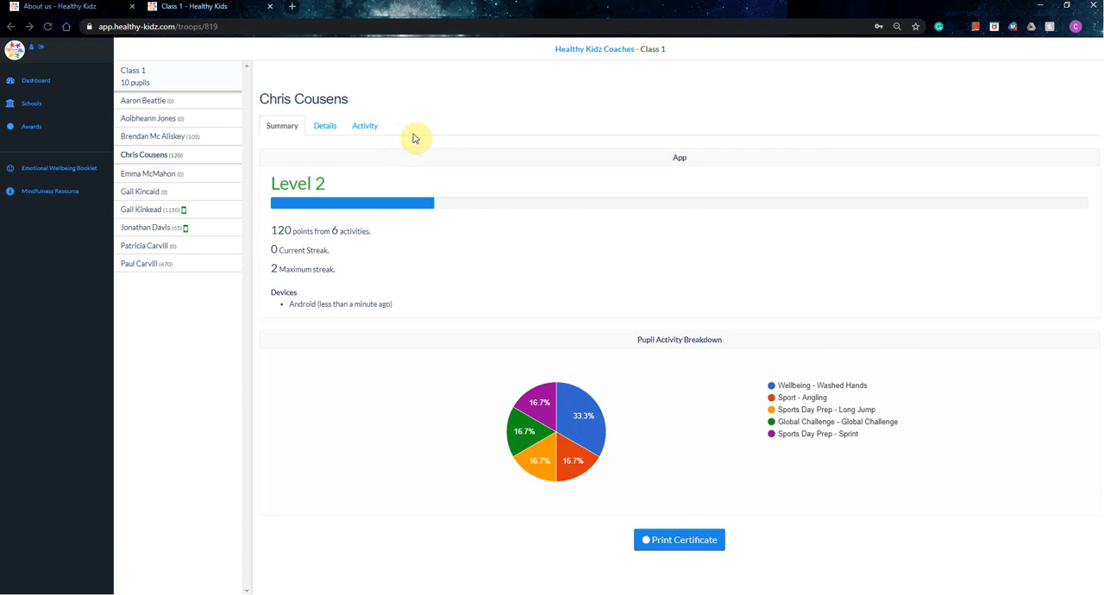
pyautogui.moveTo(423, 170)
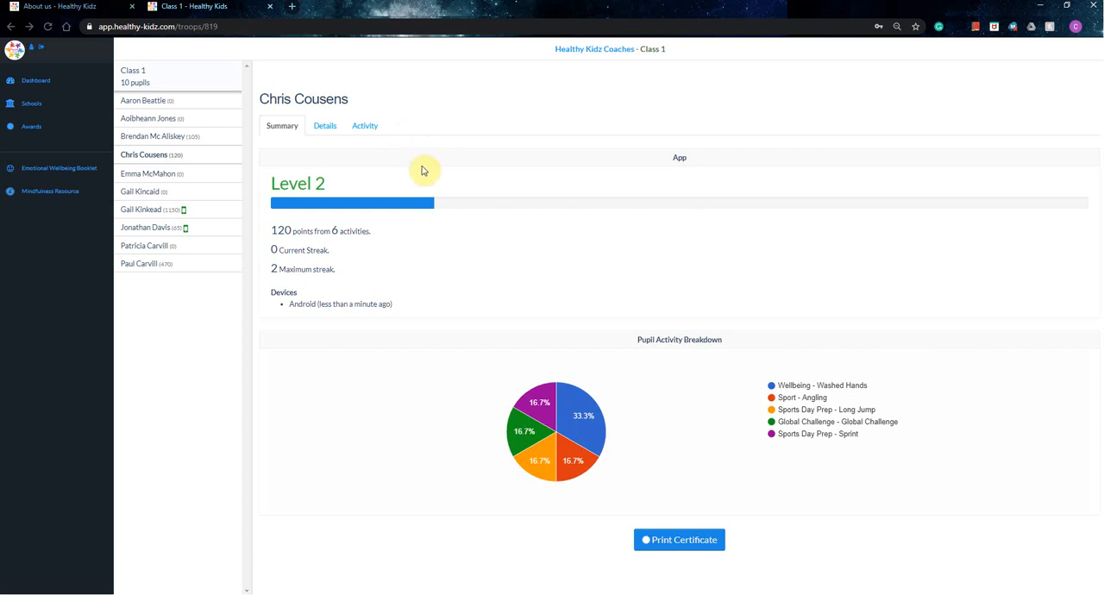
pyautogui.moveTo(407, 228)
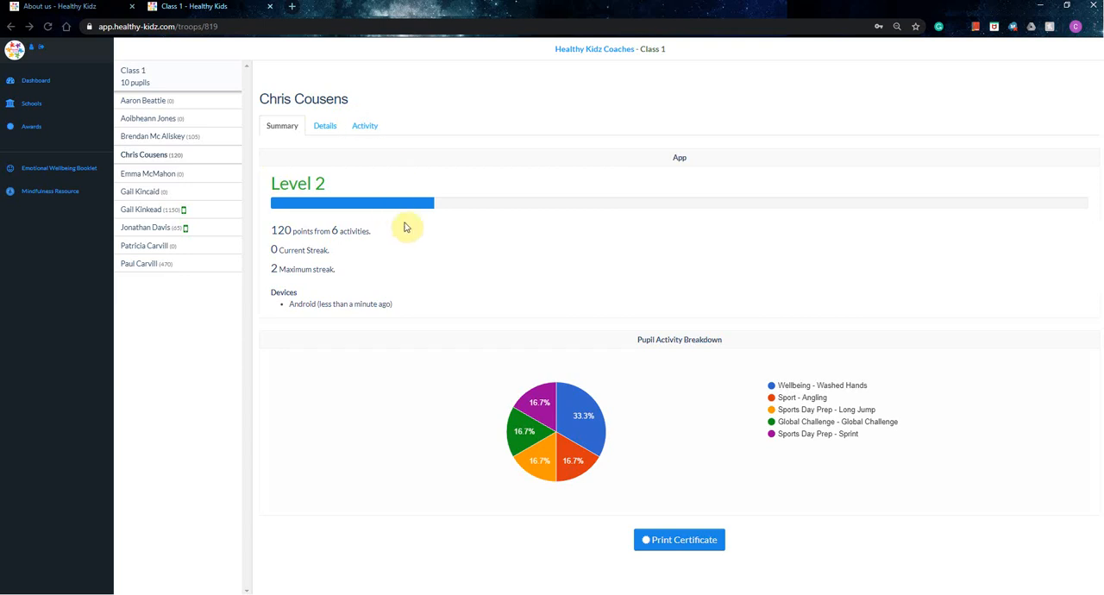
pyautogui.moveTo(390, 162)
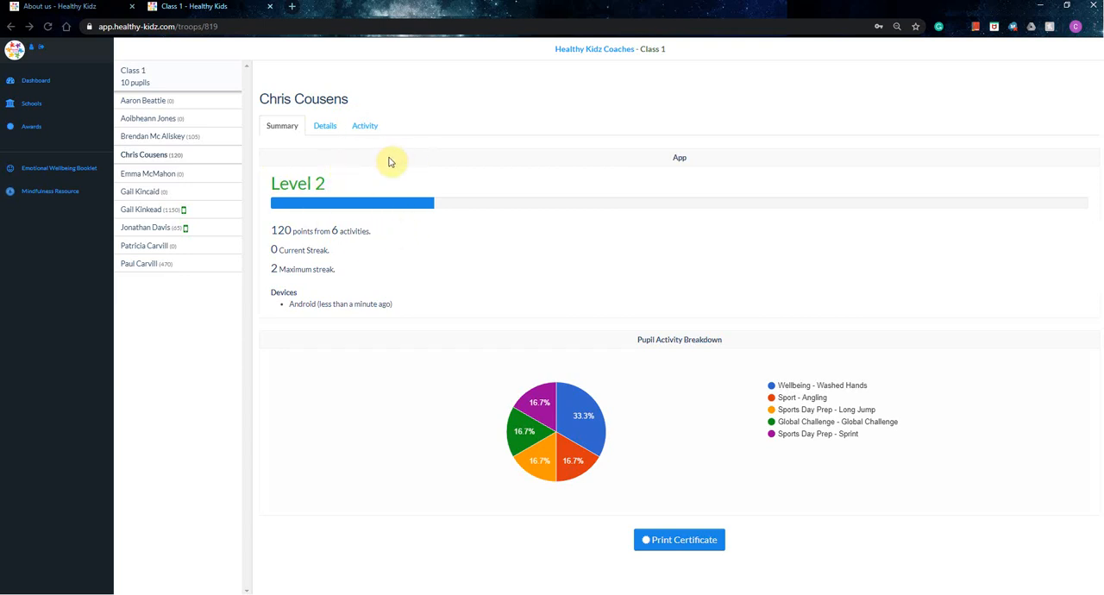
pyautogui.moveTo(388, 176)
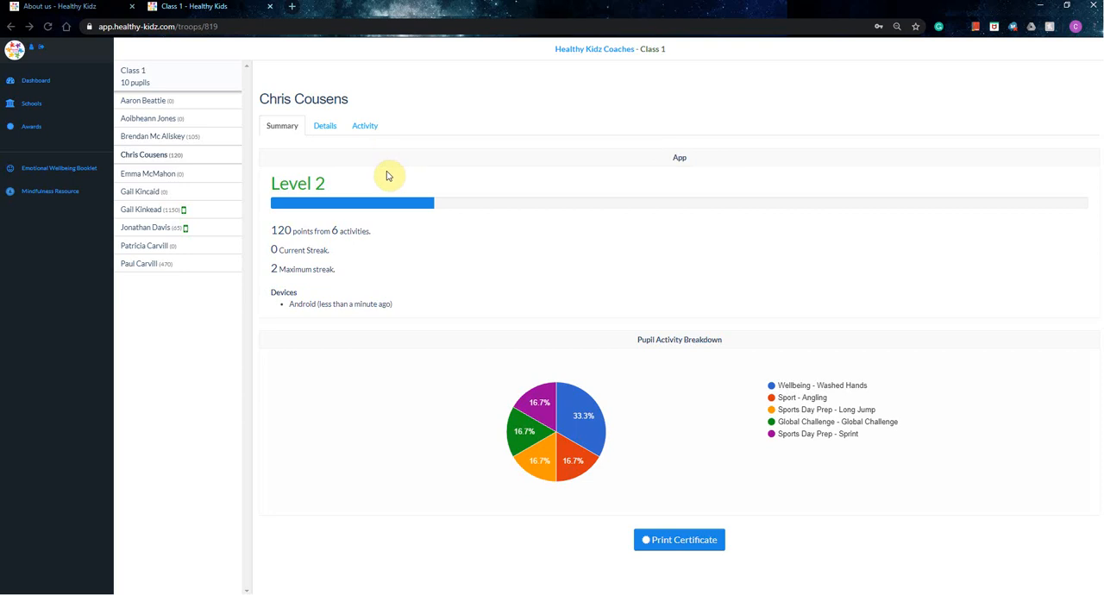
pyautogui.moveTo(384, 170)
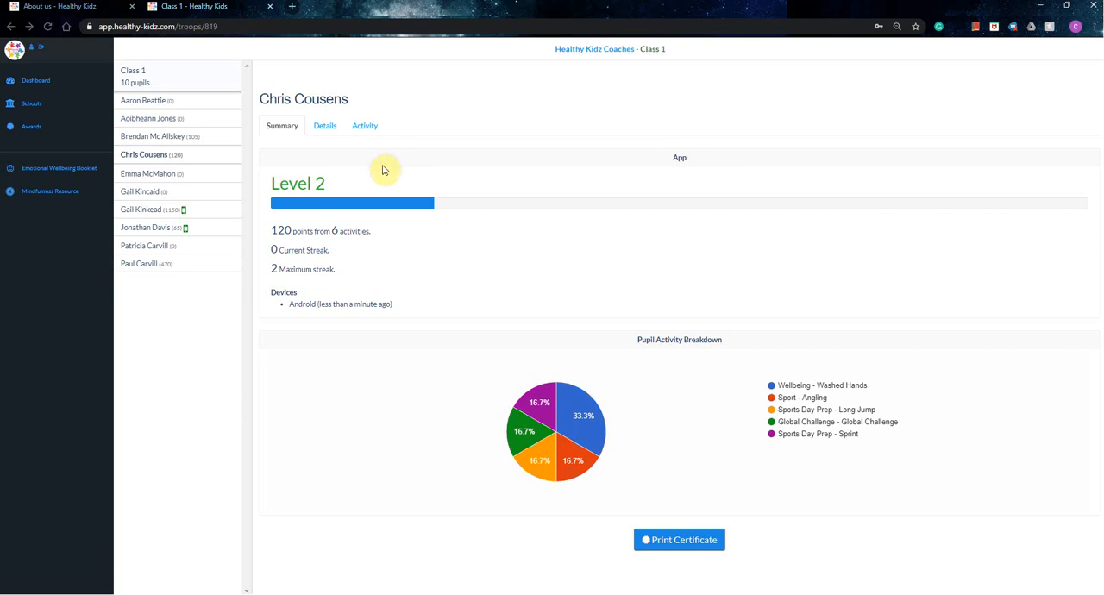
pyautogui.moveTo(377, 162)
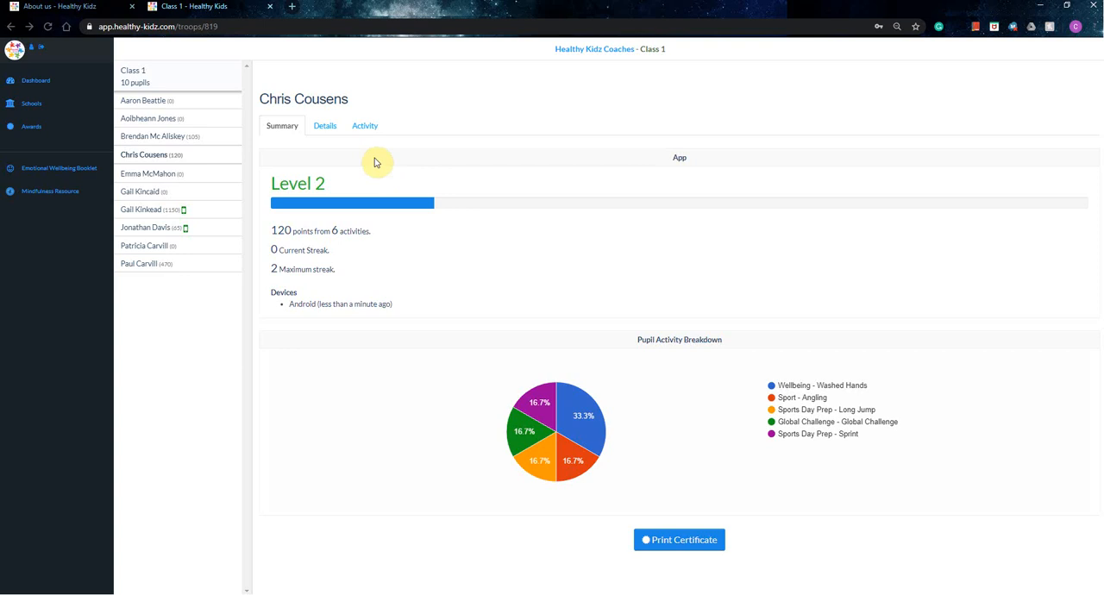